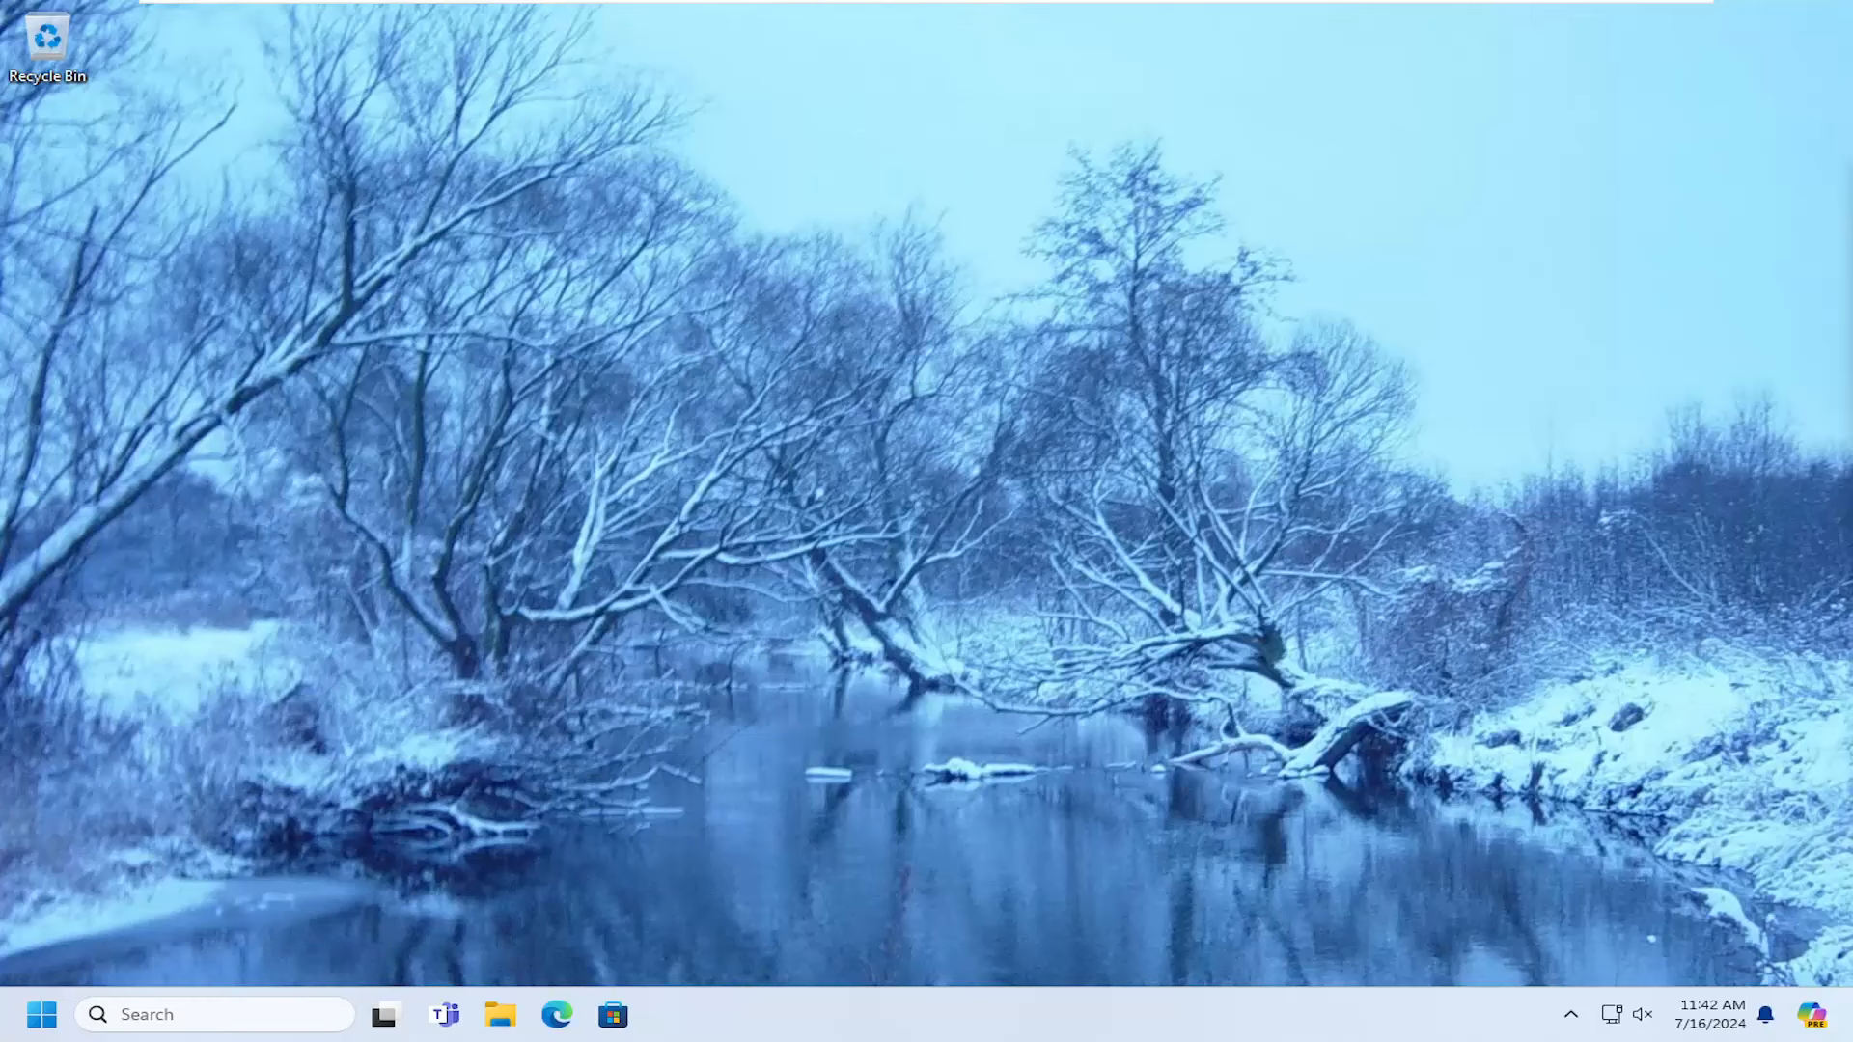
mouse_move(837, 464)
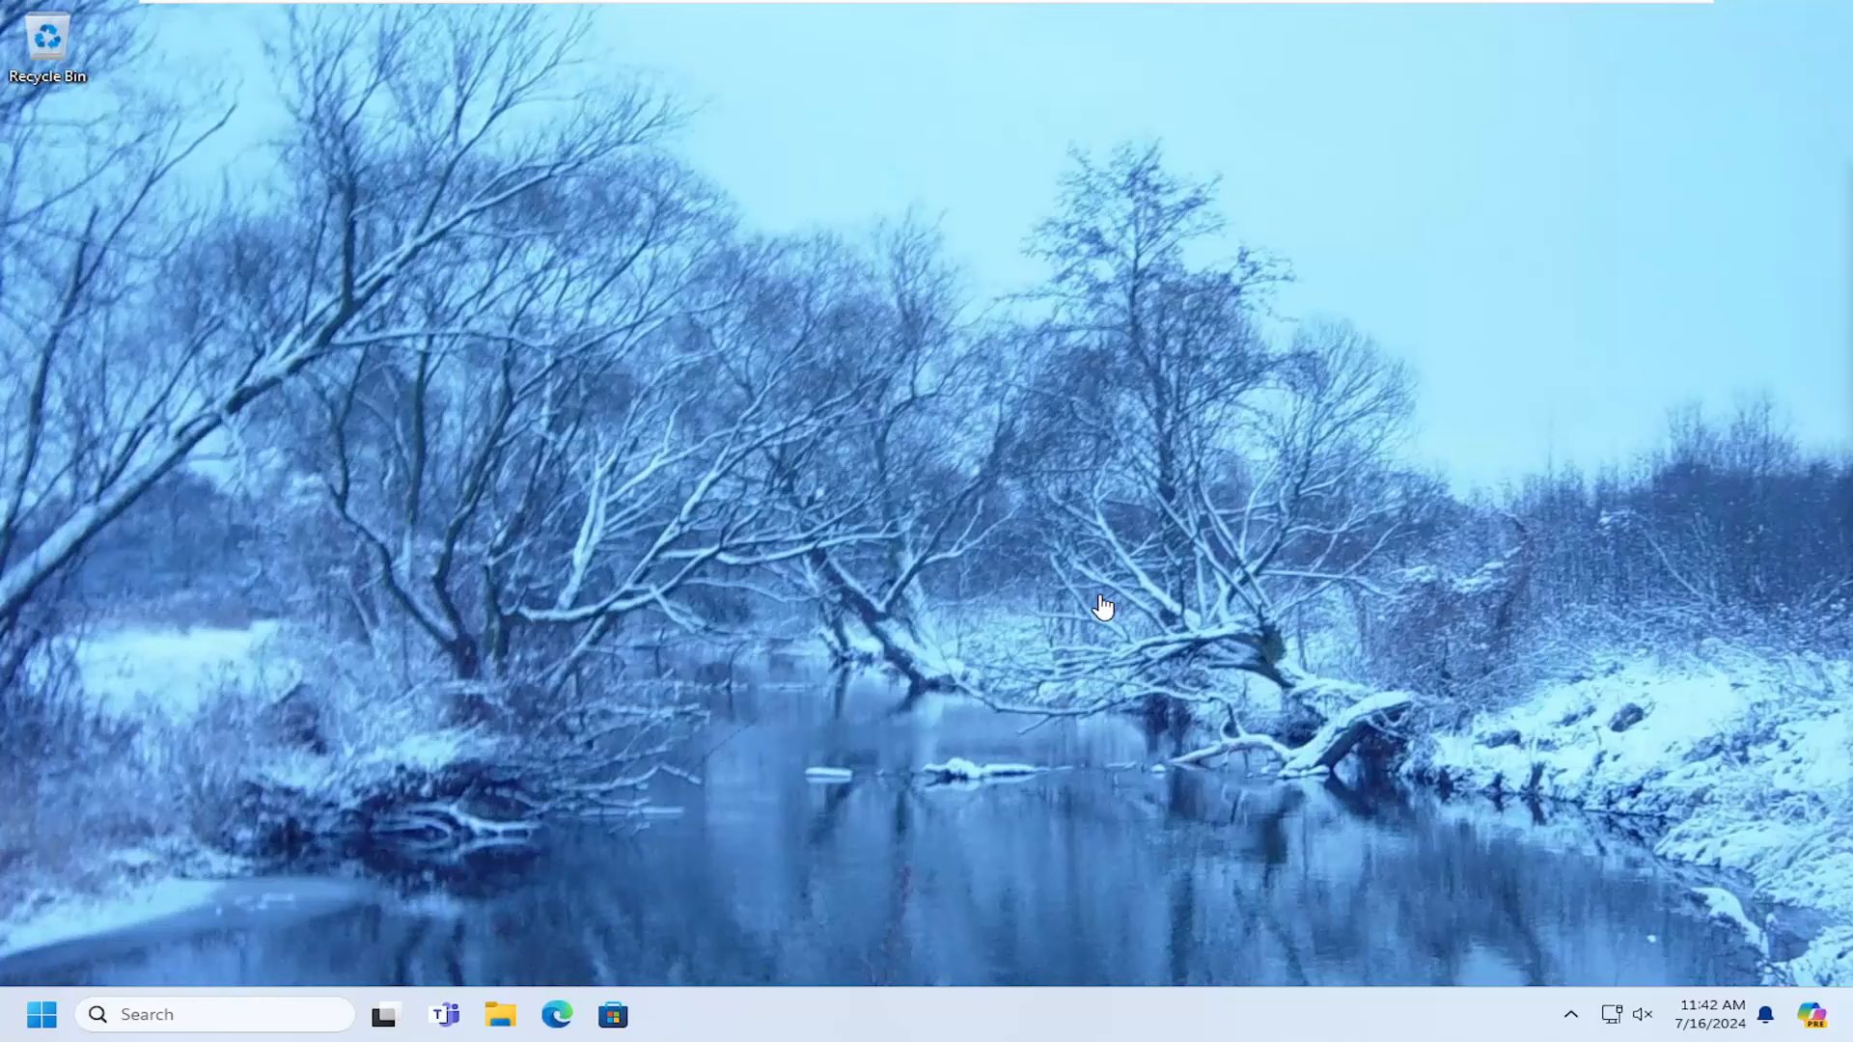
mouse_move(839, 467)
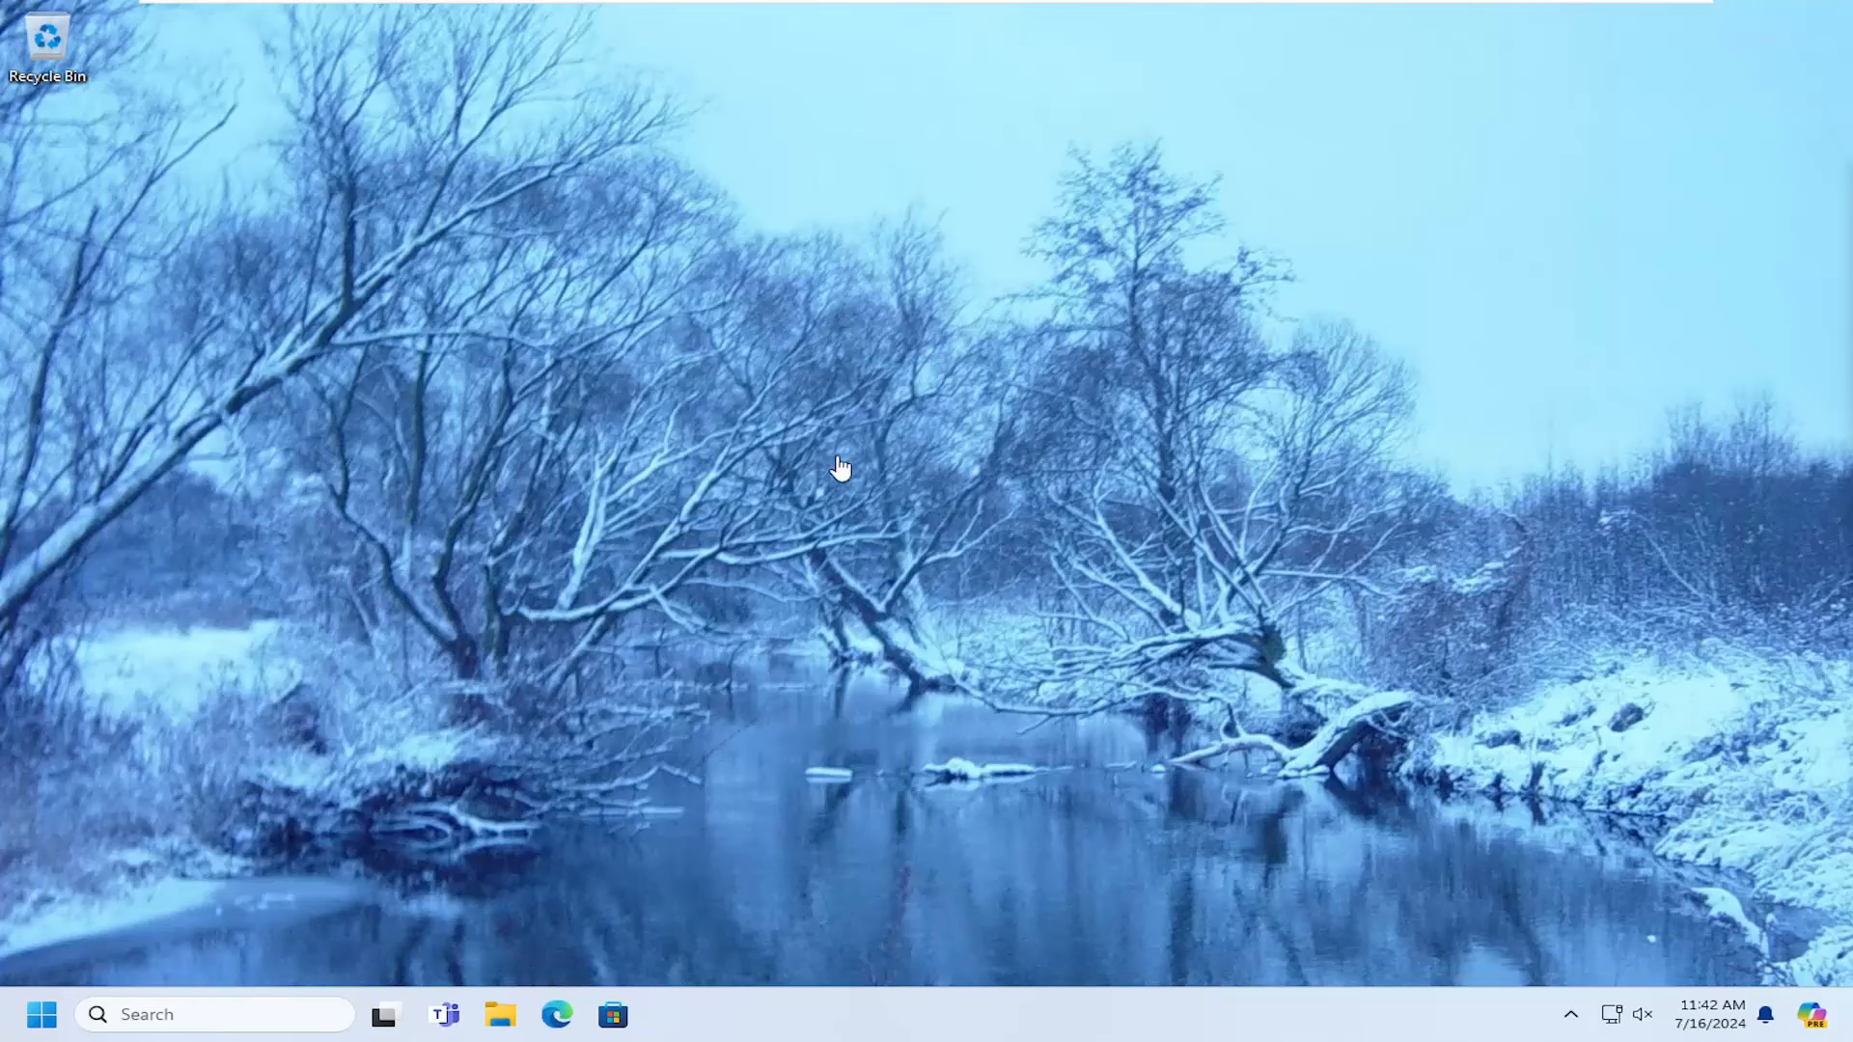
mouse_move(744, 541)
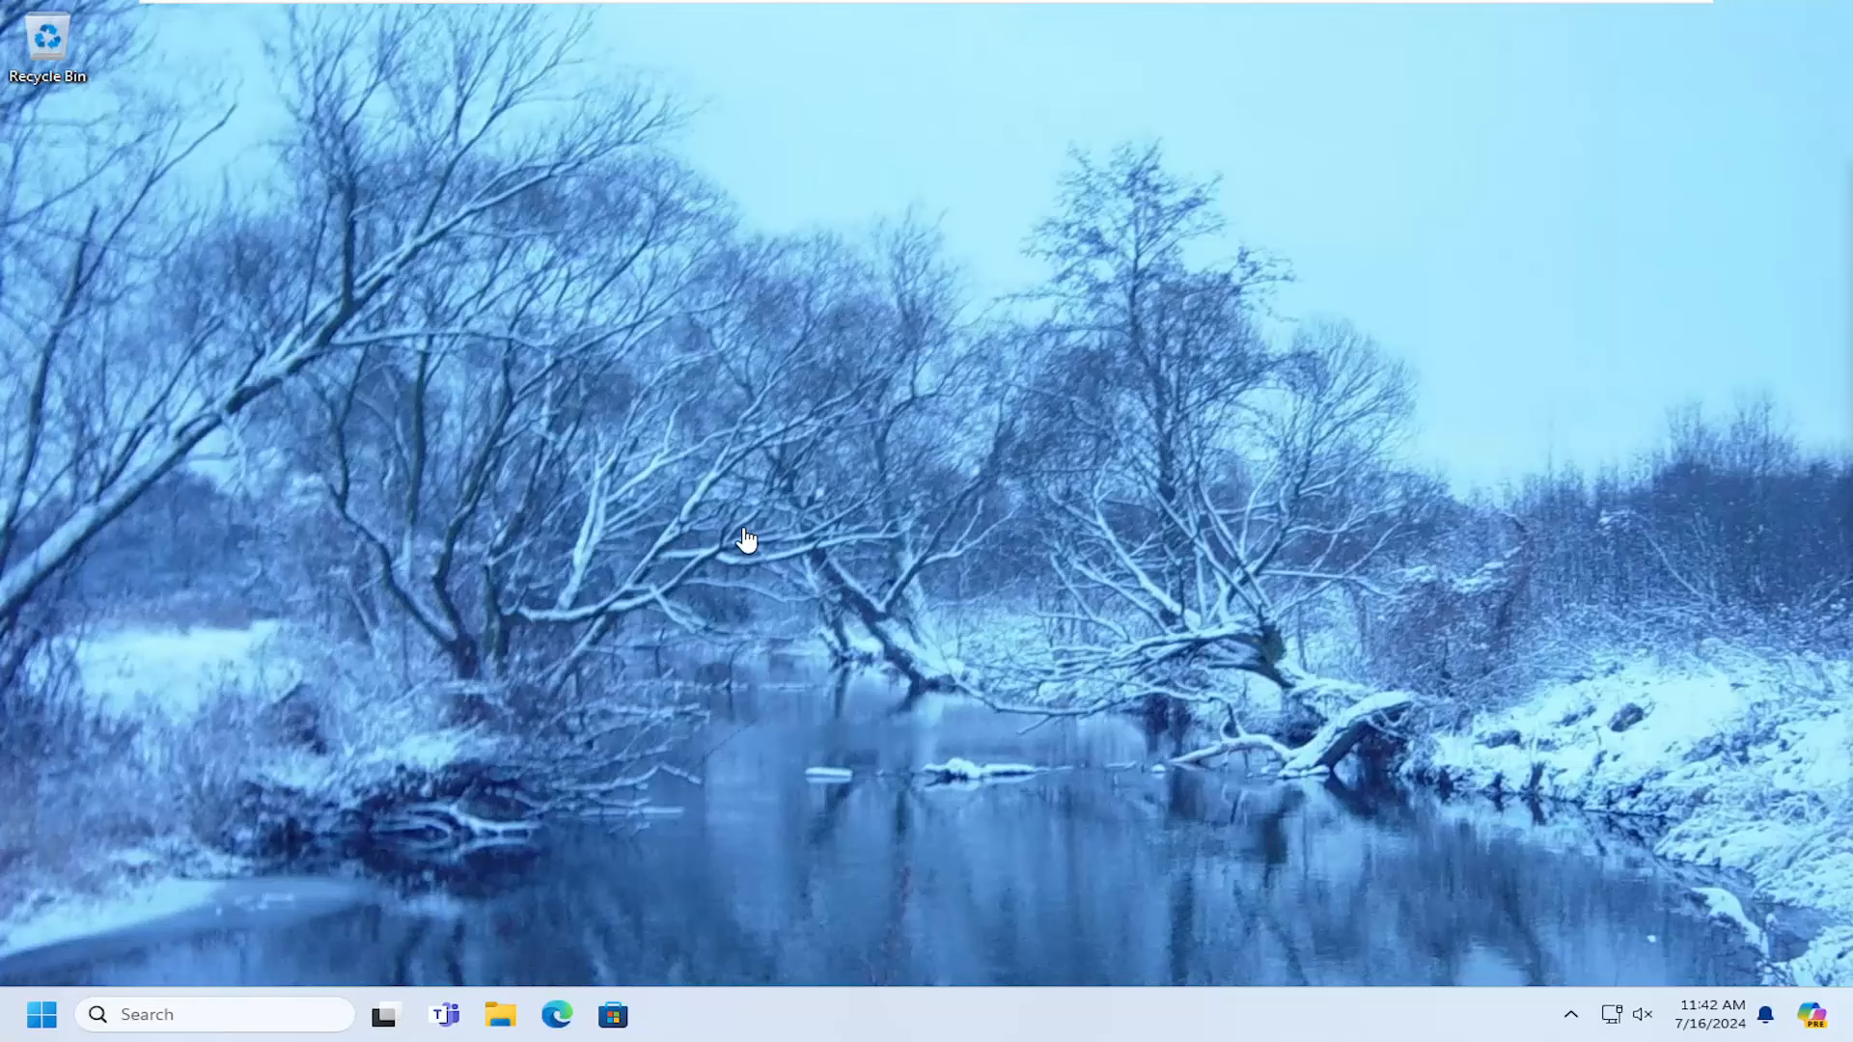
mouse_move(767, 587)
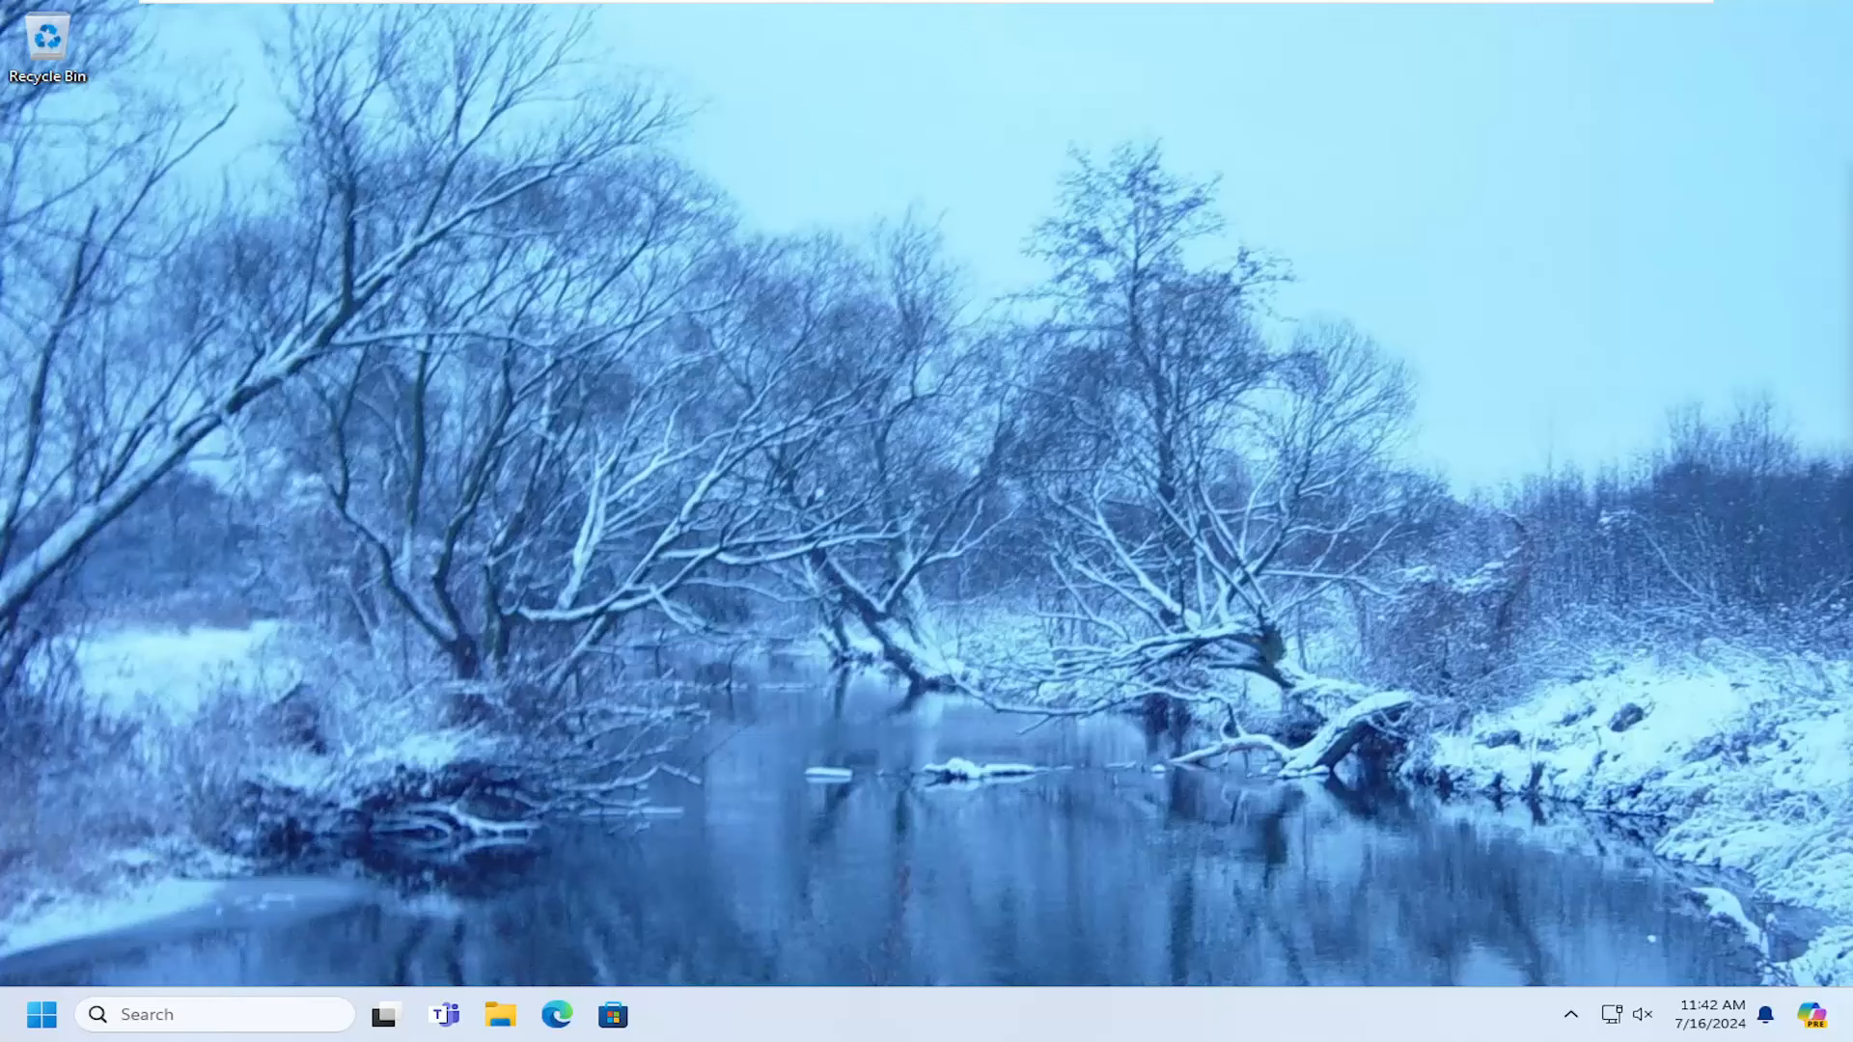
mouse_move(39, 1014)
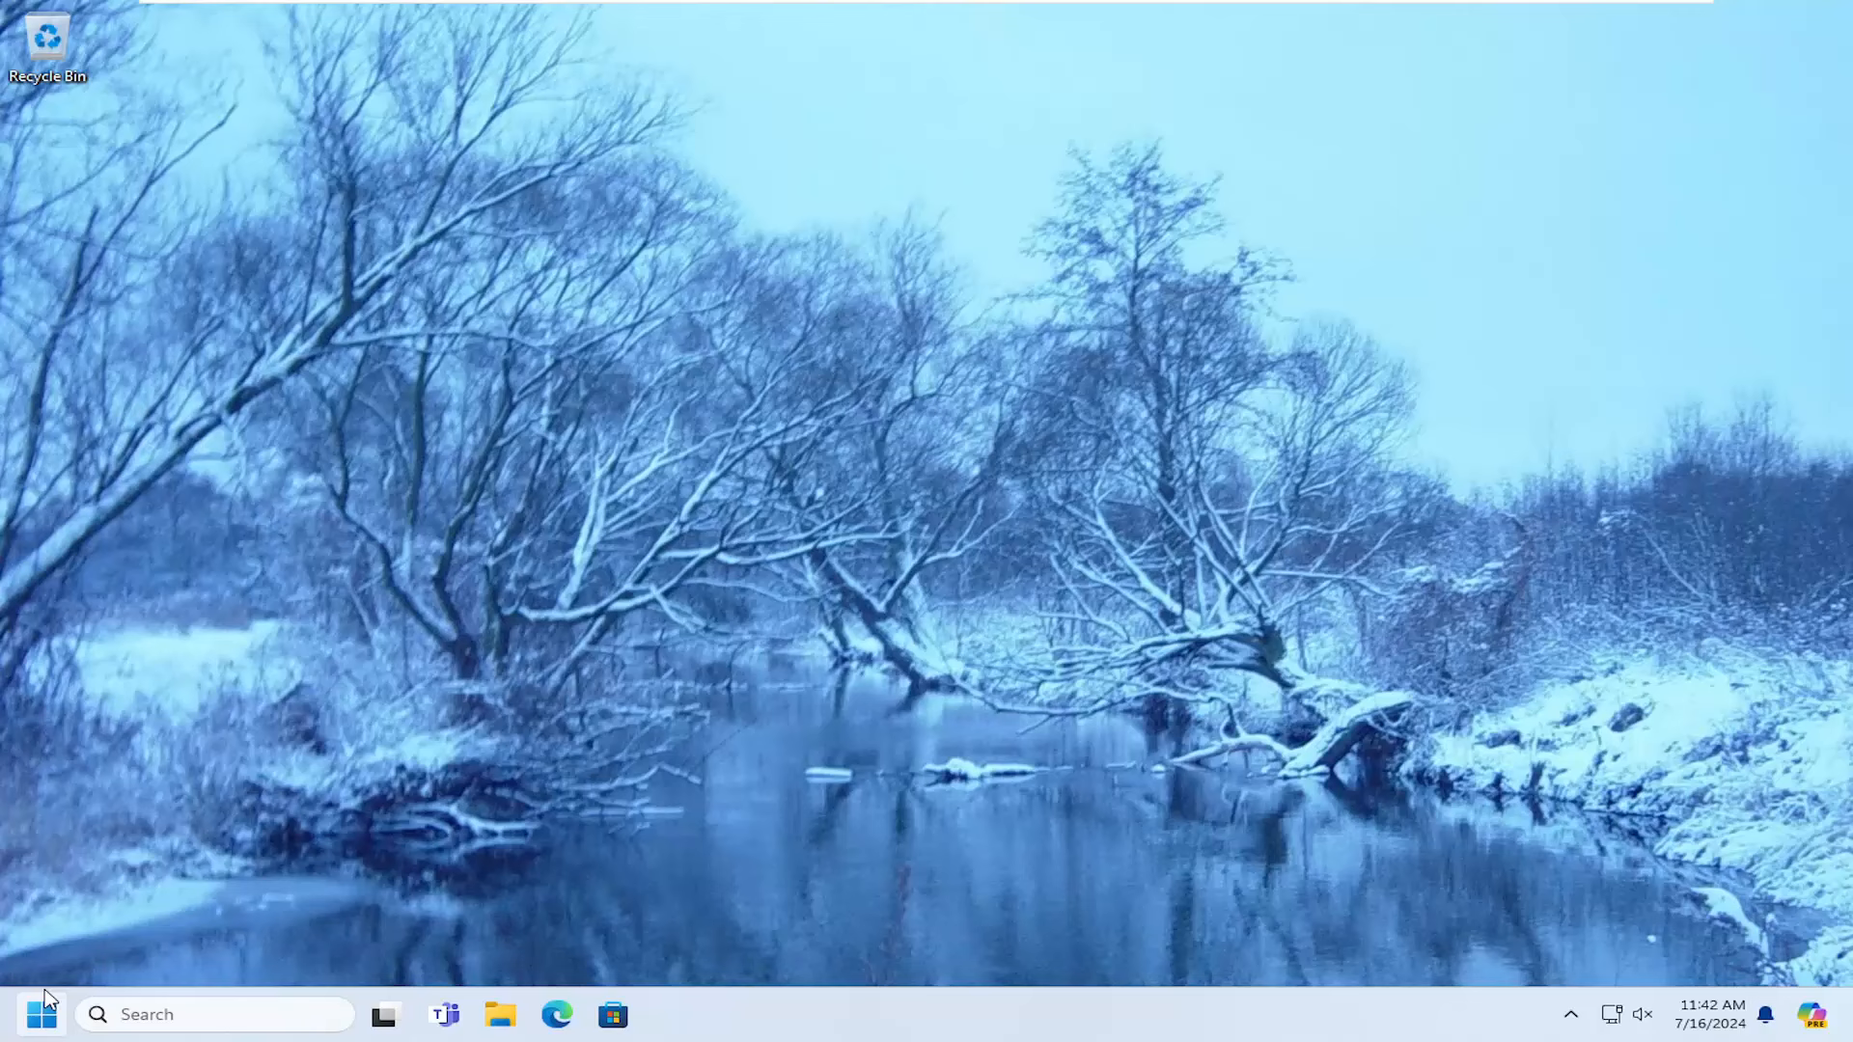
Step: Search for cmd and launch Command Prompt as administrator, approving the UAC prompt
click(41, 1014)
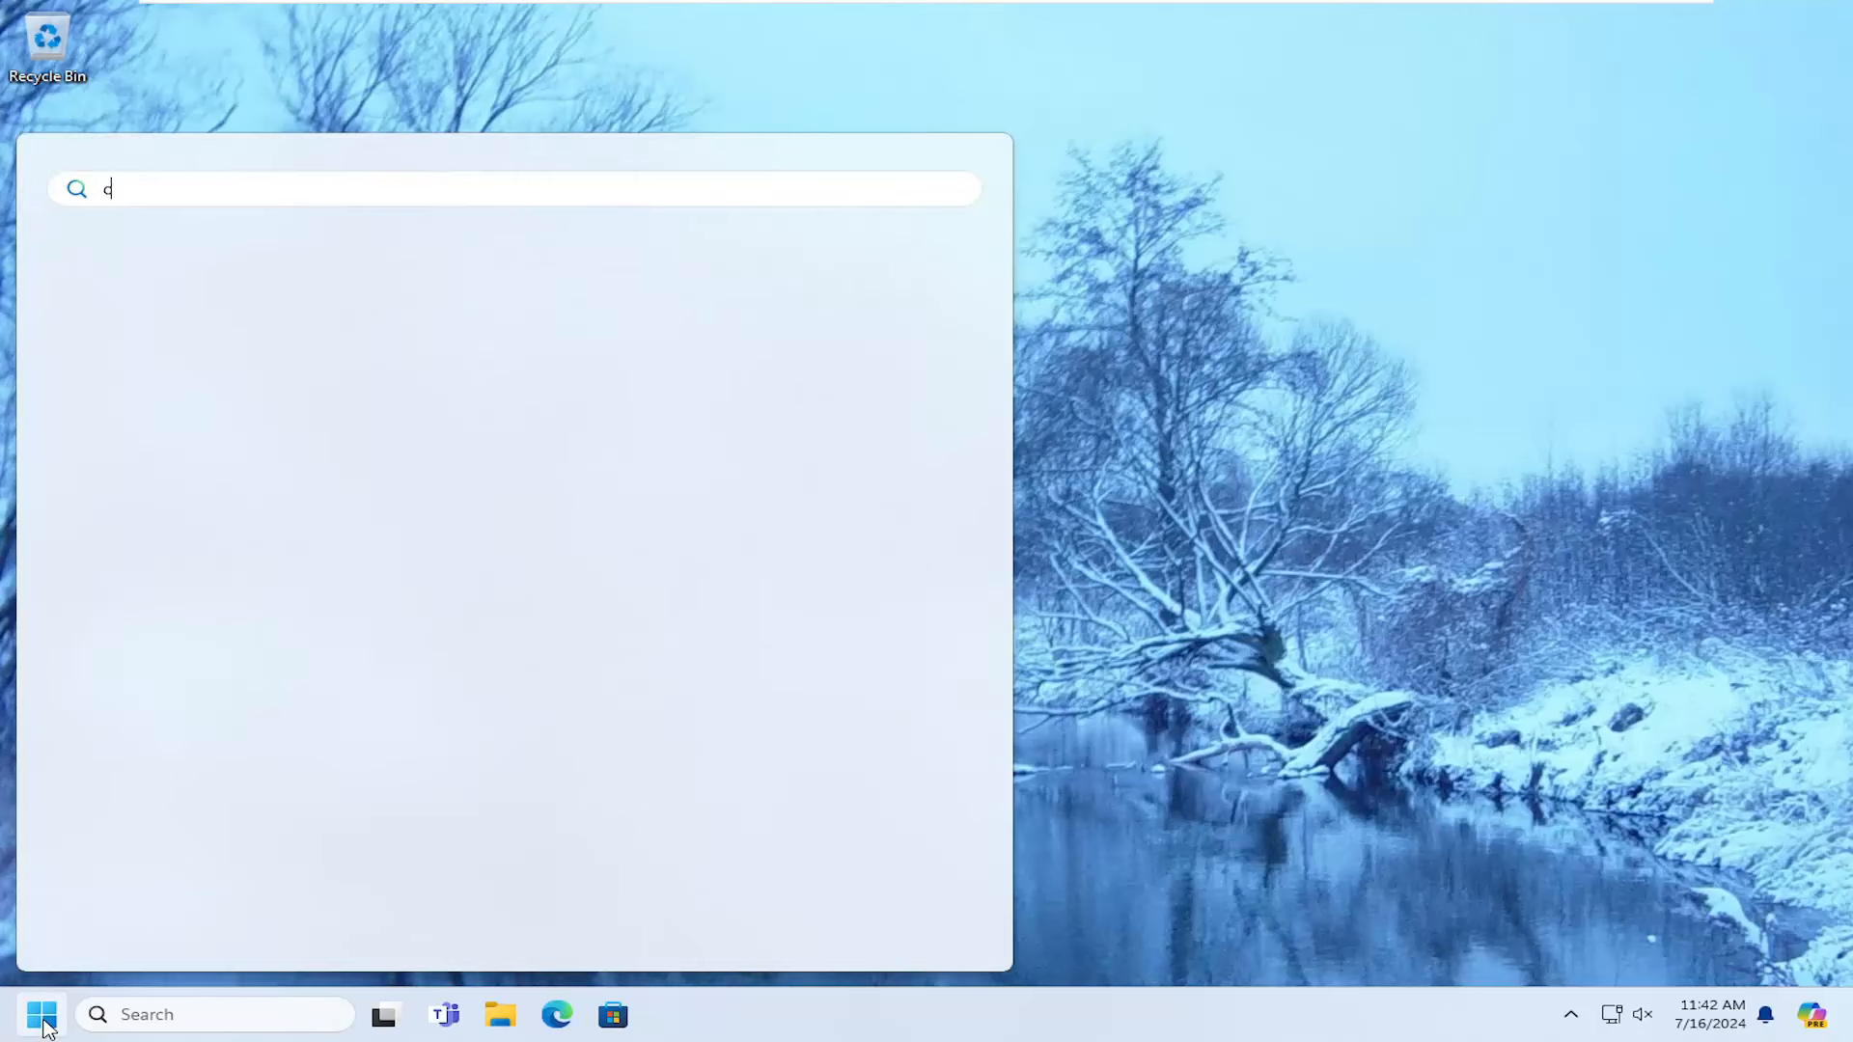
text(md)
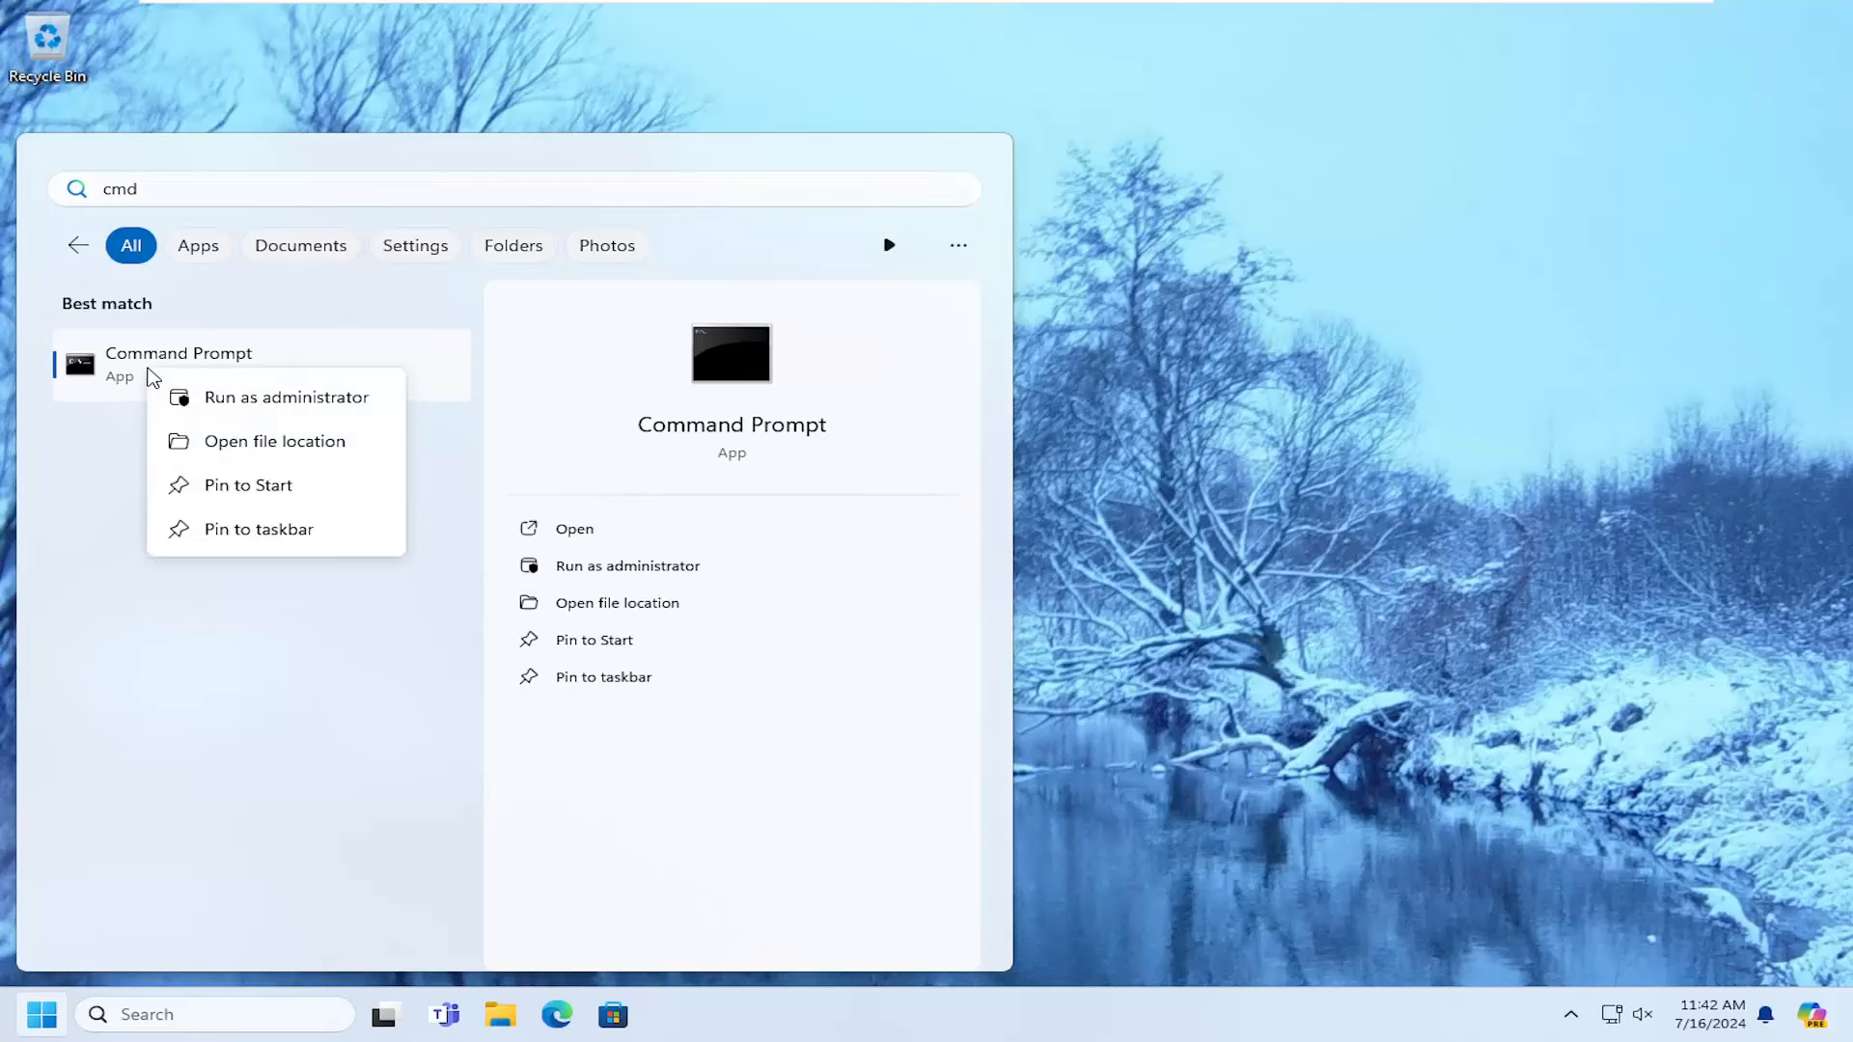
click(286, 396)
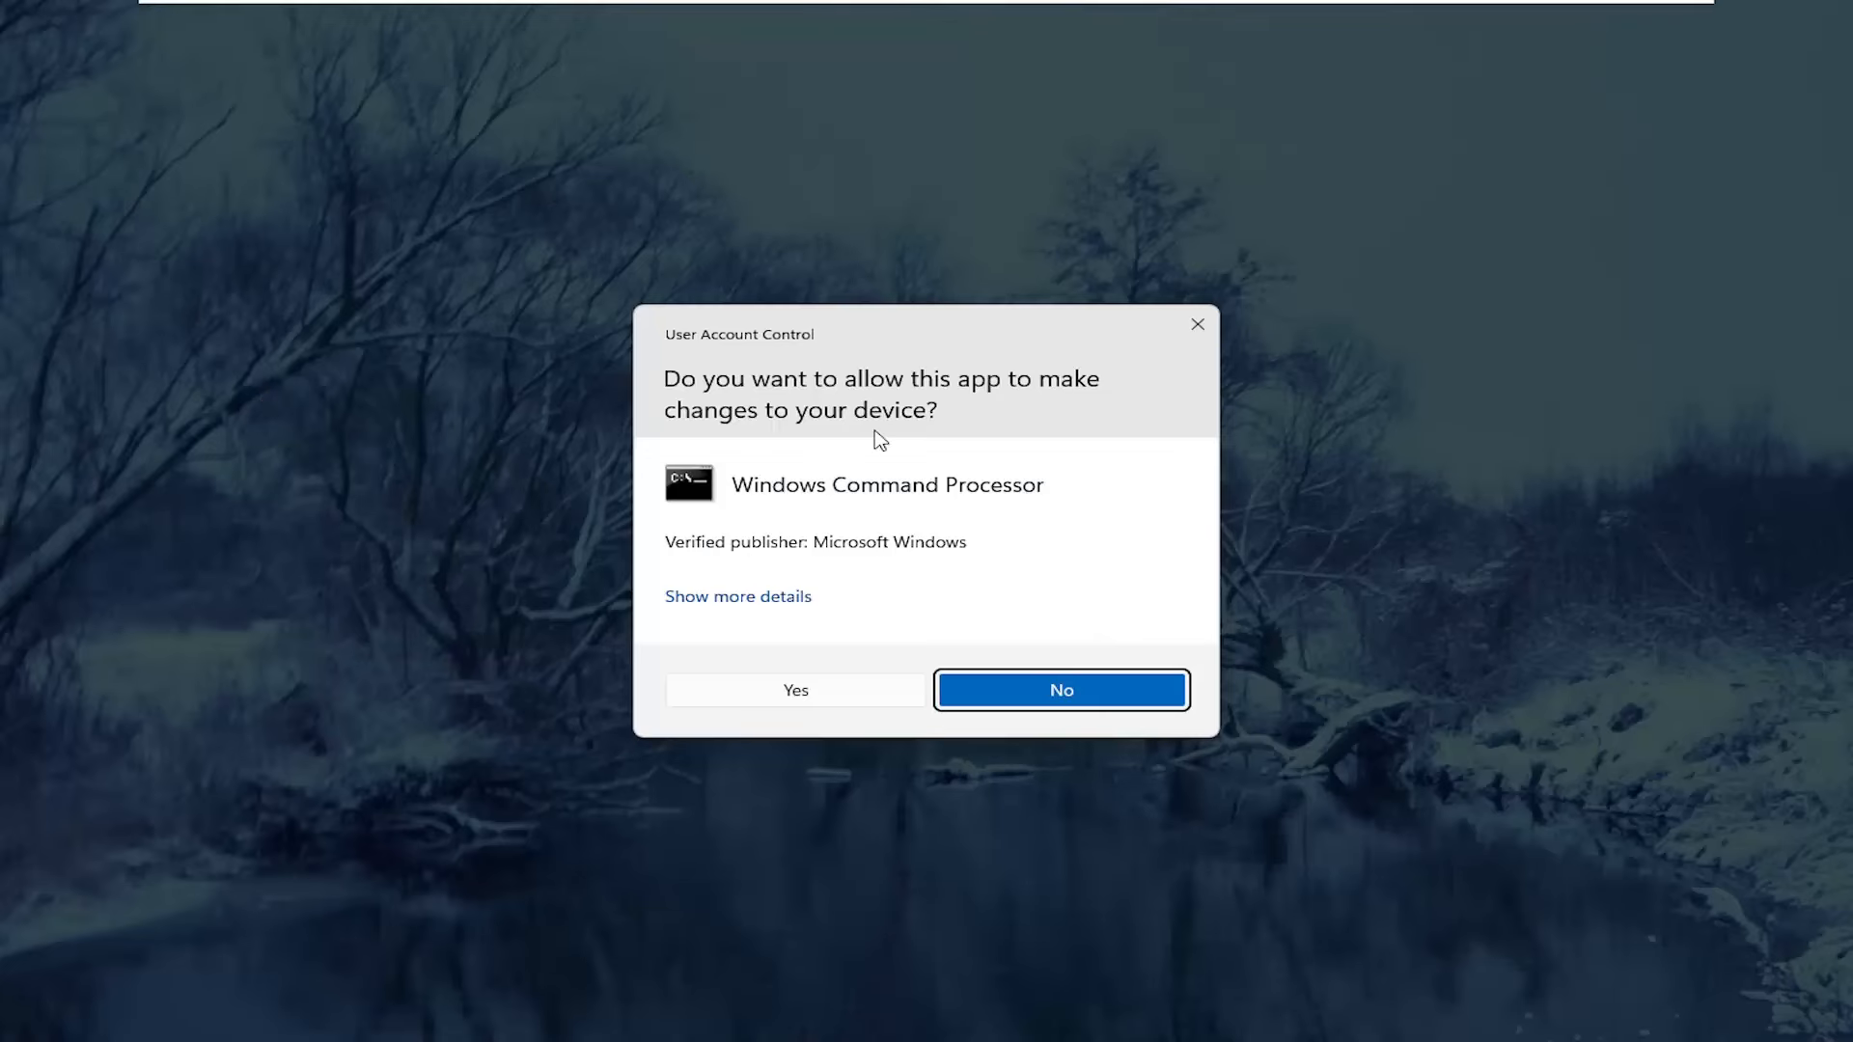
mouse_move(759, 725)
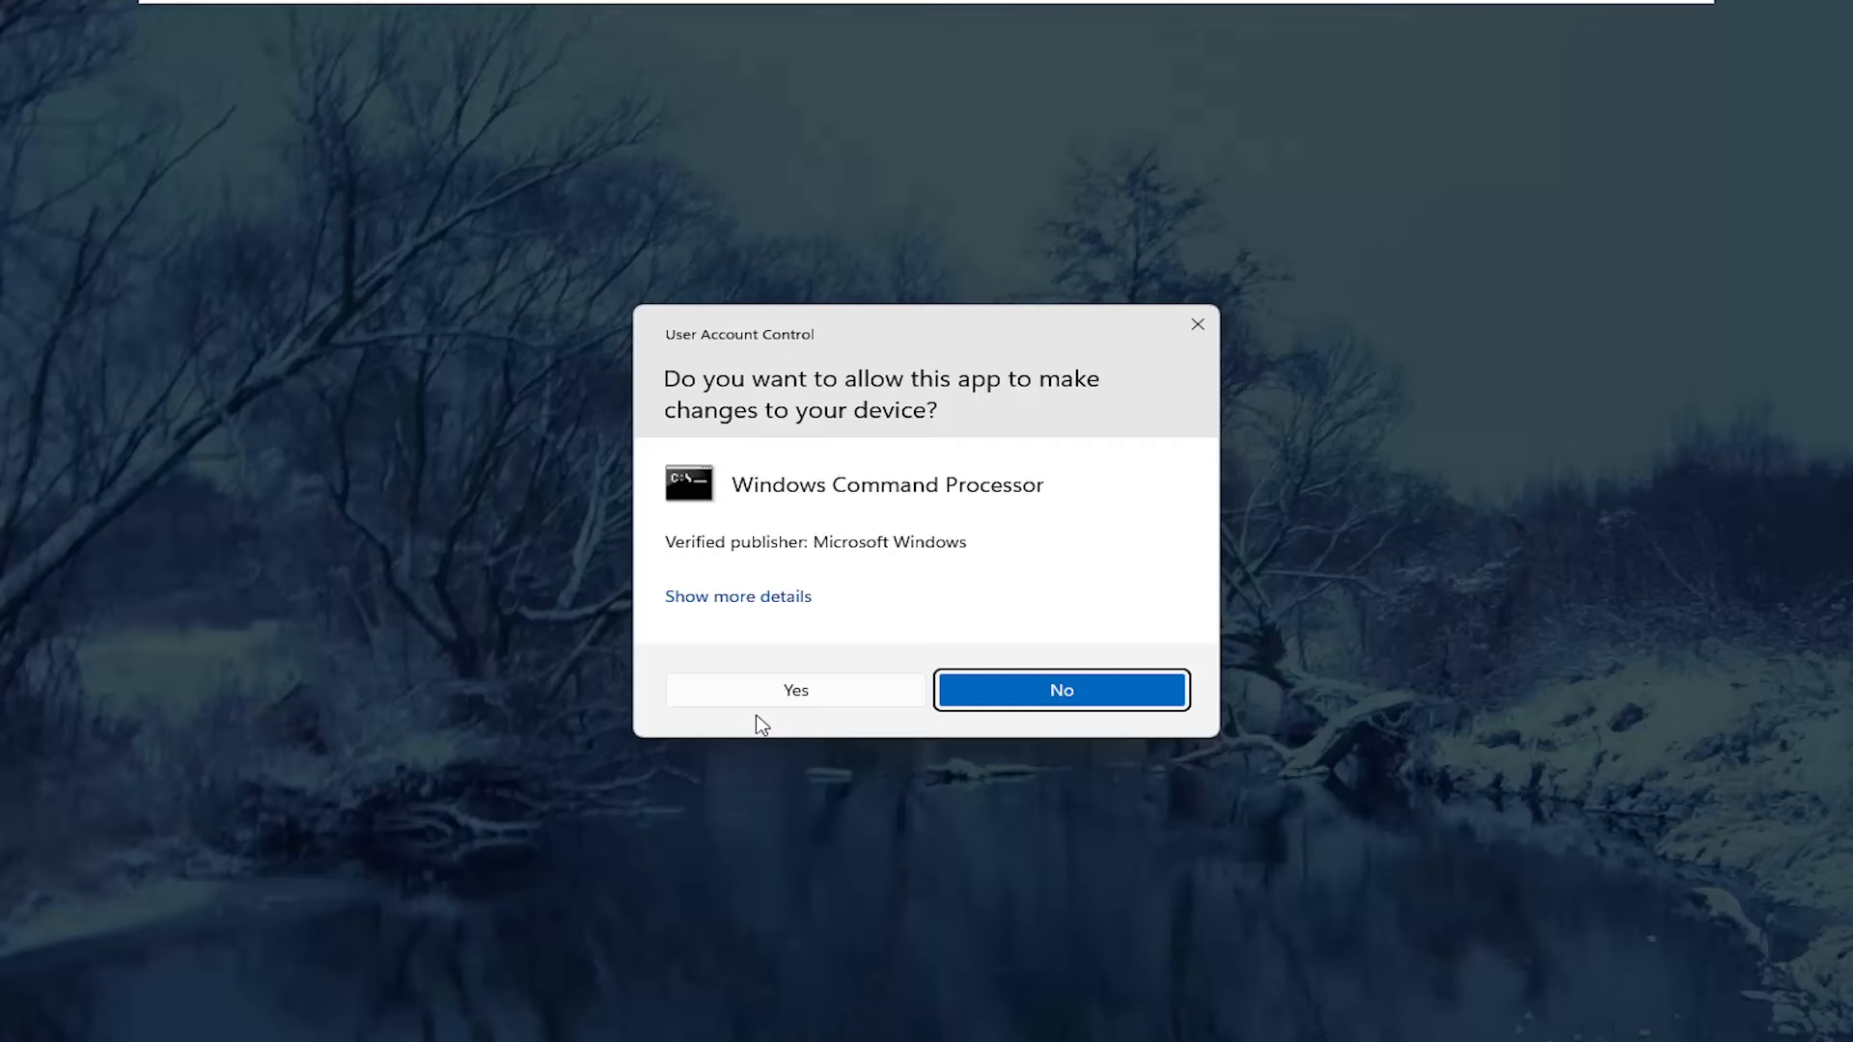
click(794, 689)
text(net)
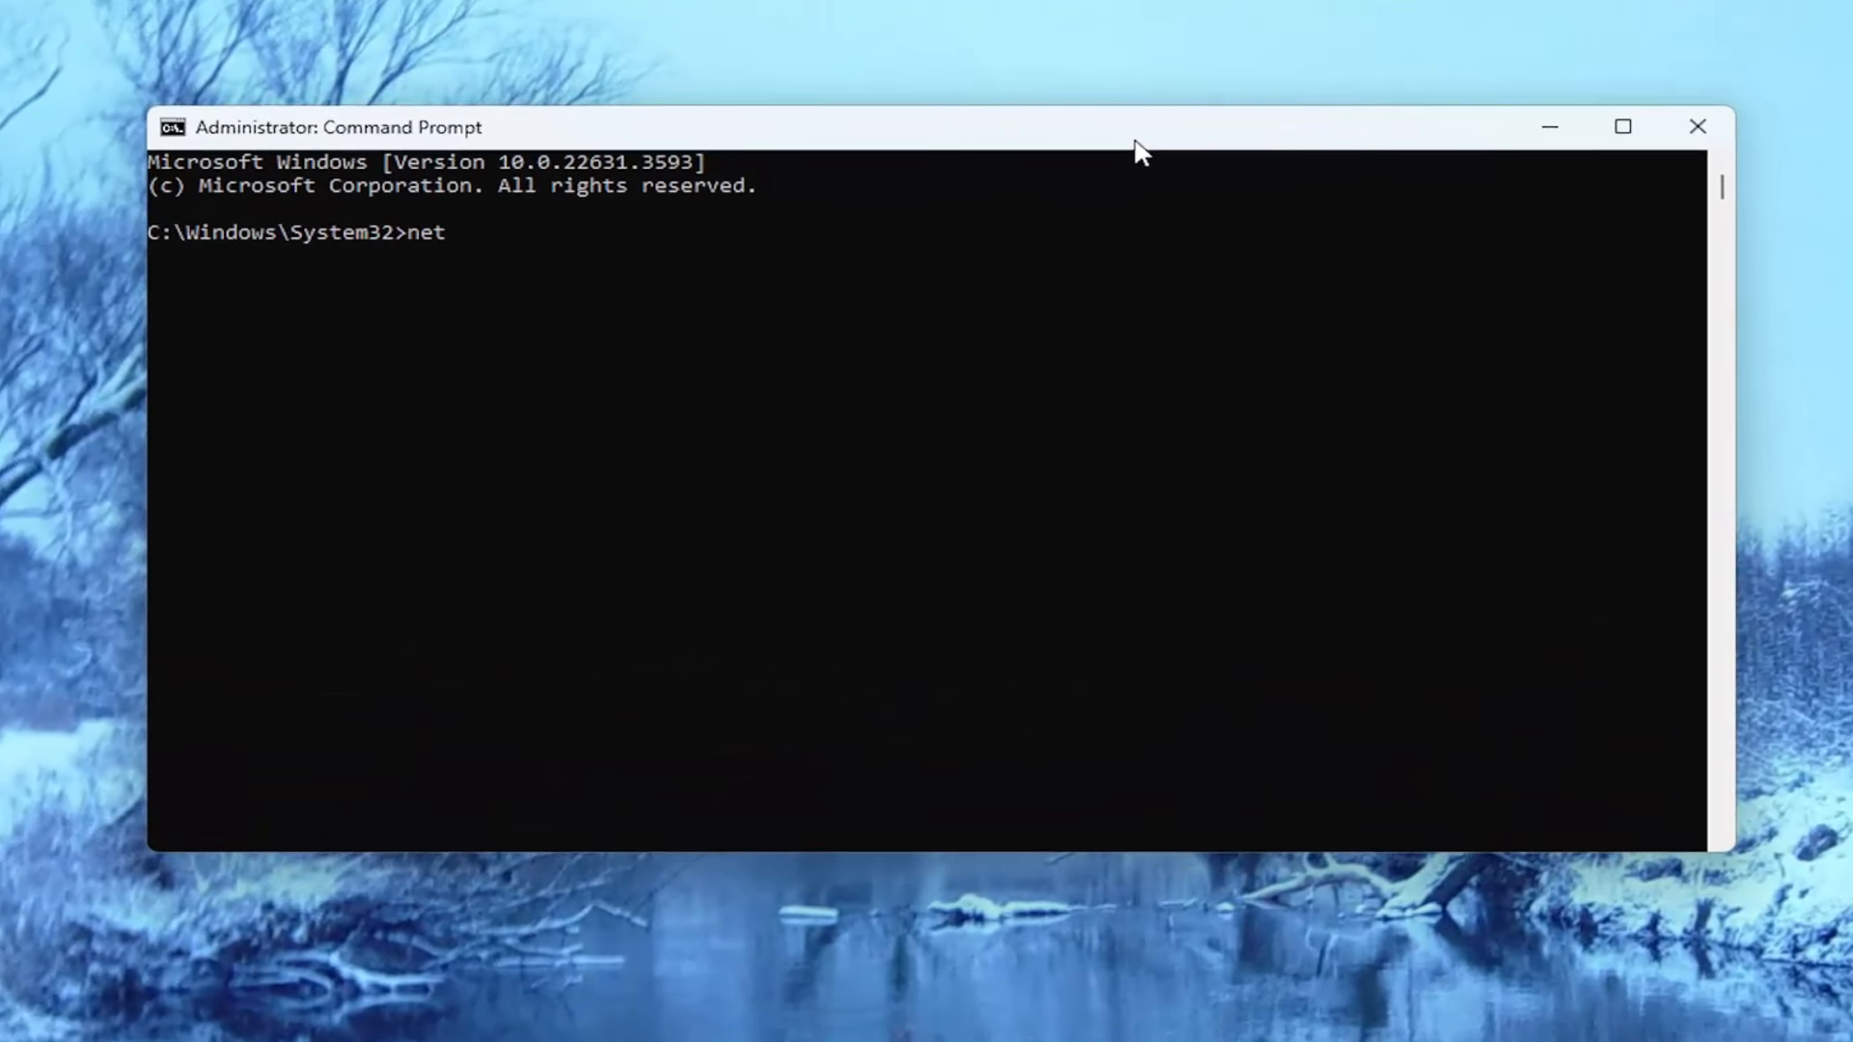
Step: Run 'netsh winsock reset' at the administrator prompt
text(sh)
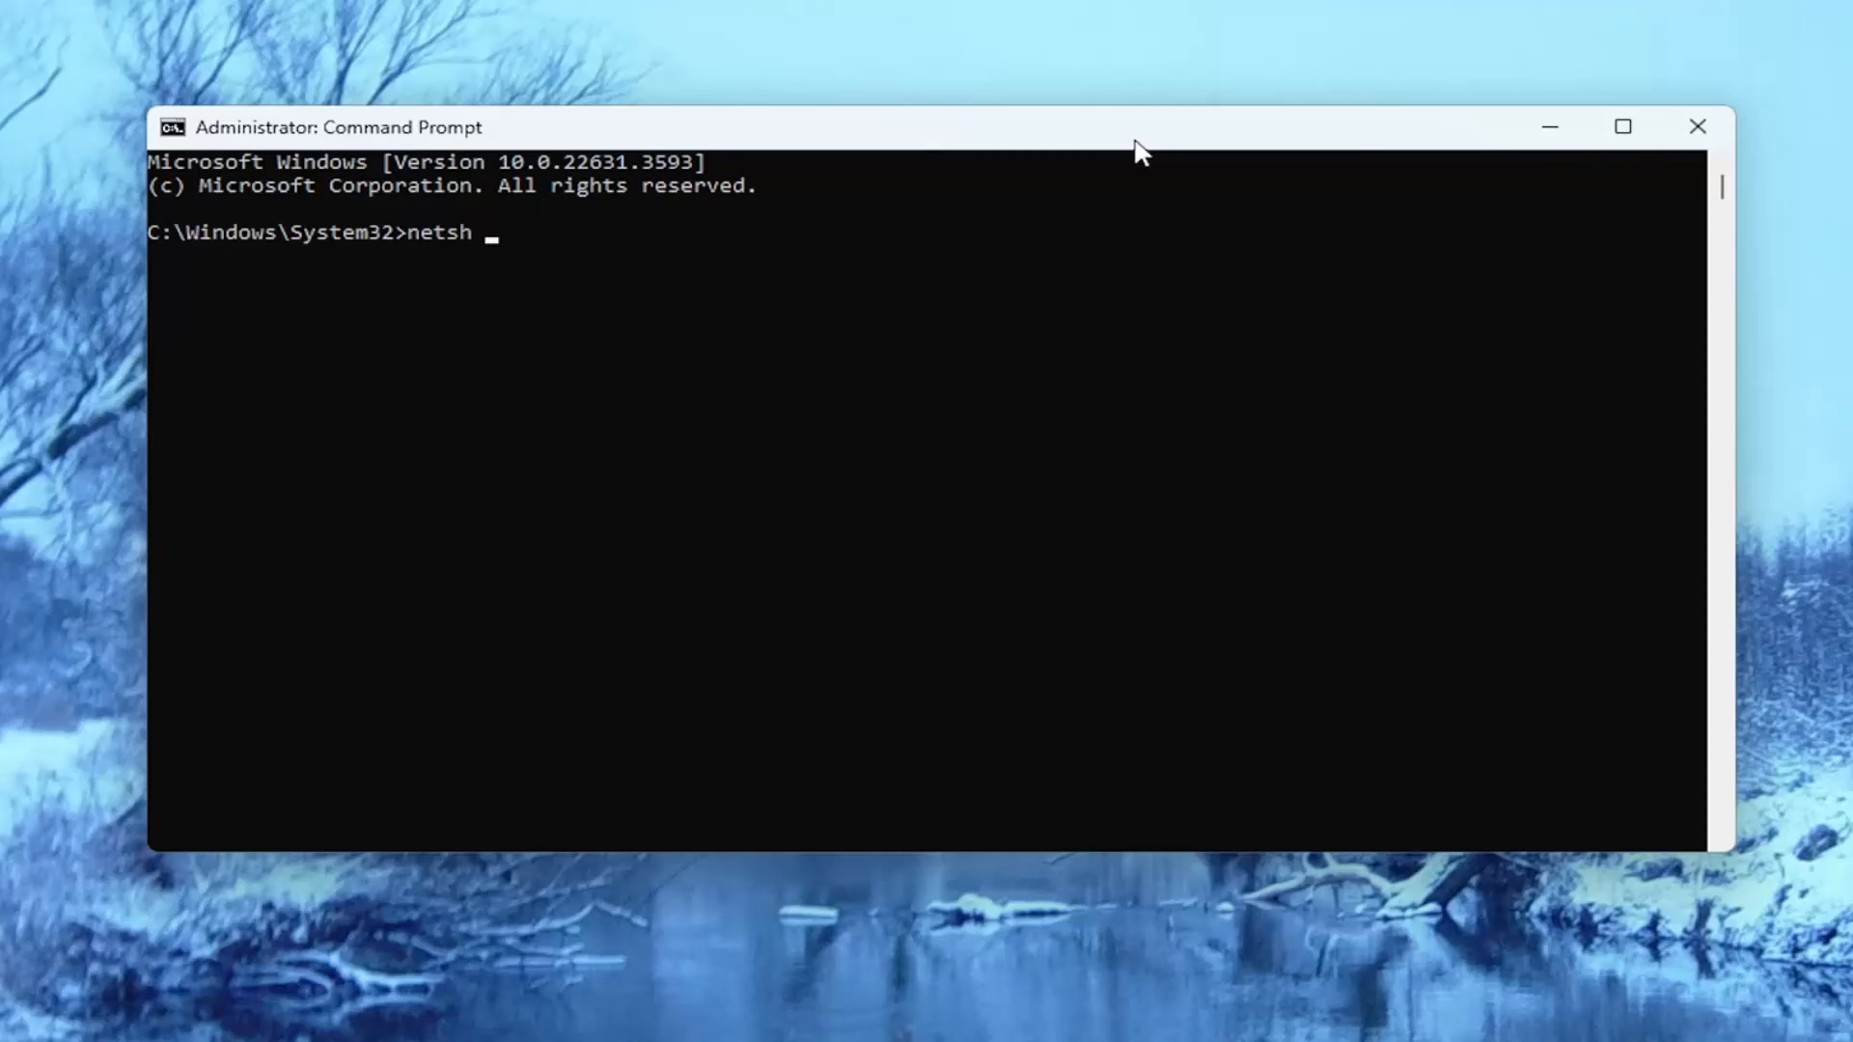
text(winso)
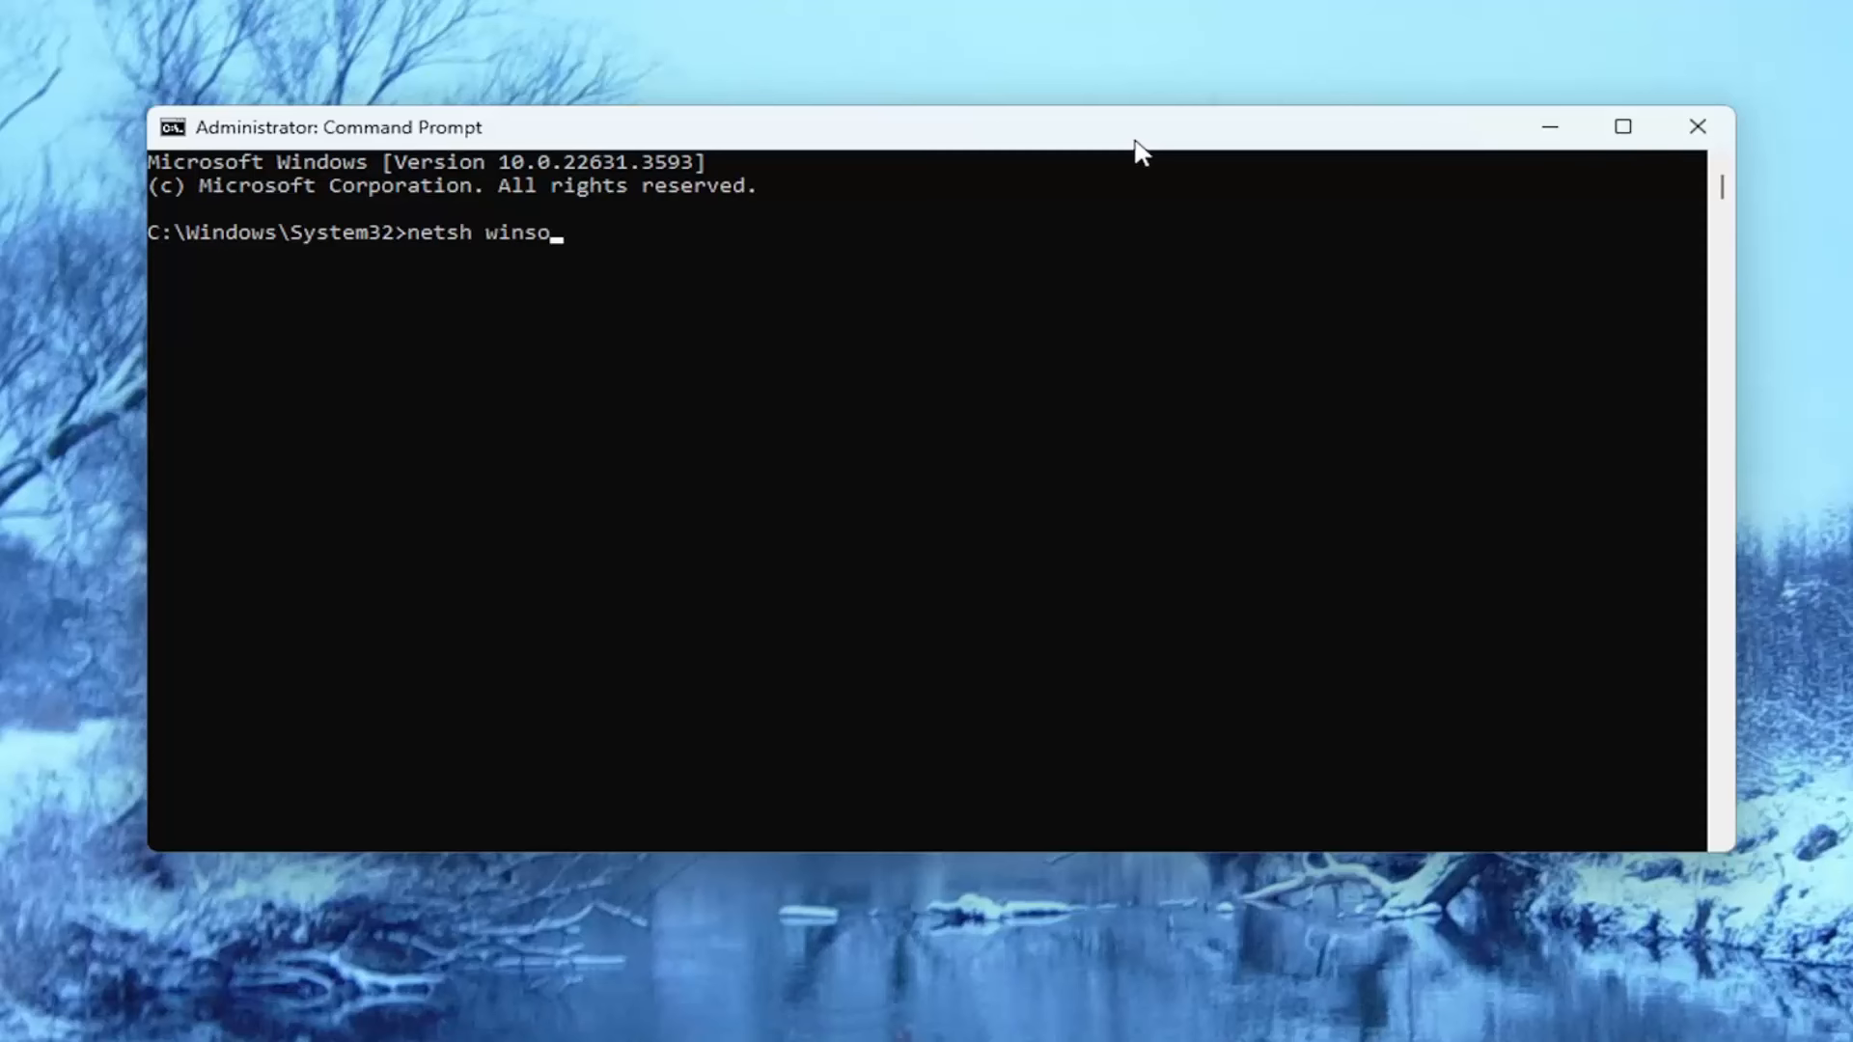
text(ck res)
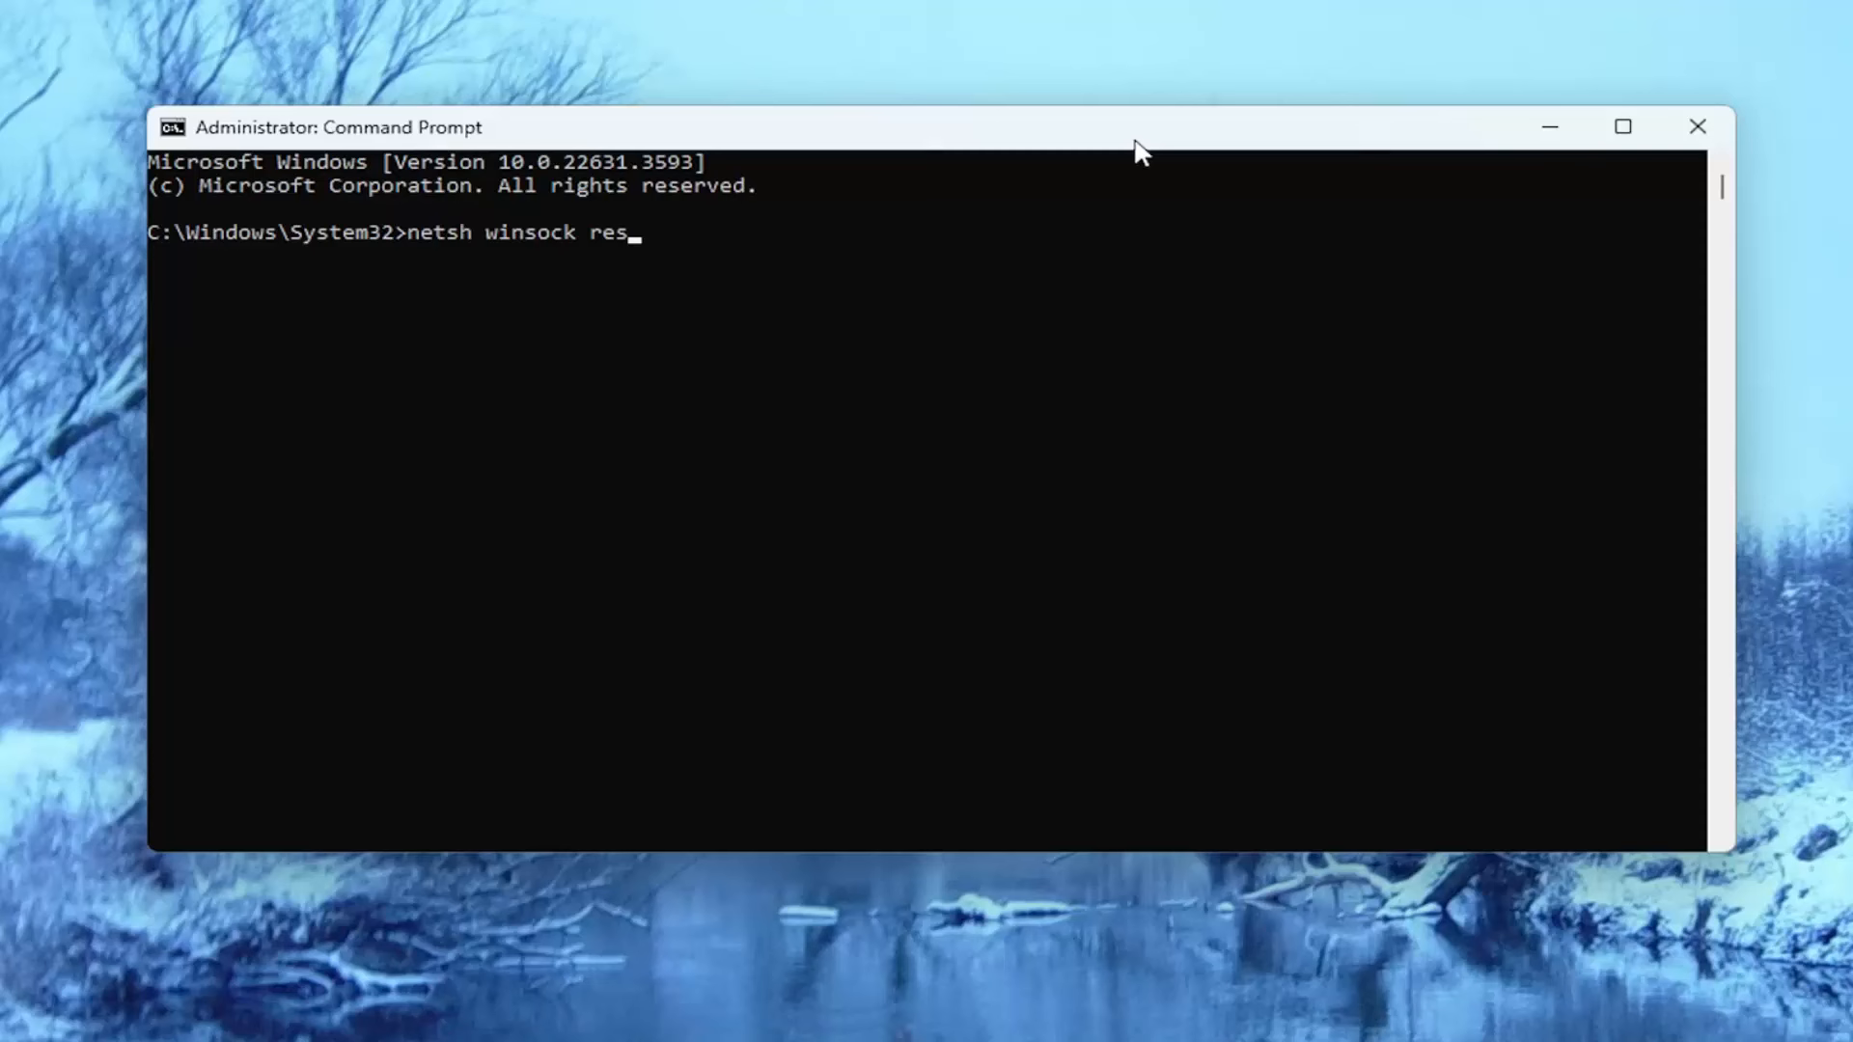
text(et)
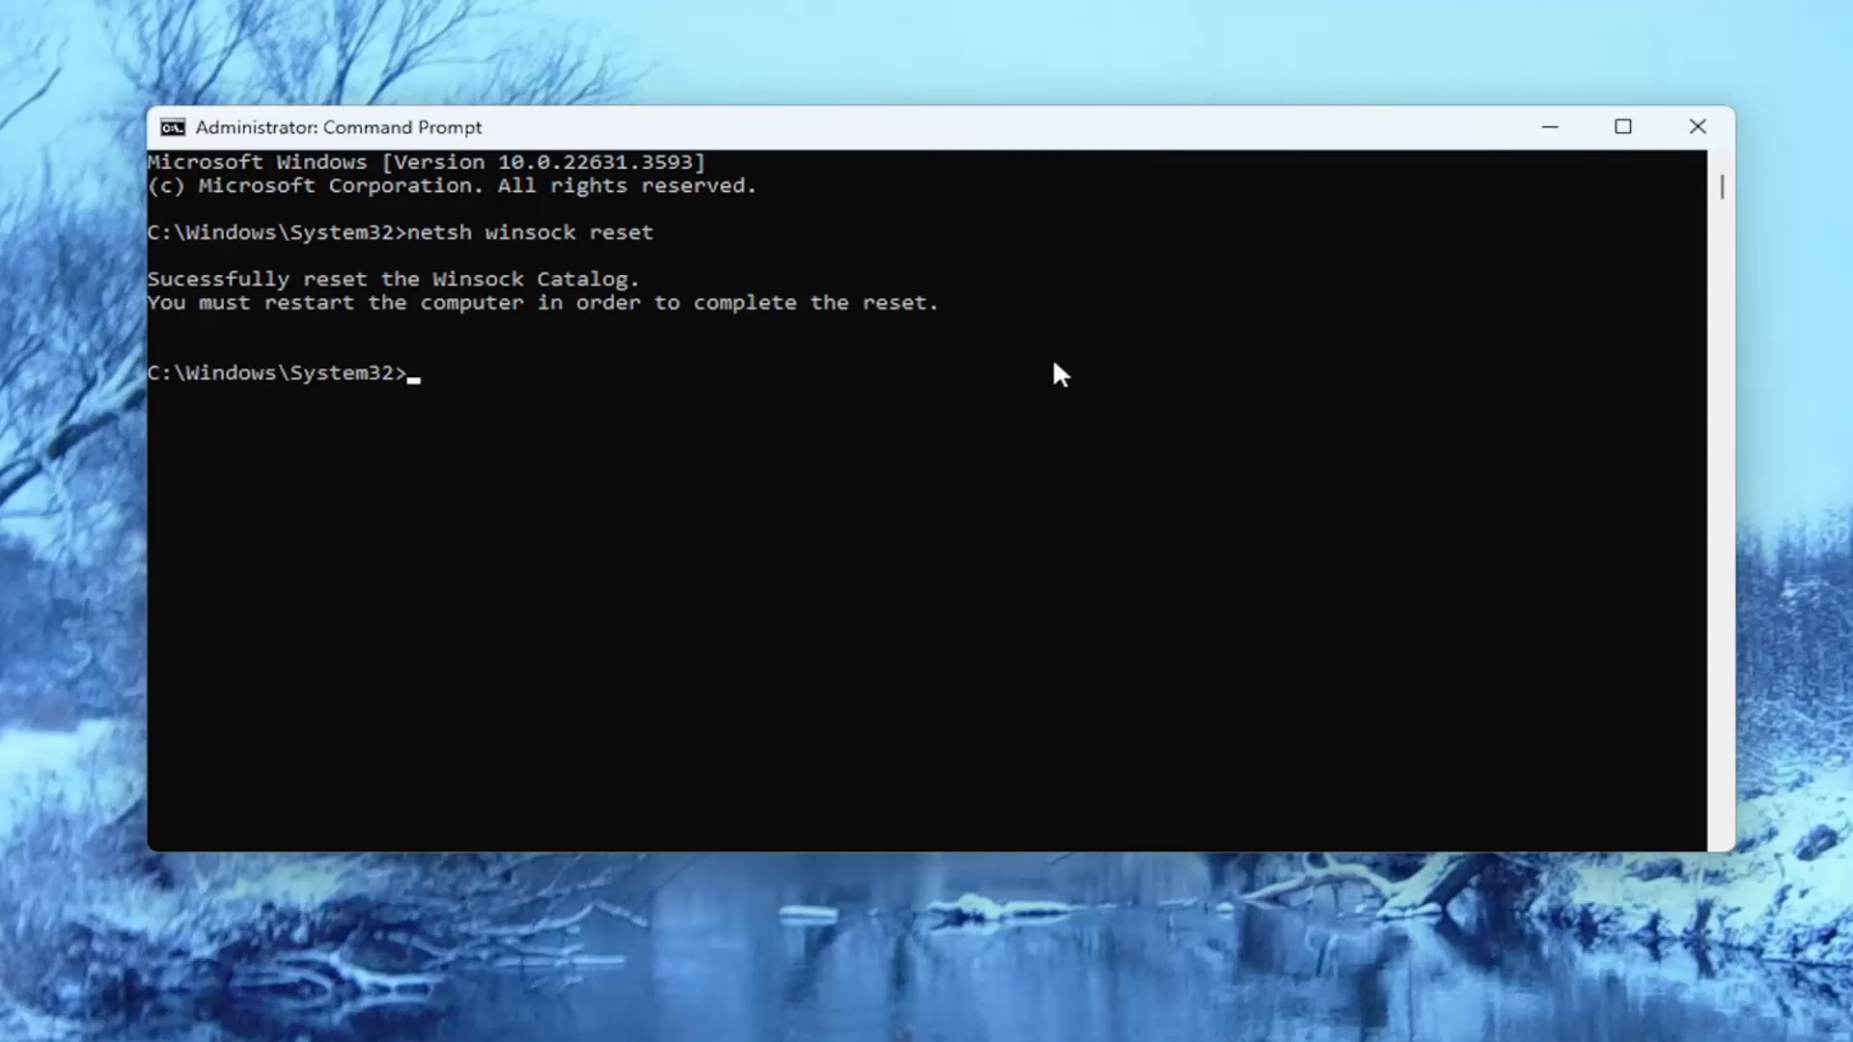
mouse_move(394, 355)
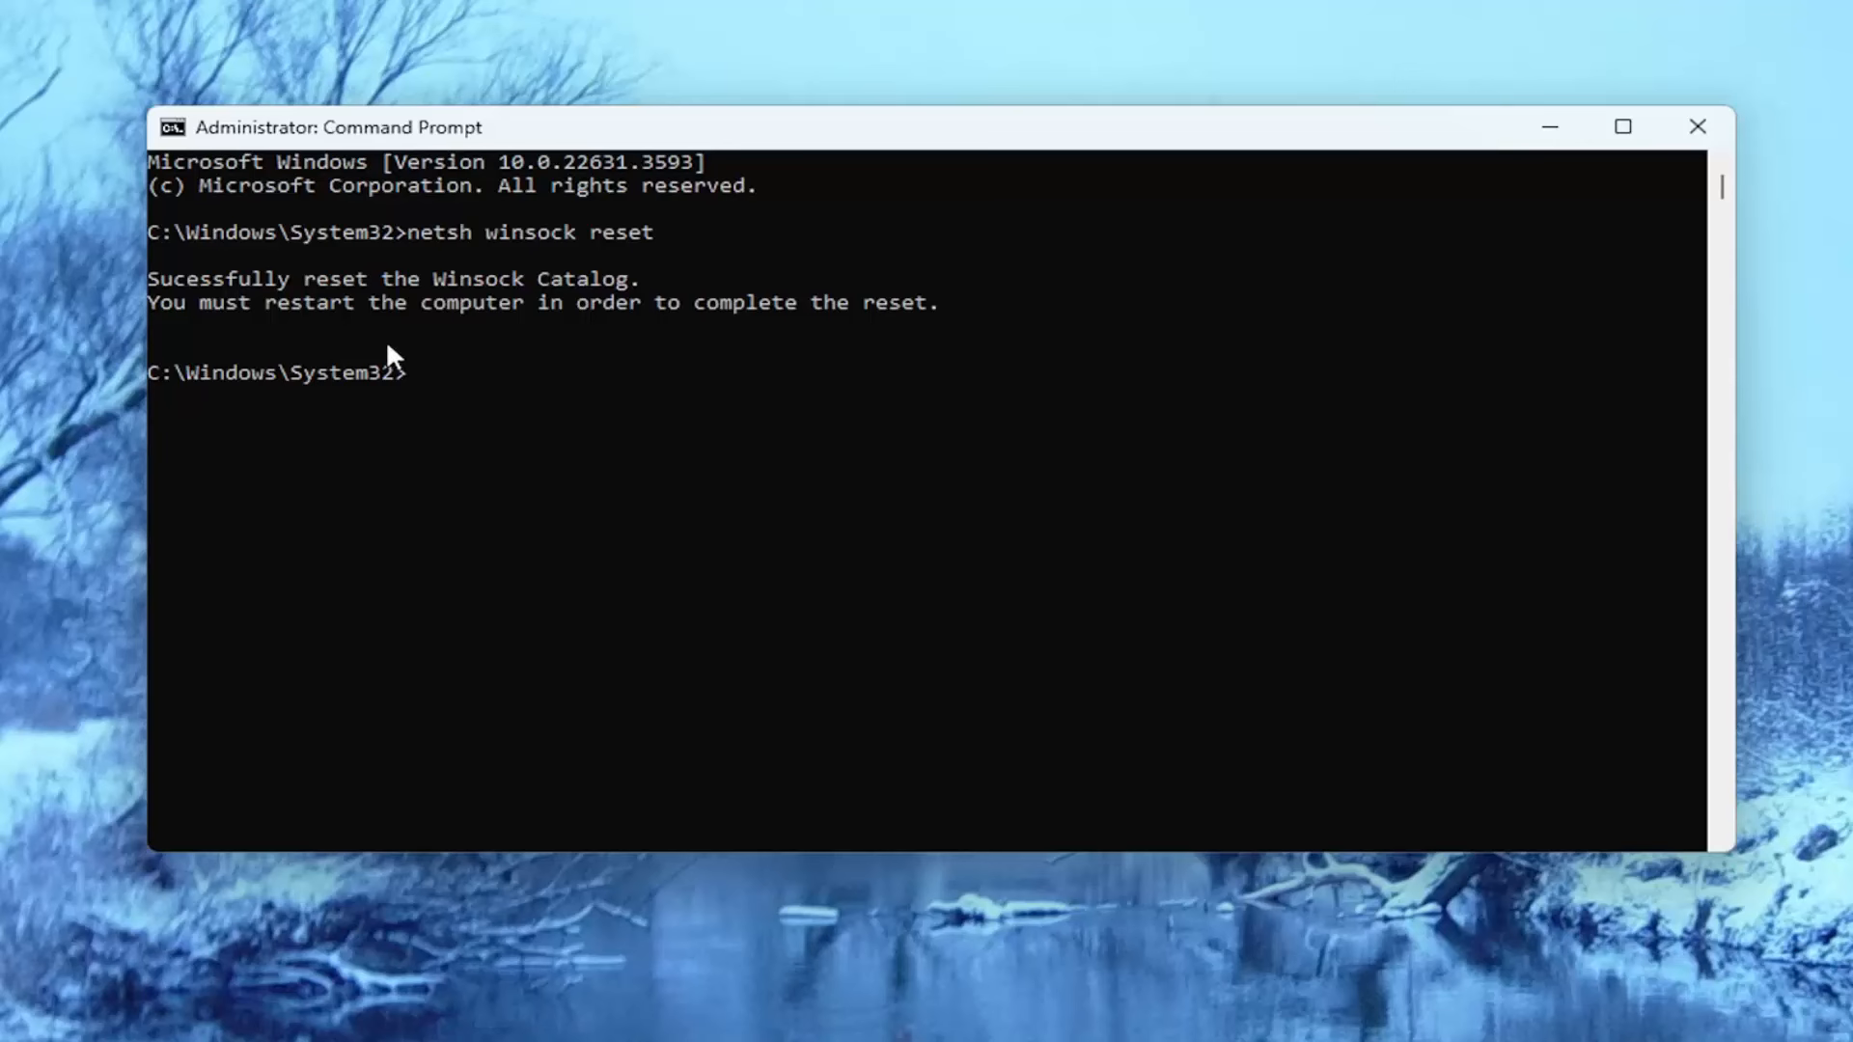
mouse_move(484, 315)
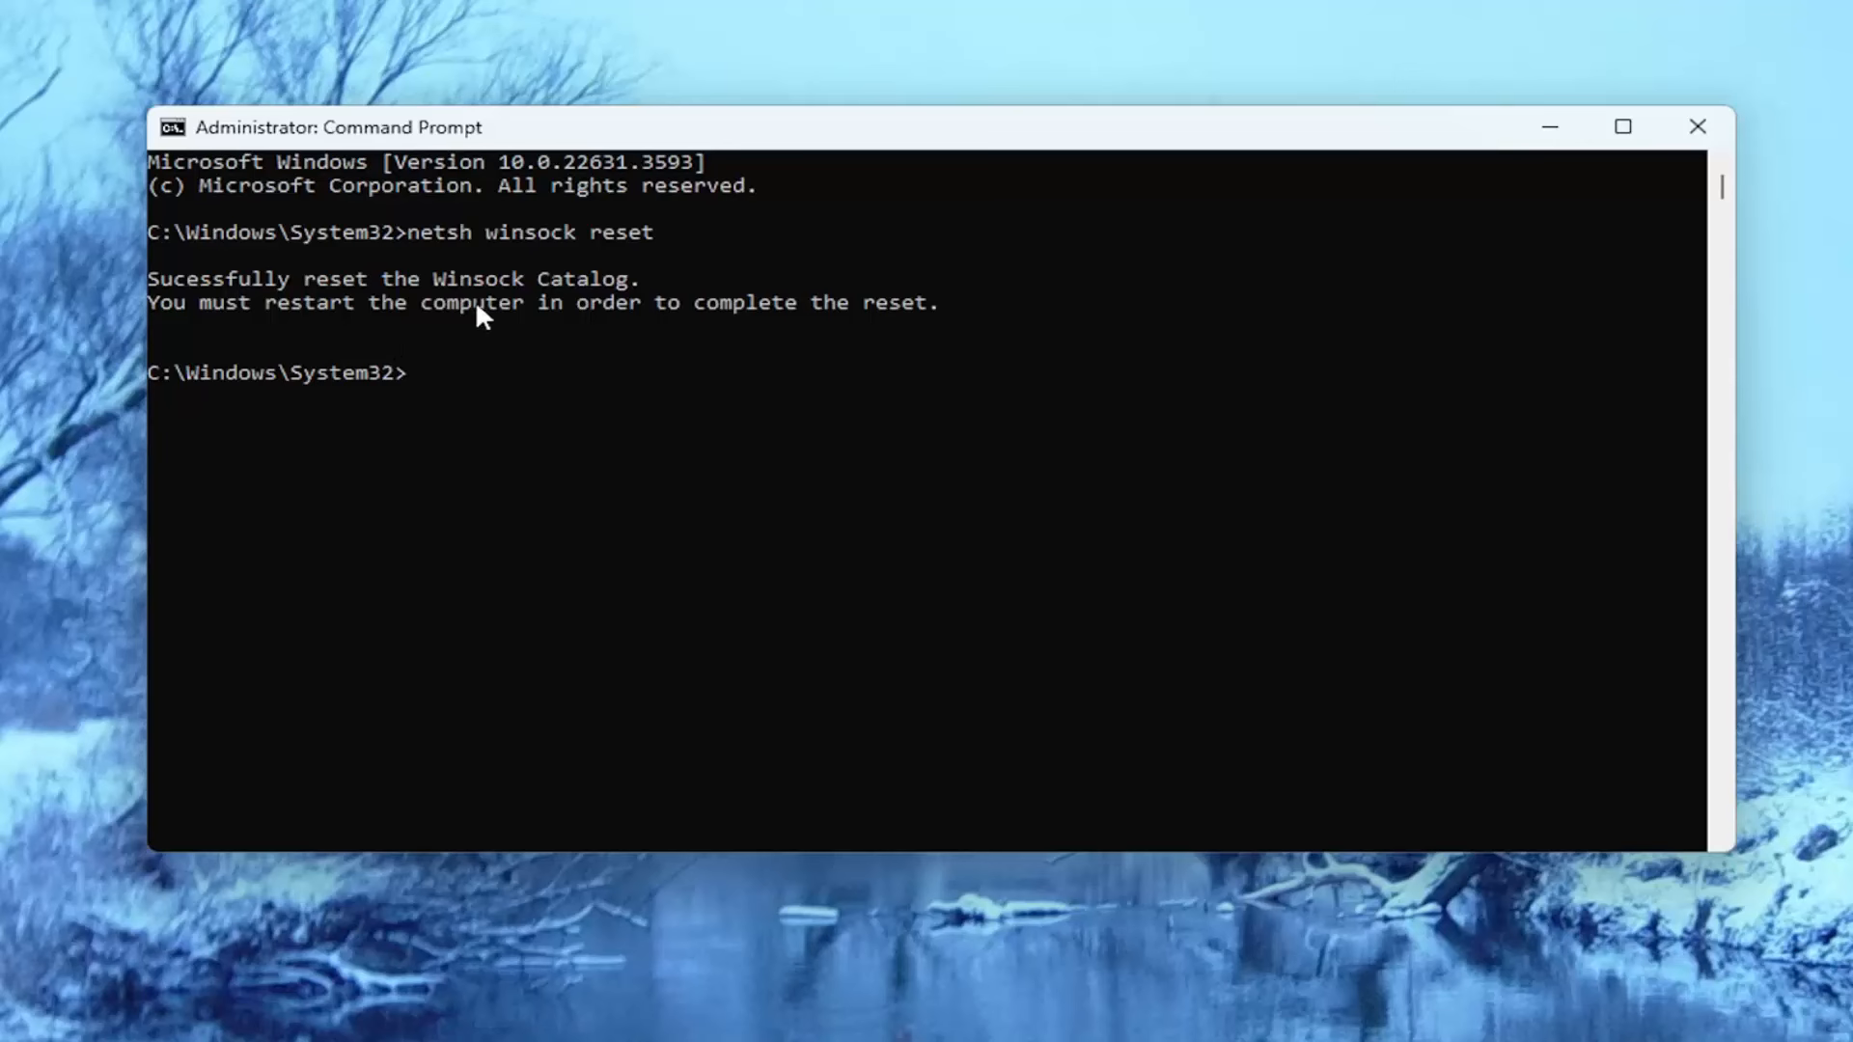
mouse_move(339, 343)
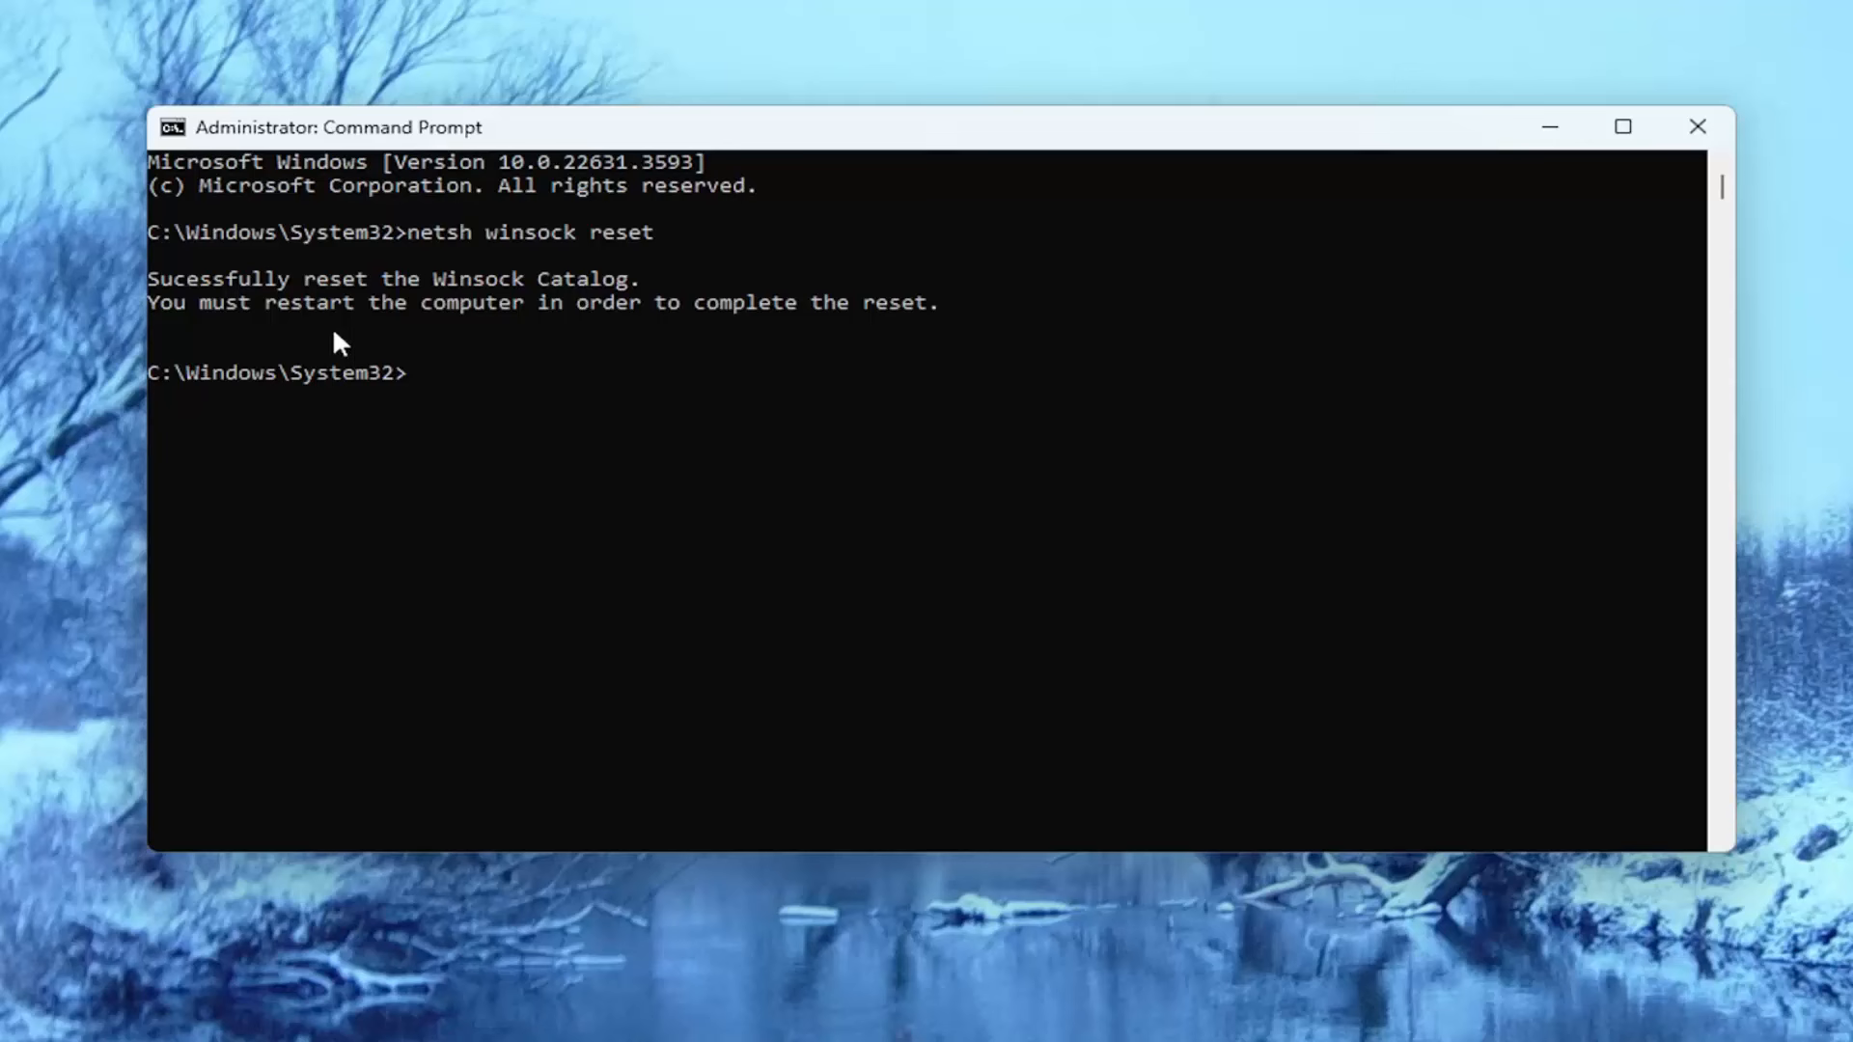
mouse_move(614, 498)
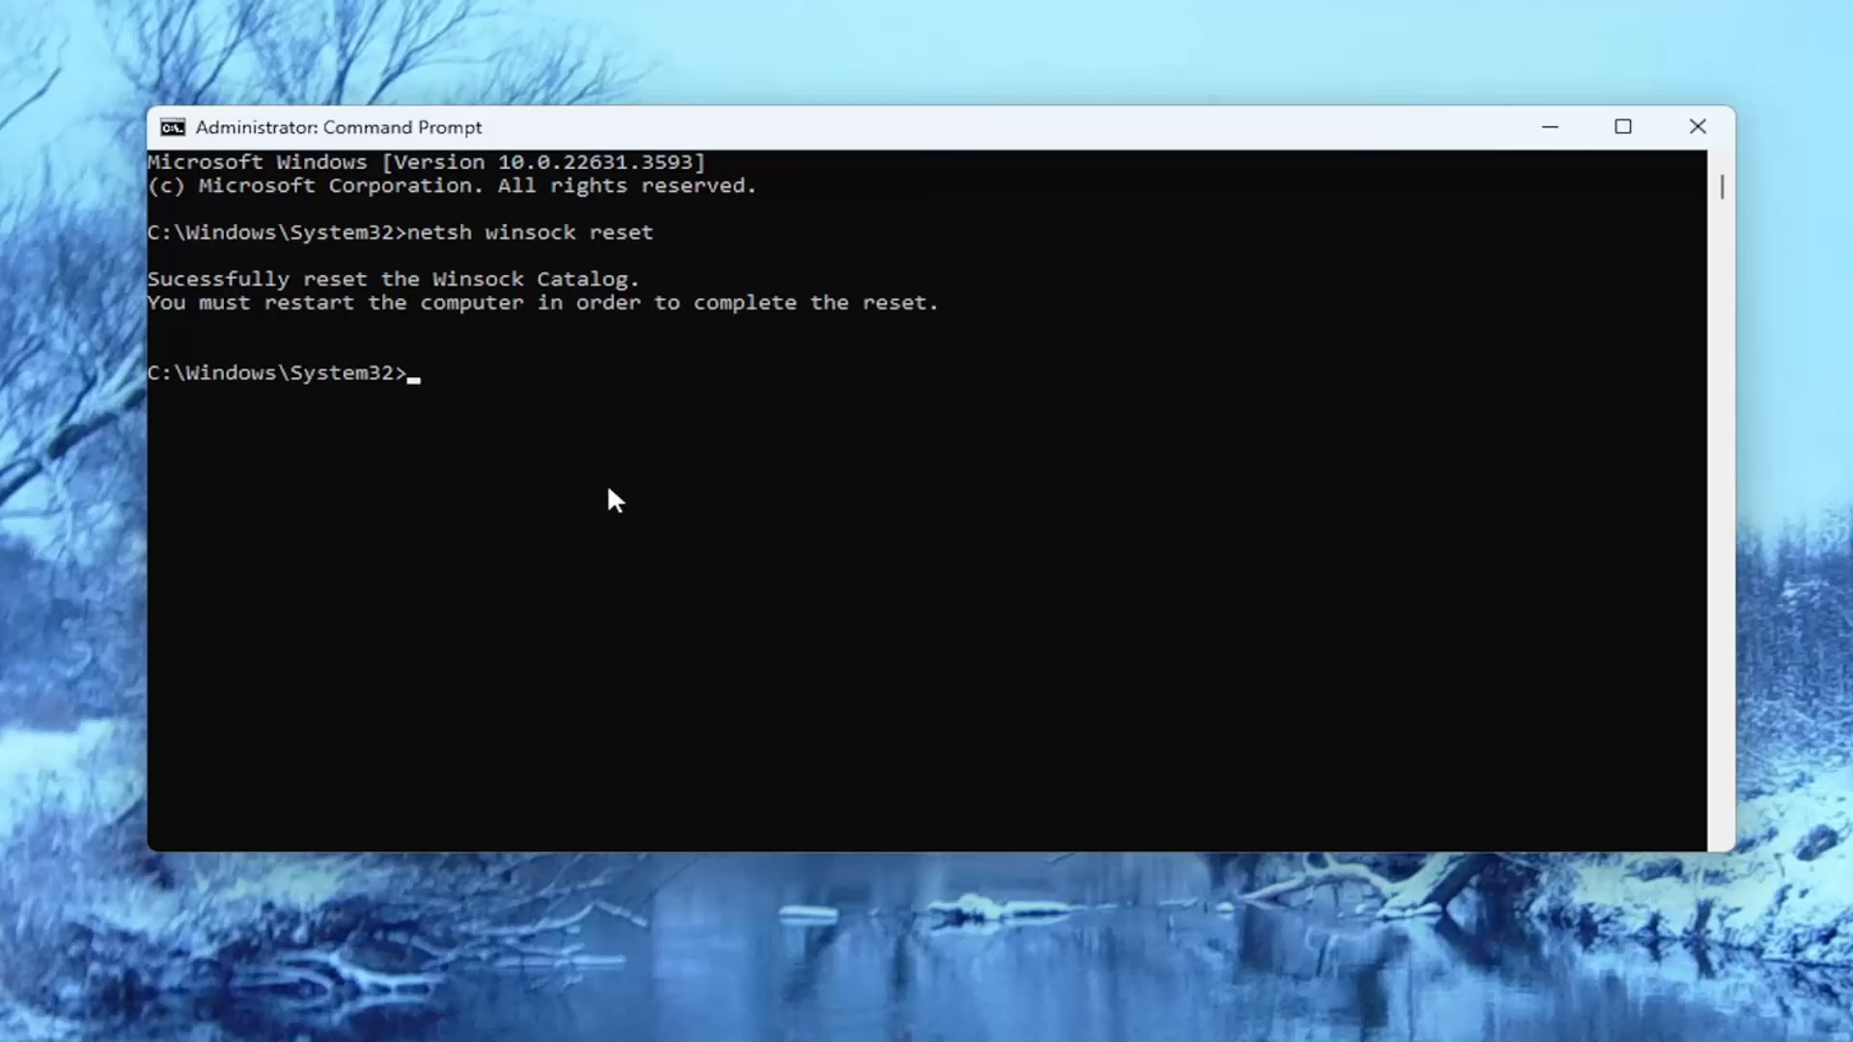
Step: Run 'ipconfig /flushdns' to clear the DNS resolver cache
text(i)
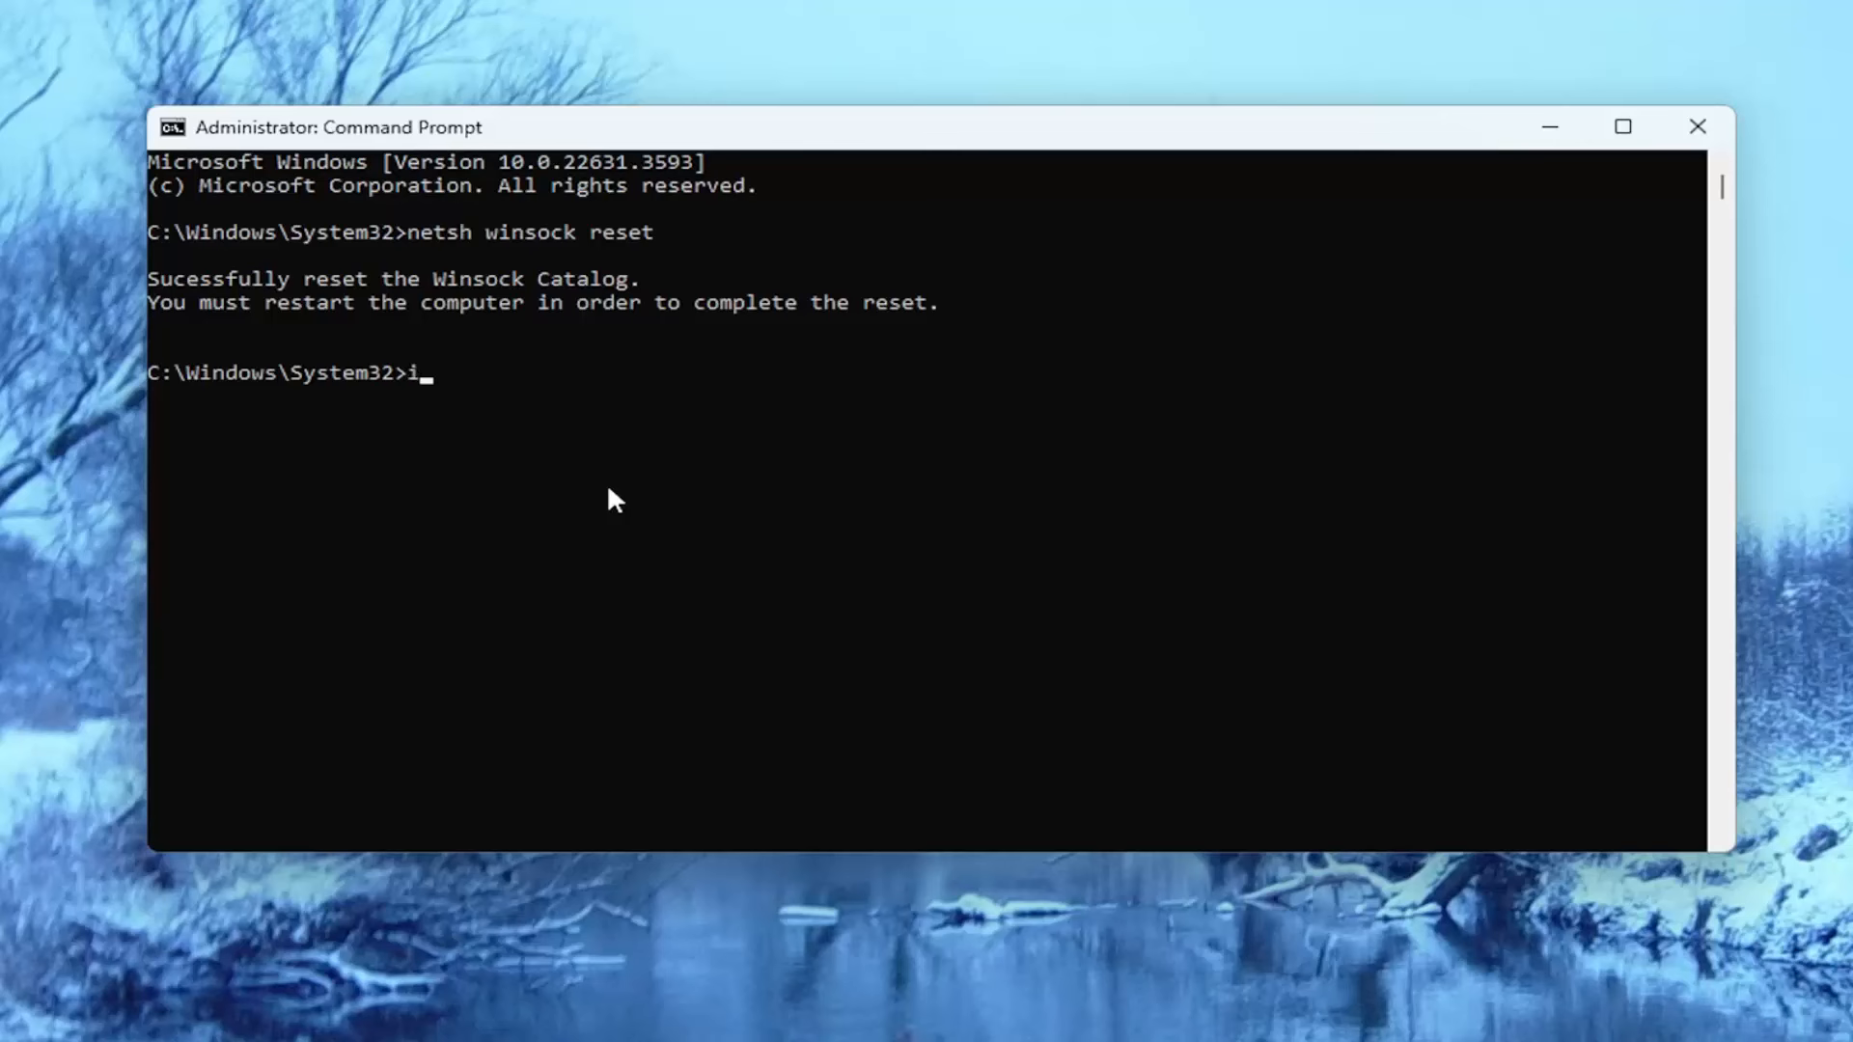
text(pconfig)
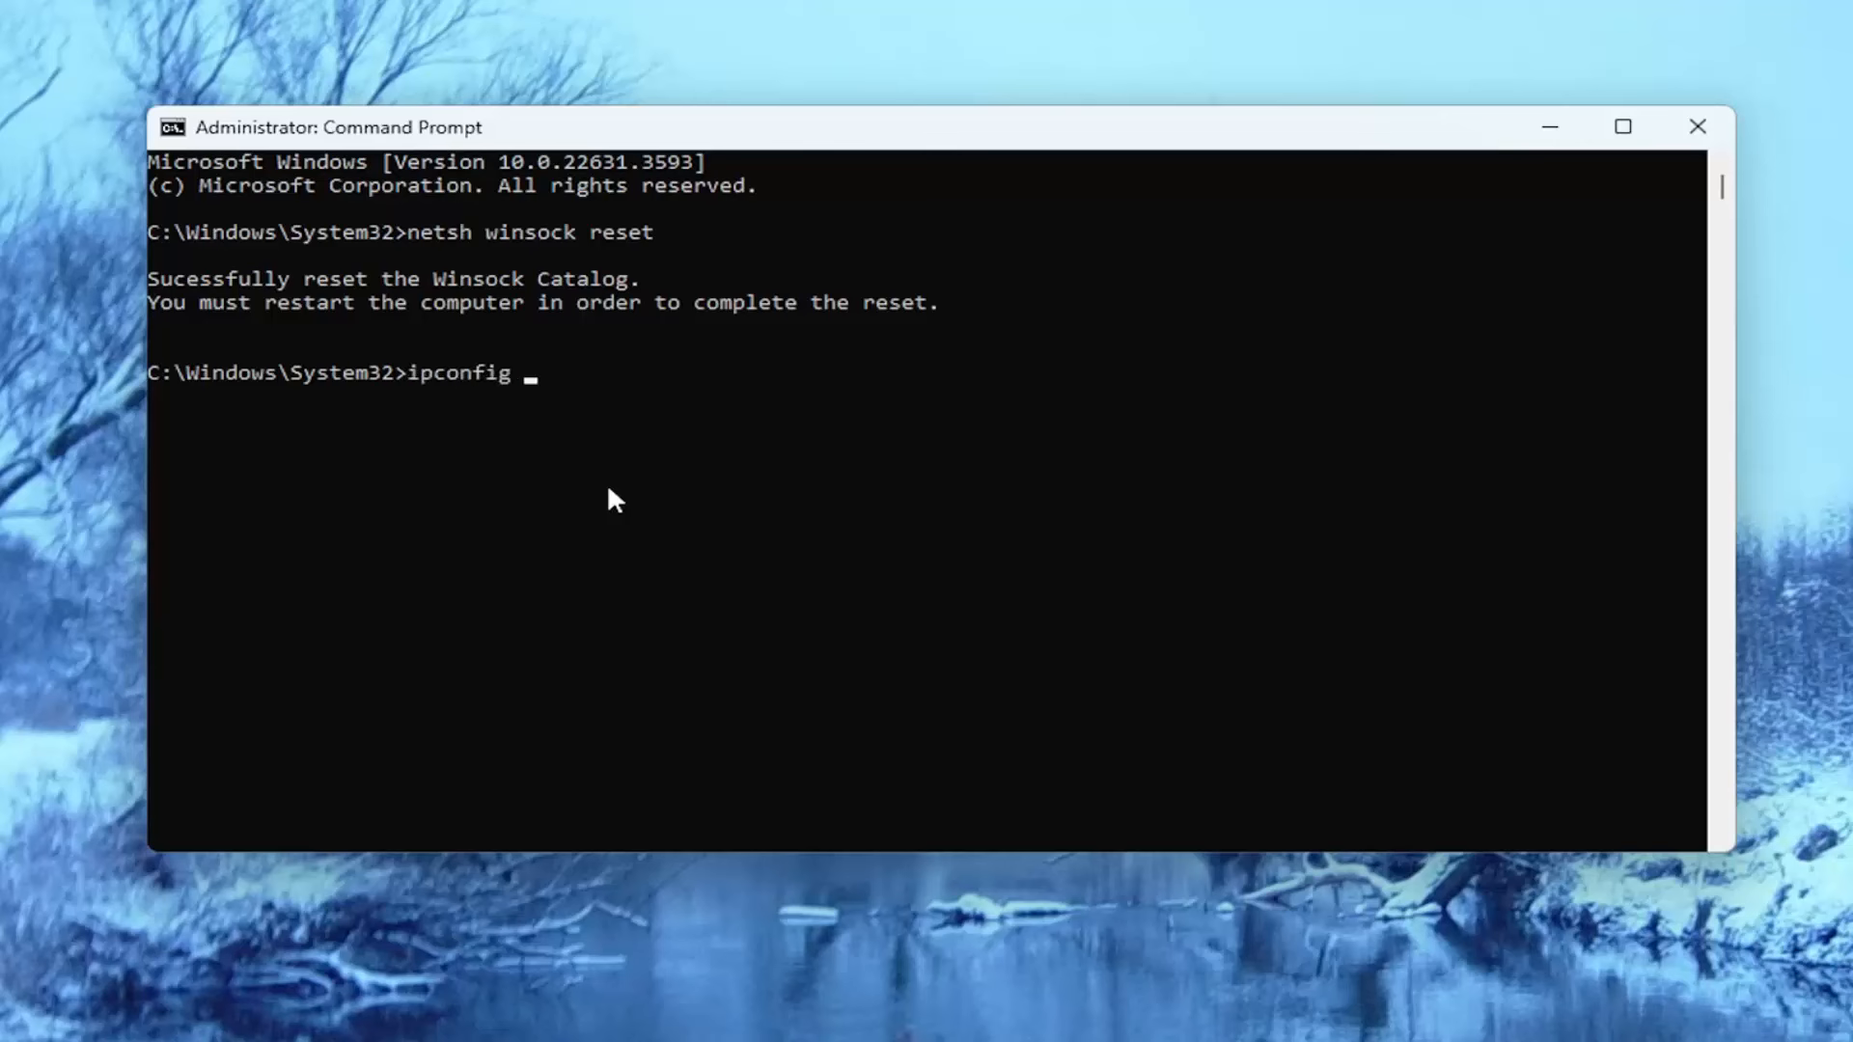
text(/fl)
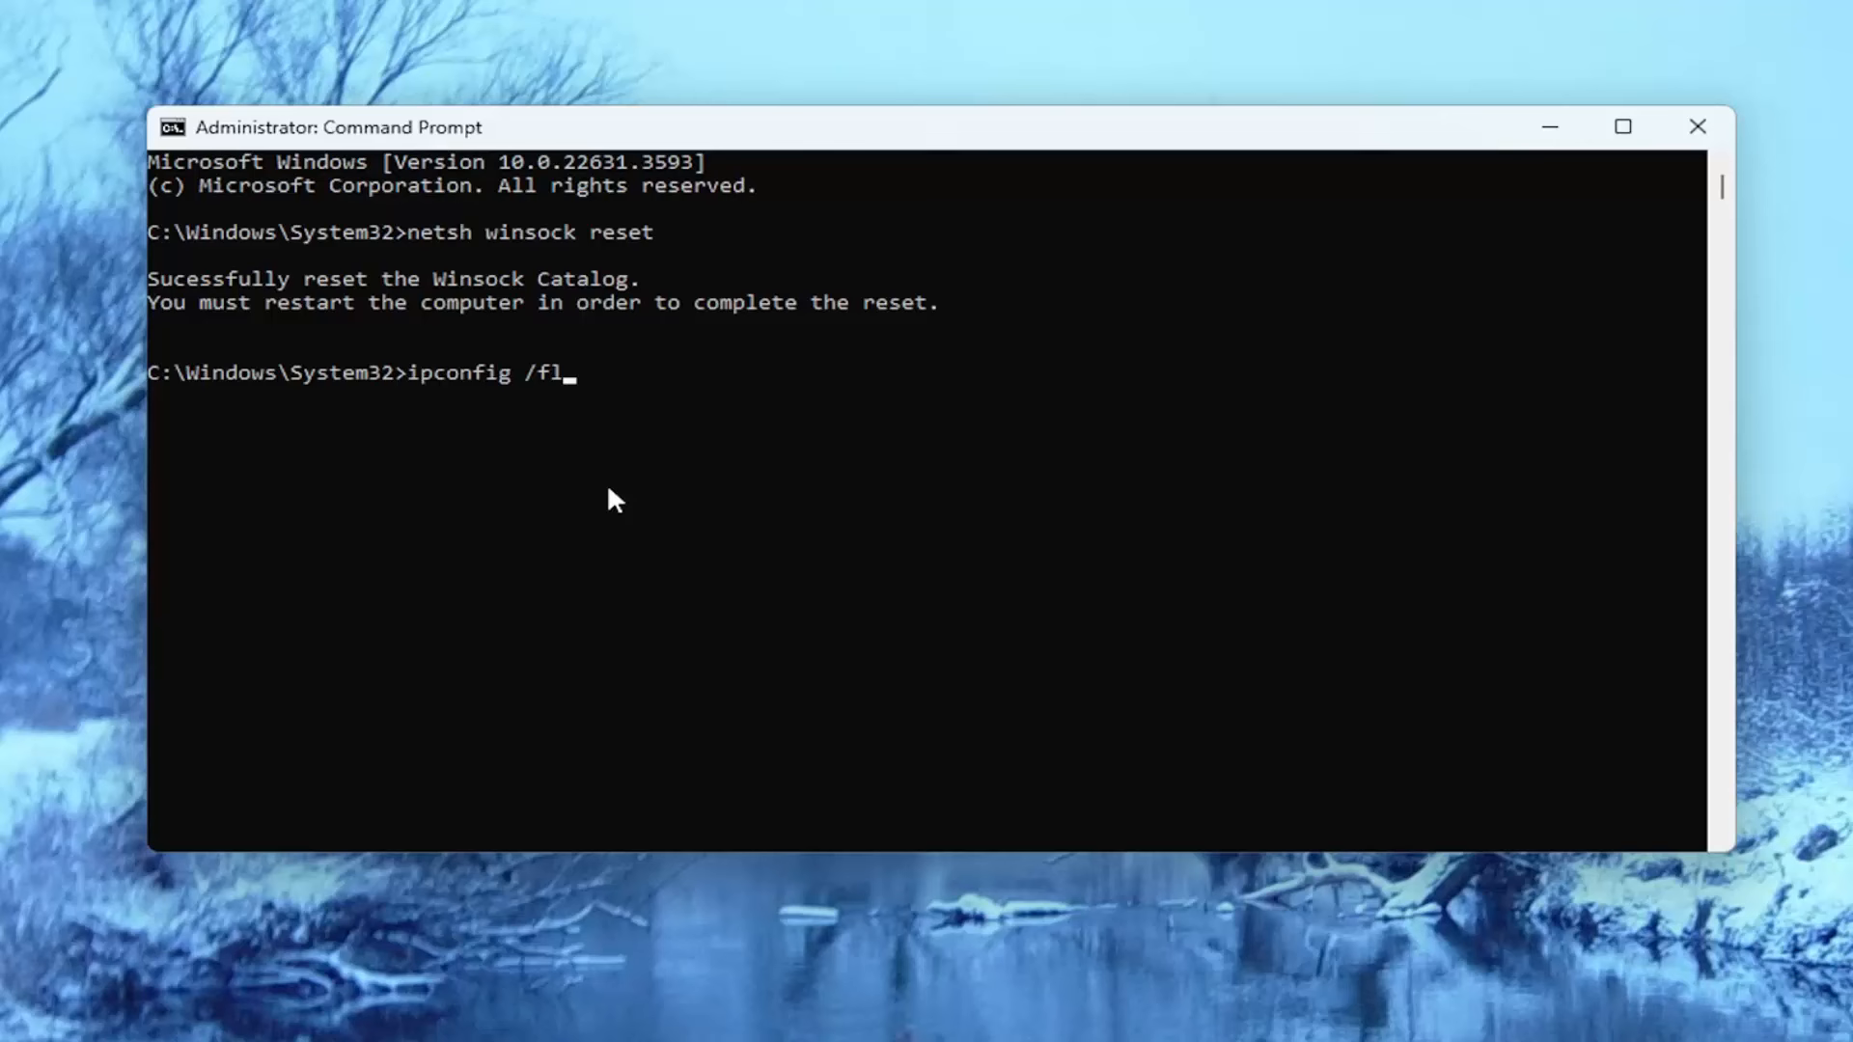
text(ushdns)
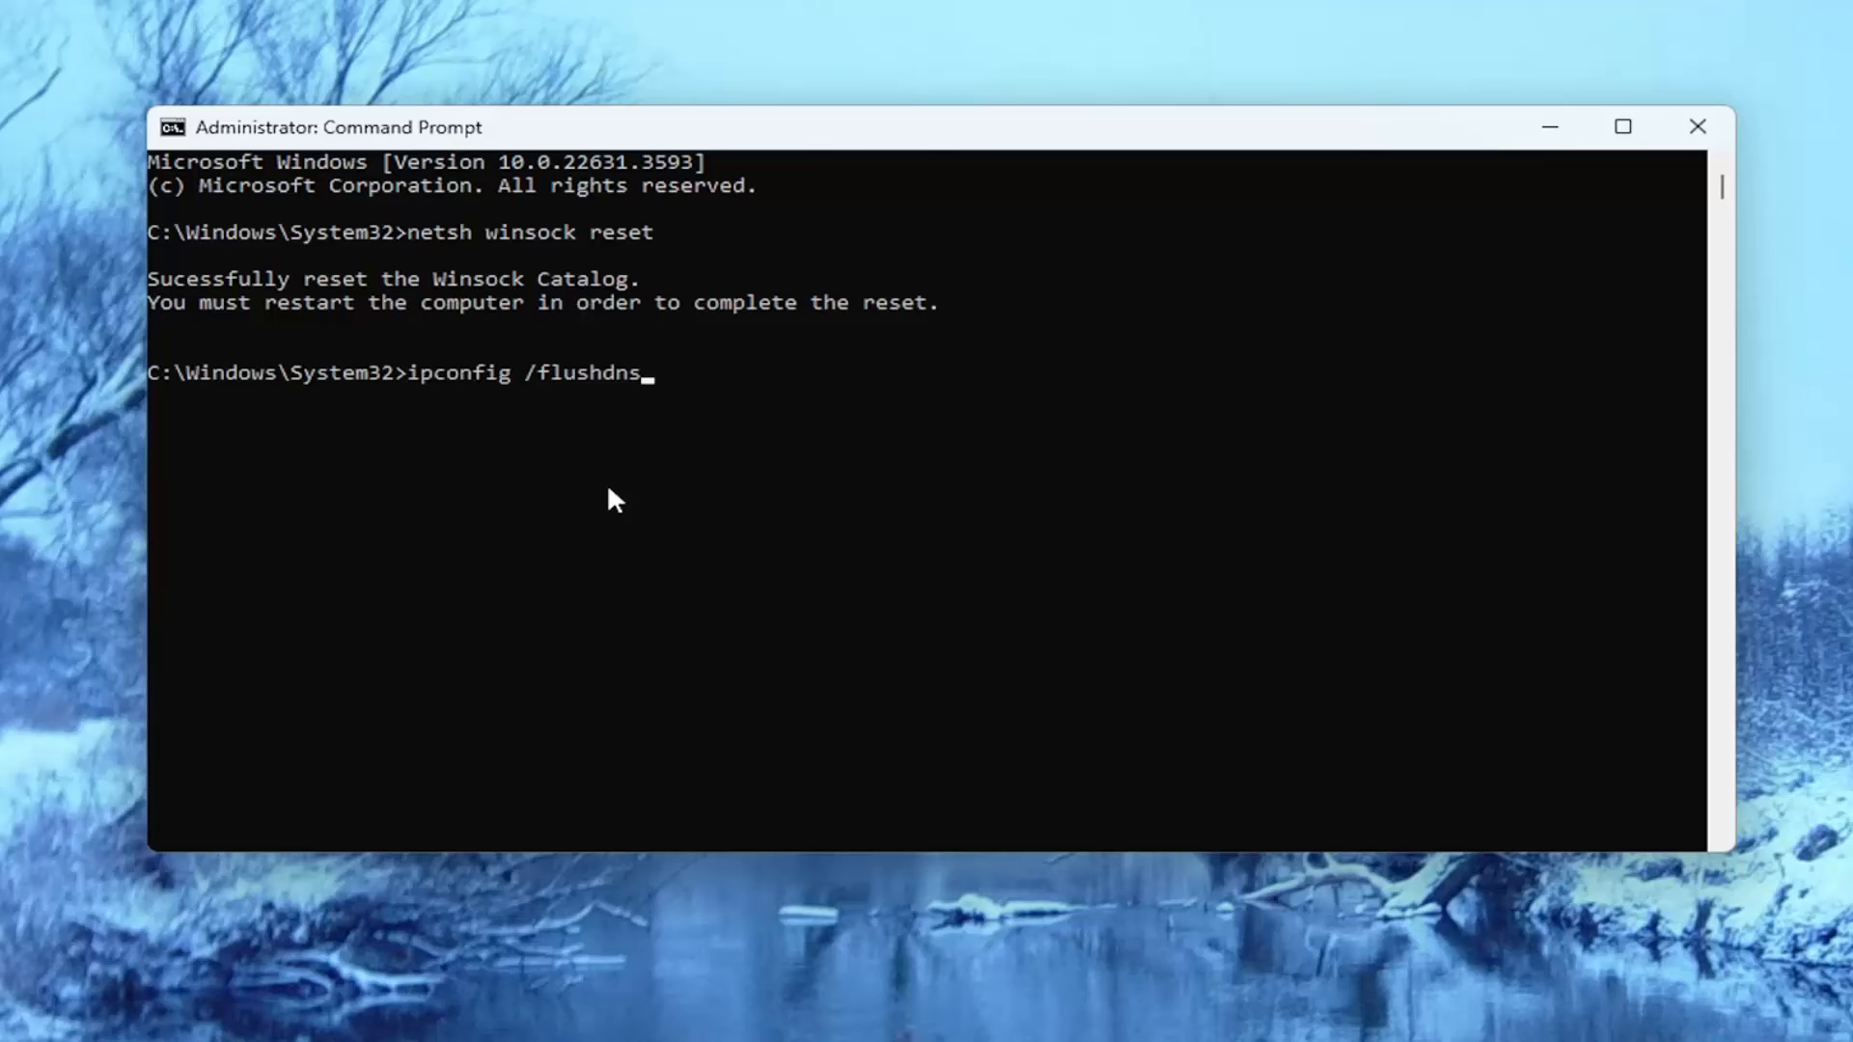
key(Return)
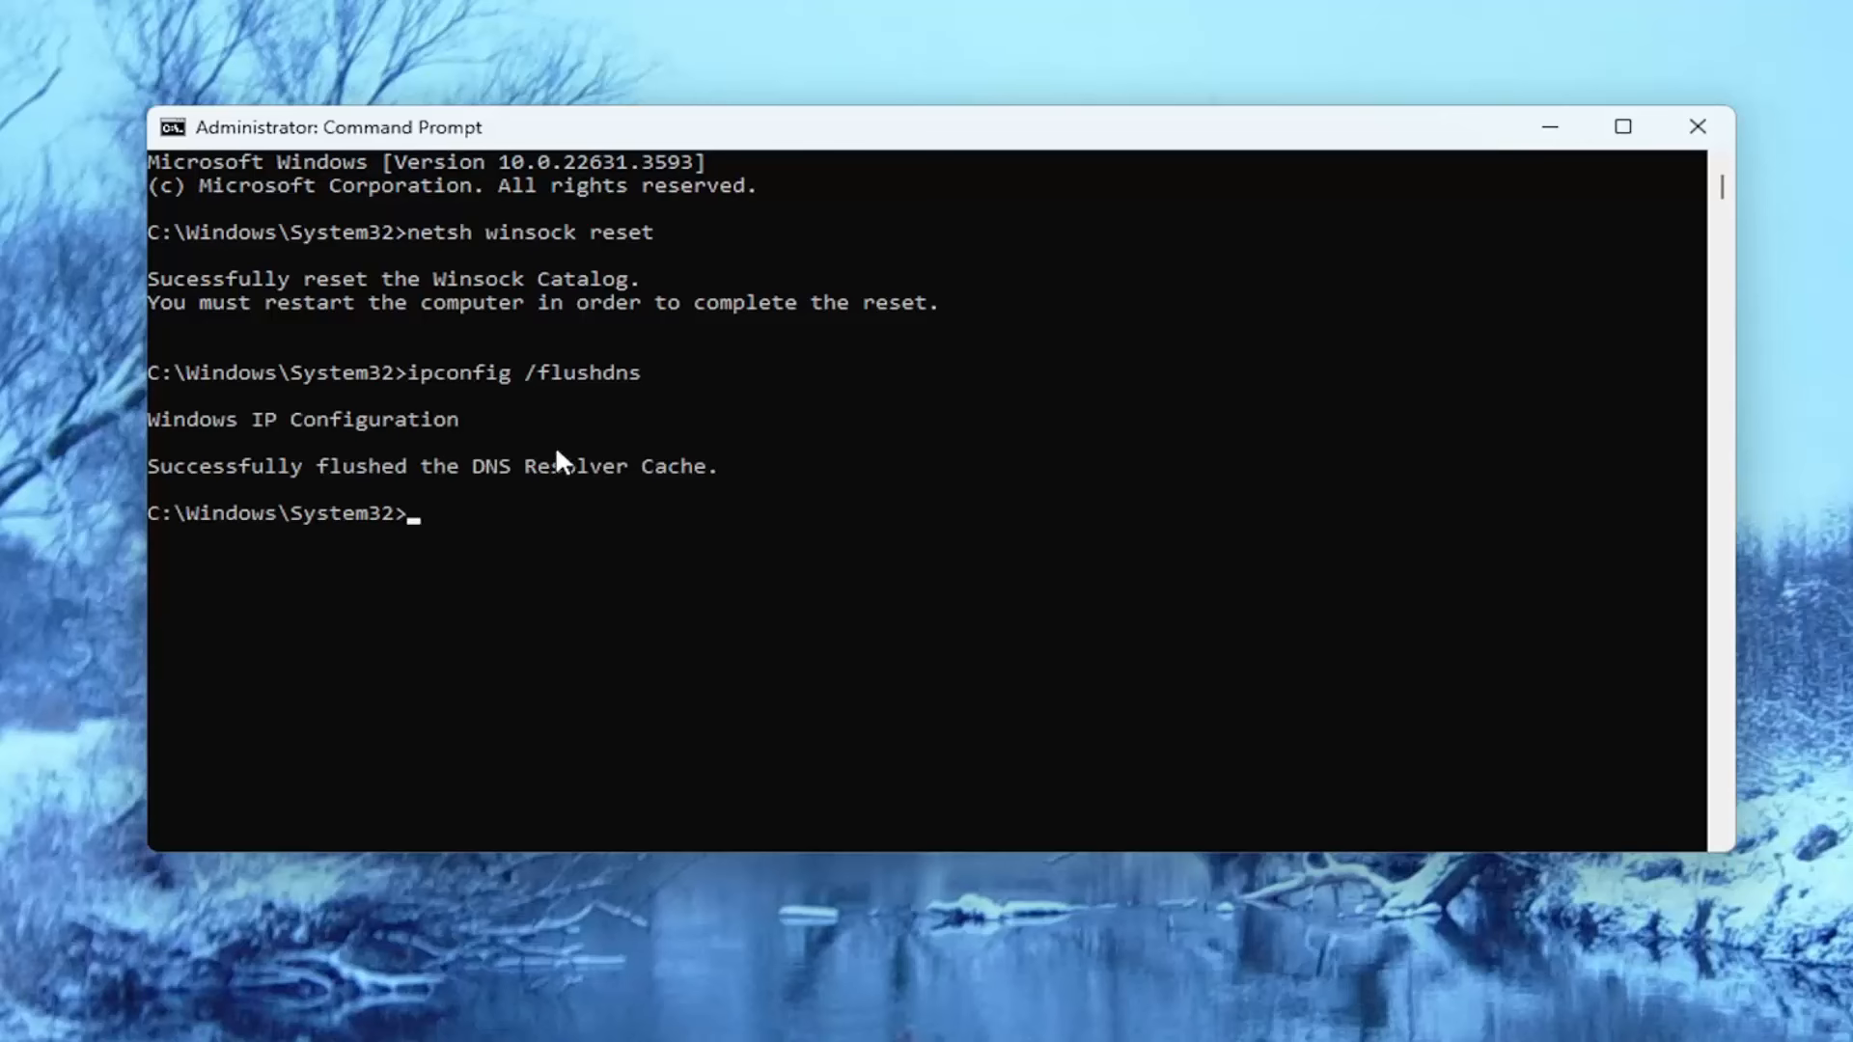
mouse_move(272, 465)
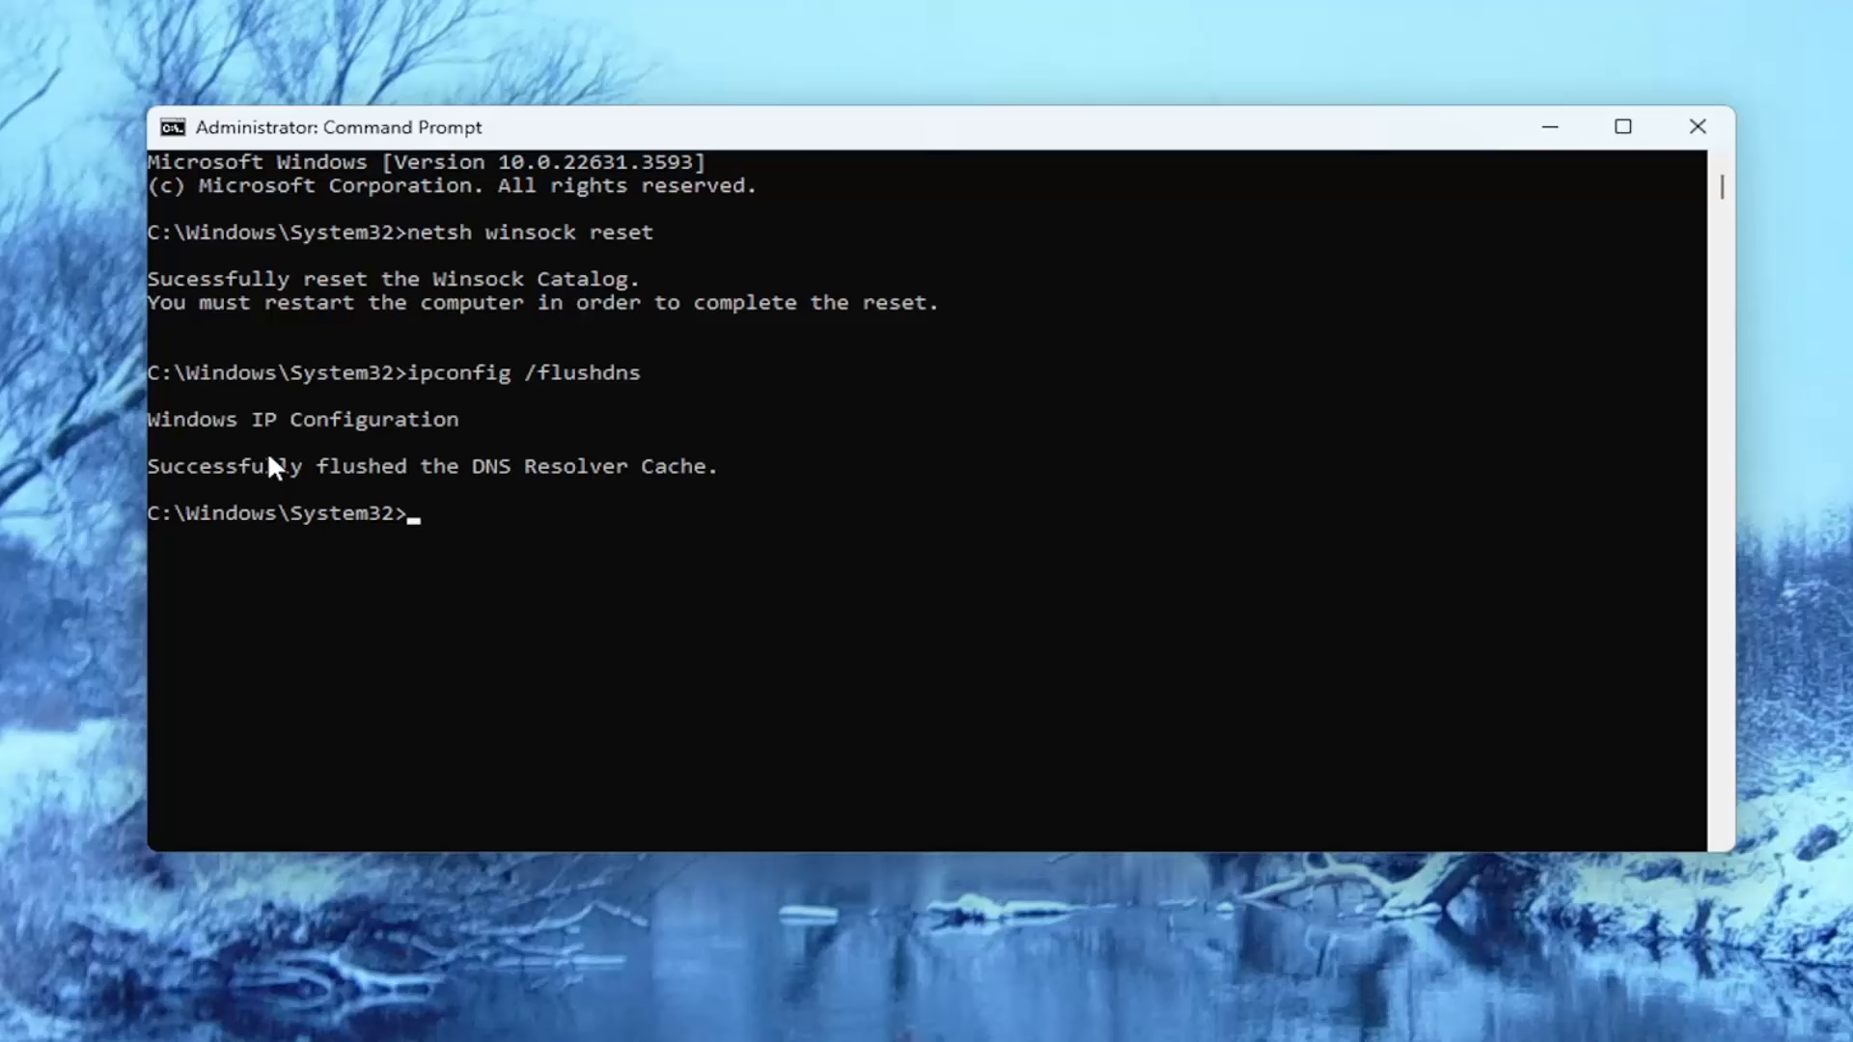
mouse_move(347, 488)
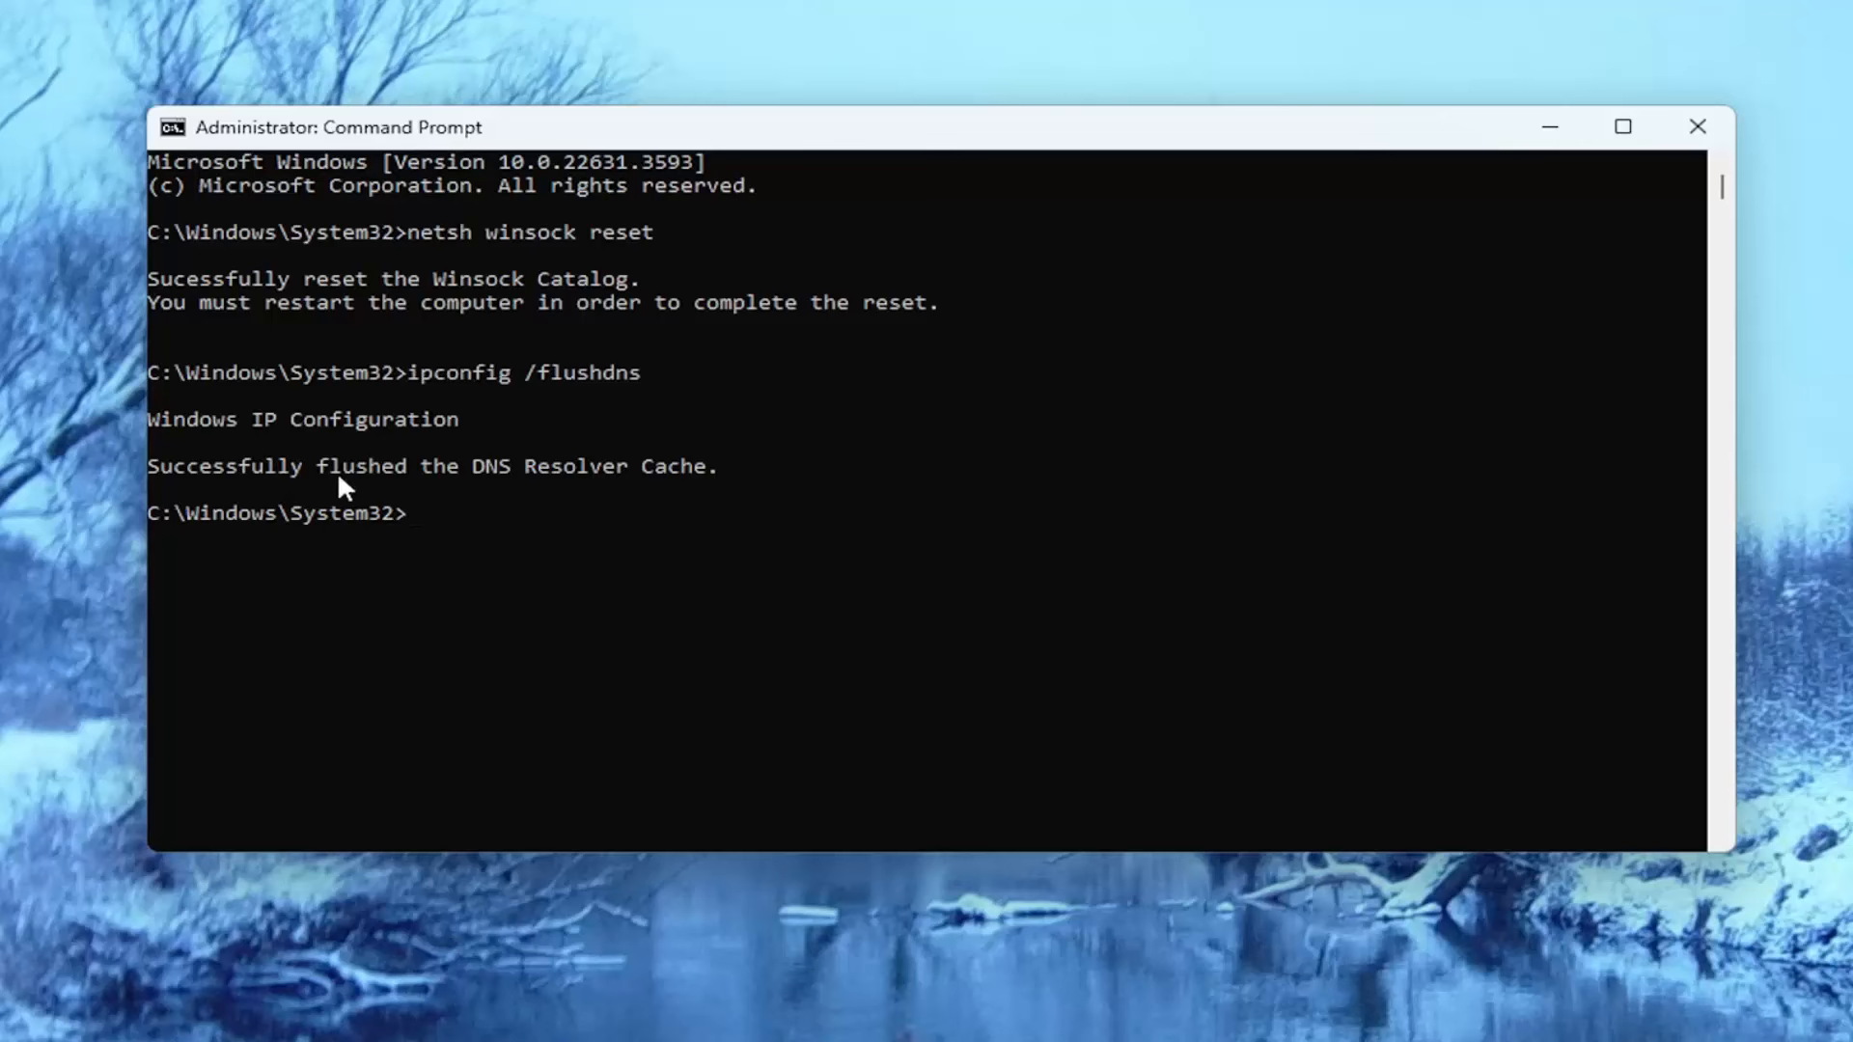
mouse_move(468, 491)
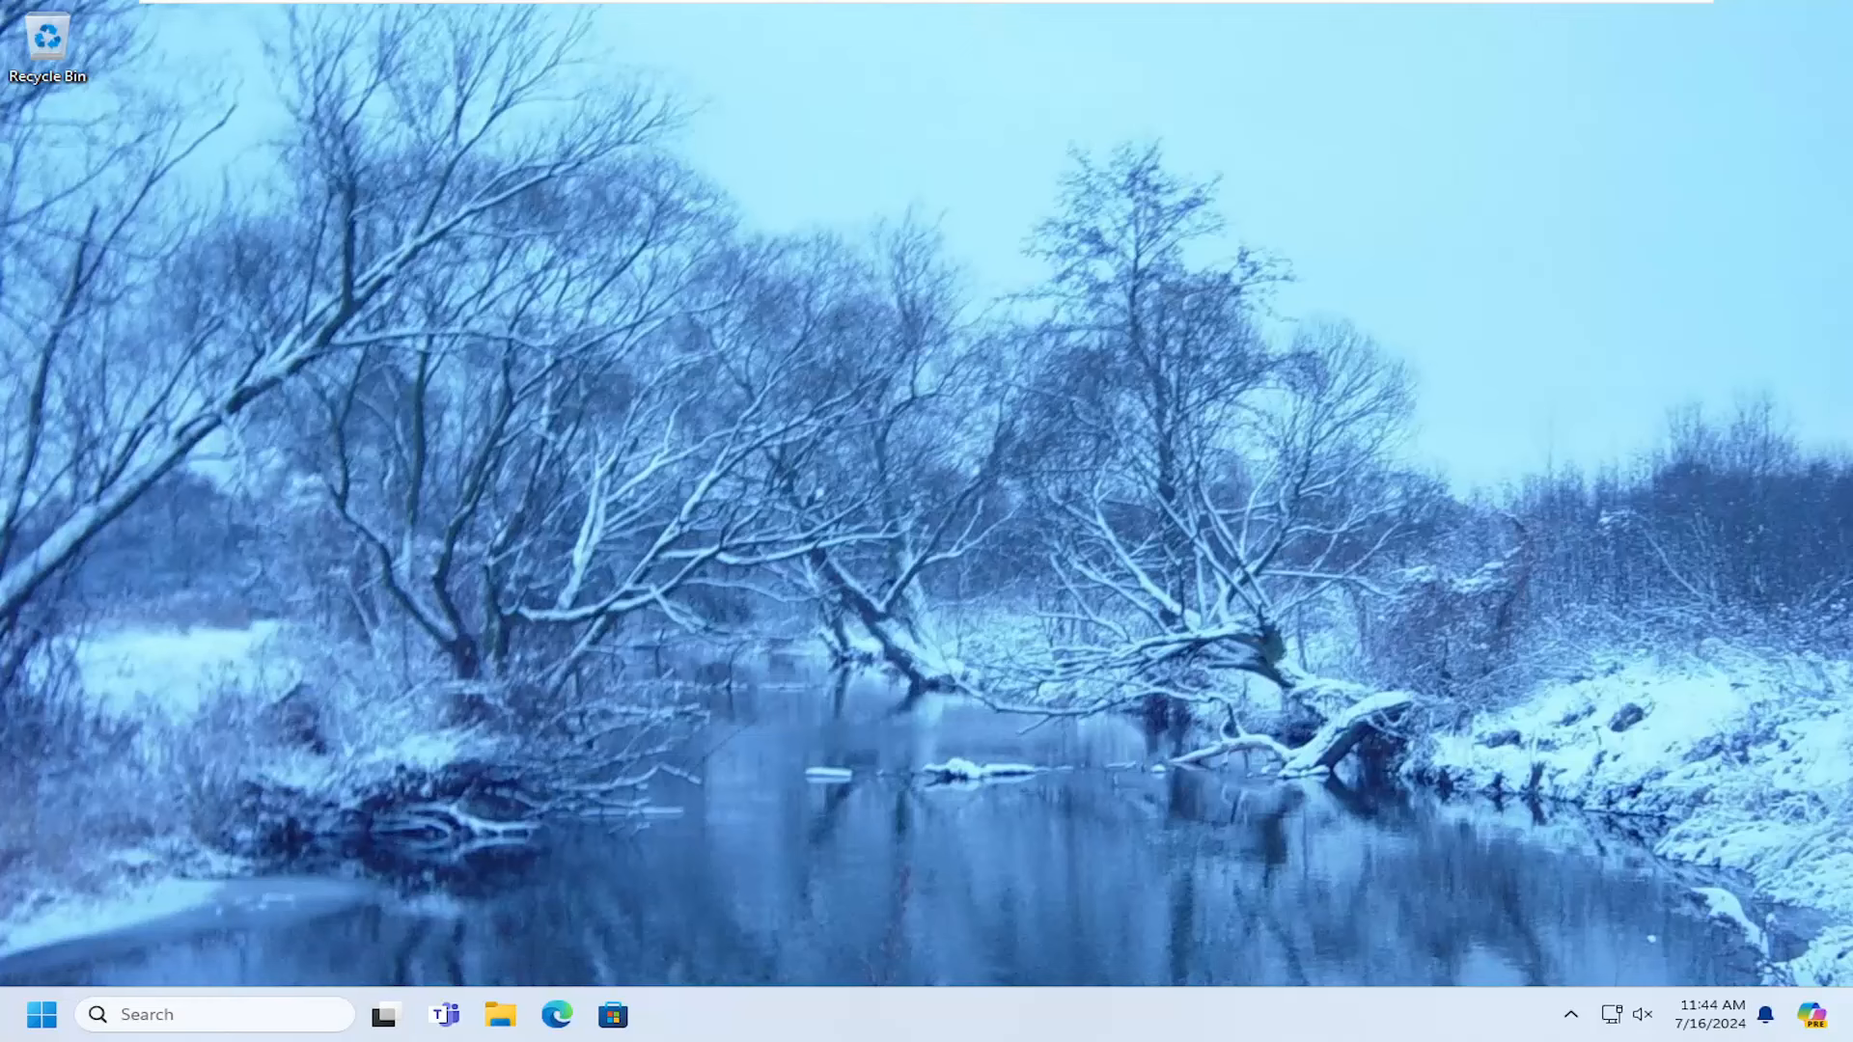
mouse_move(1184, 375)
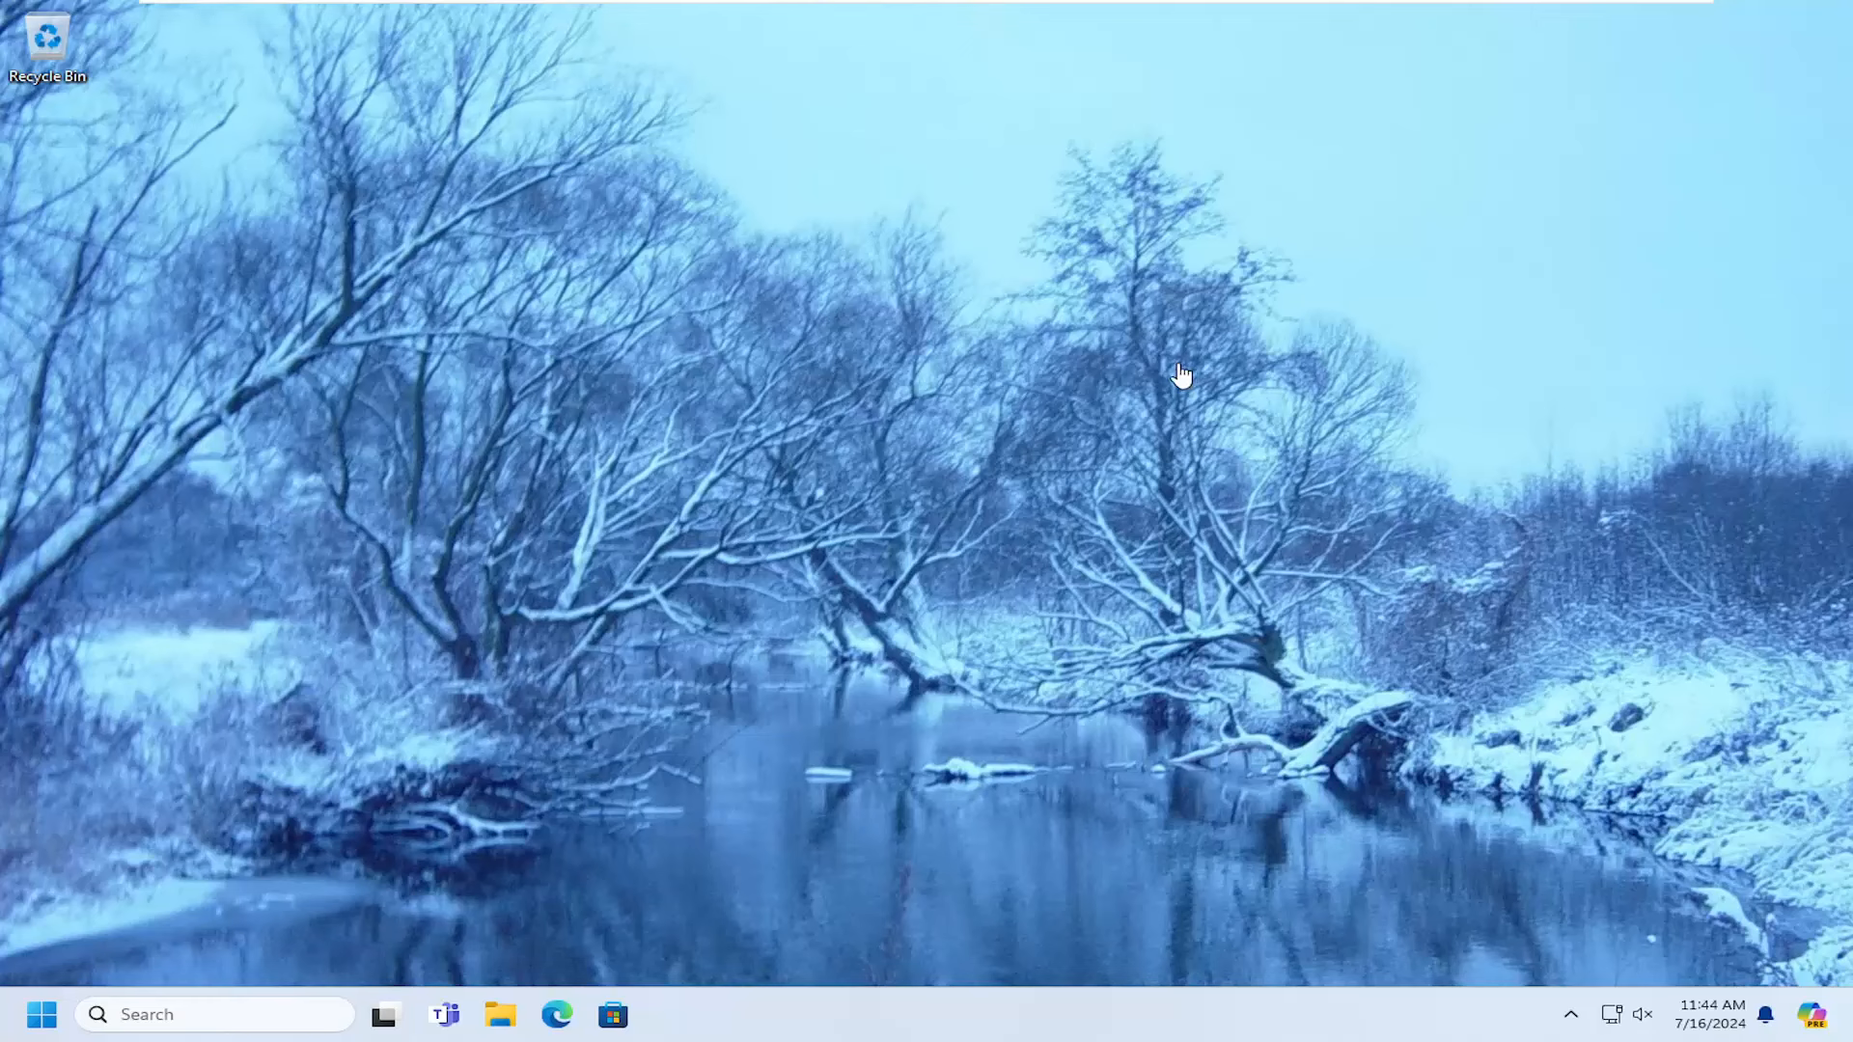
mouse_move(857, 562)
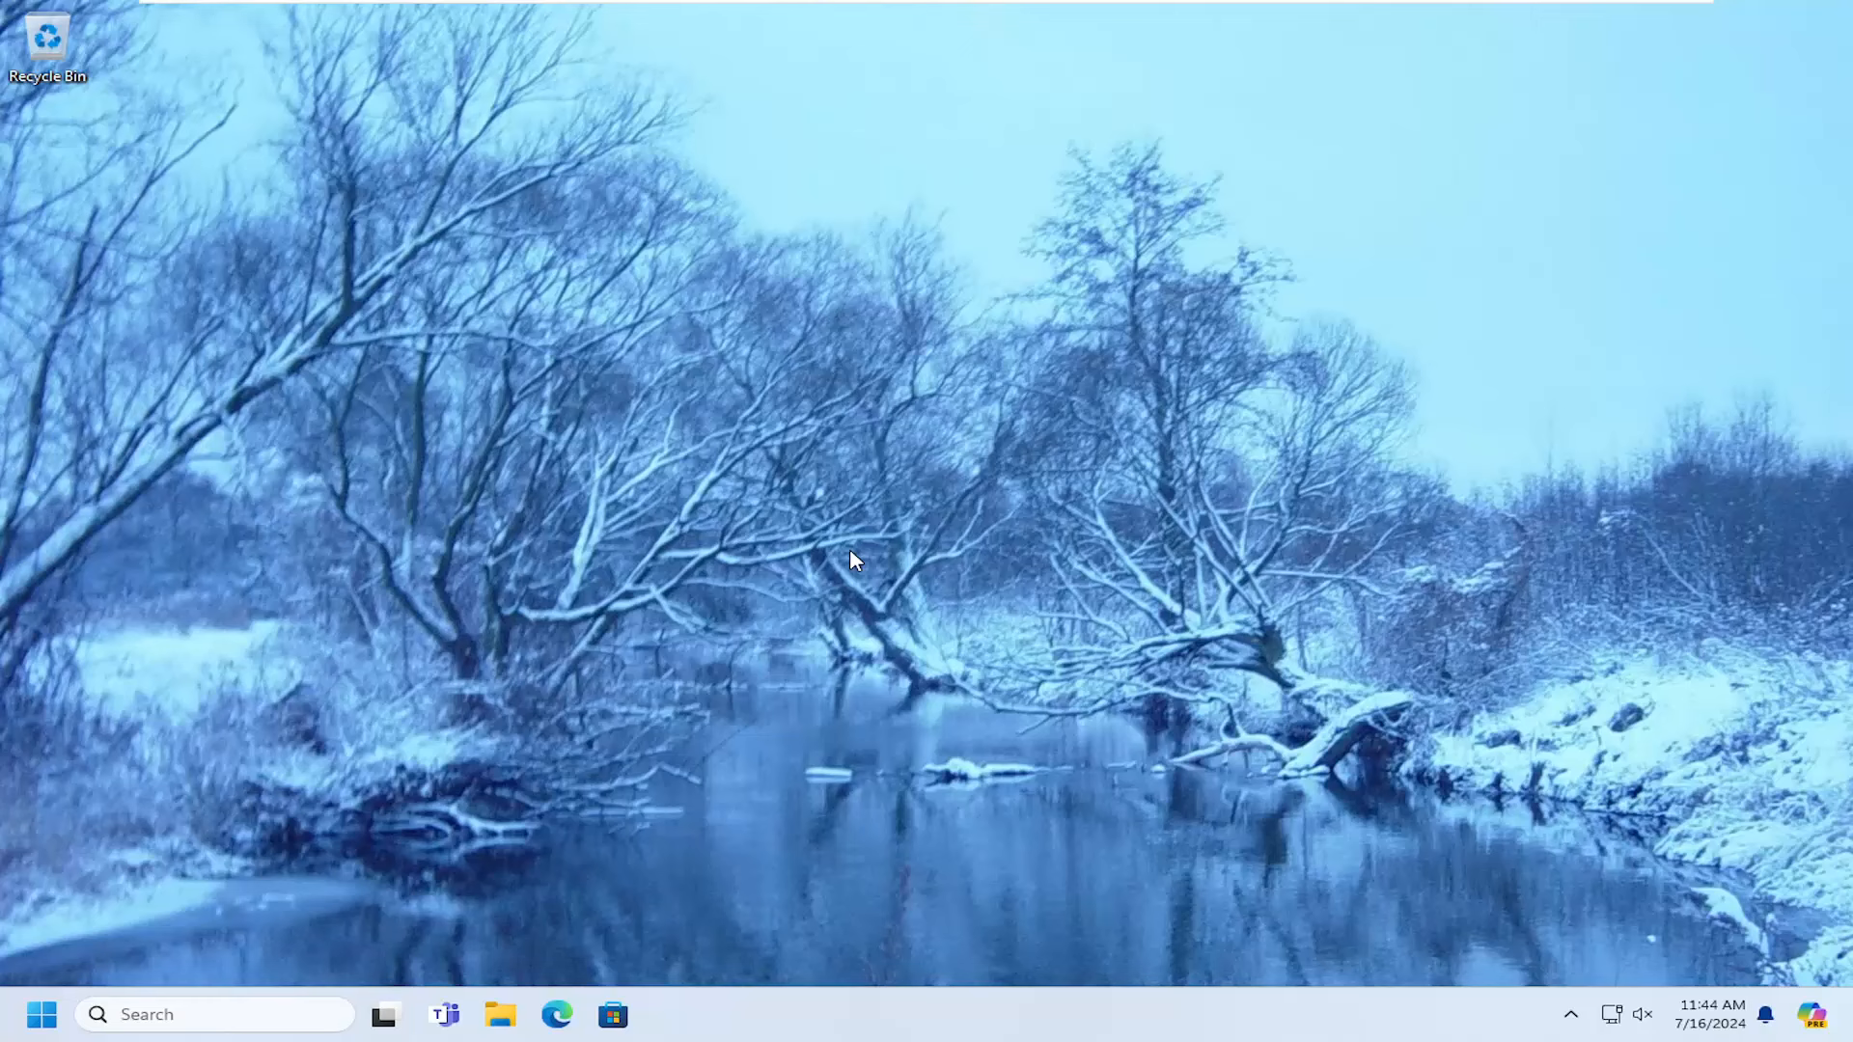
mouse_move(845, 567)
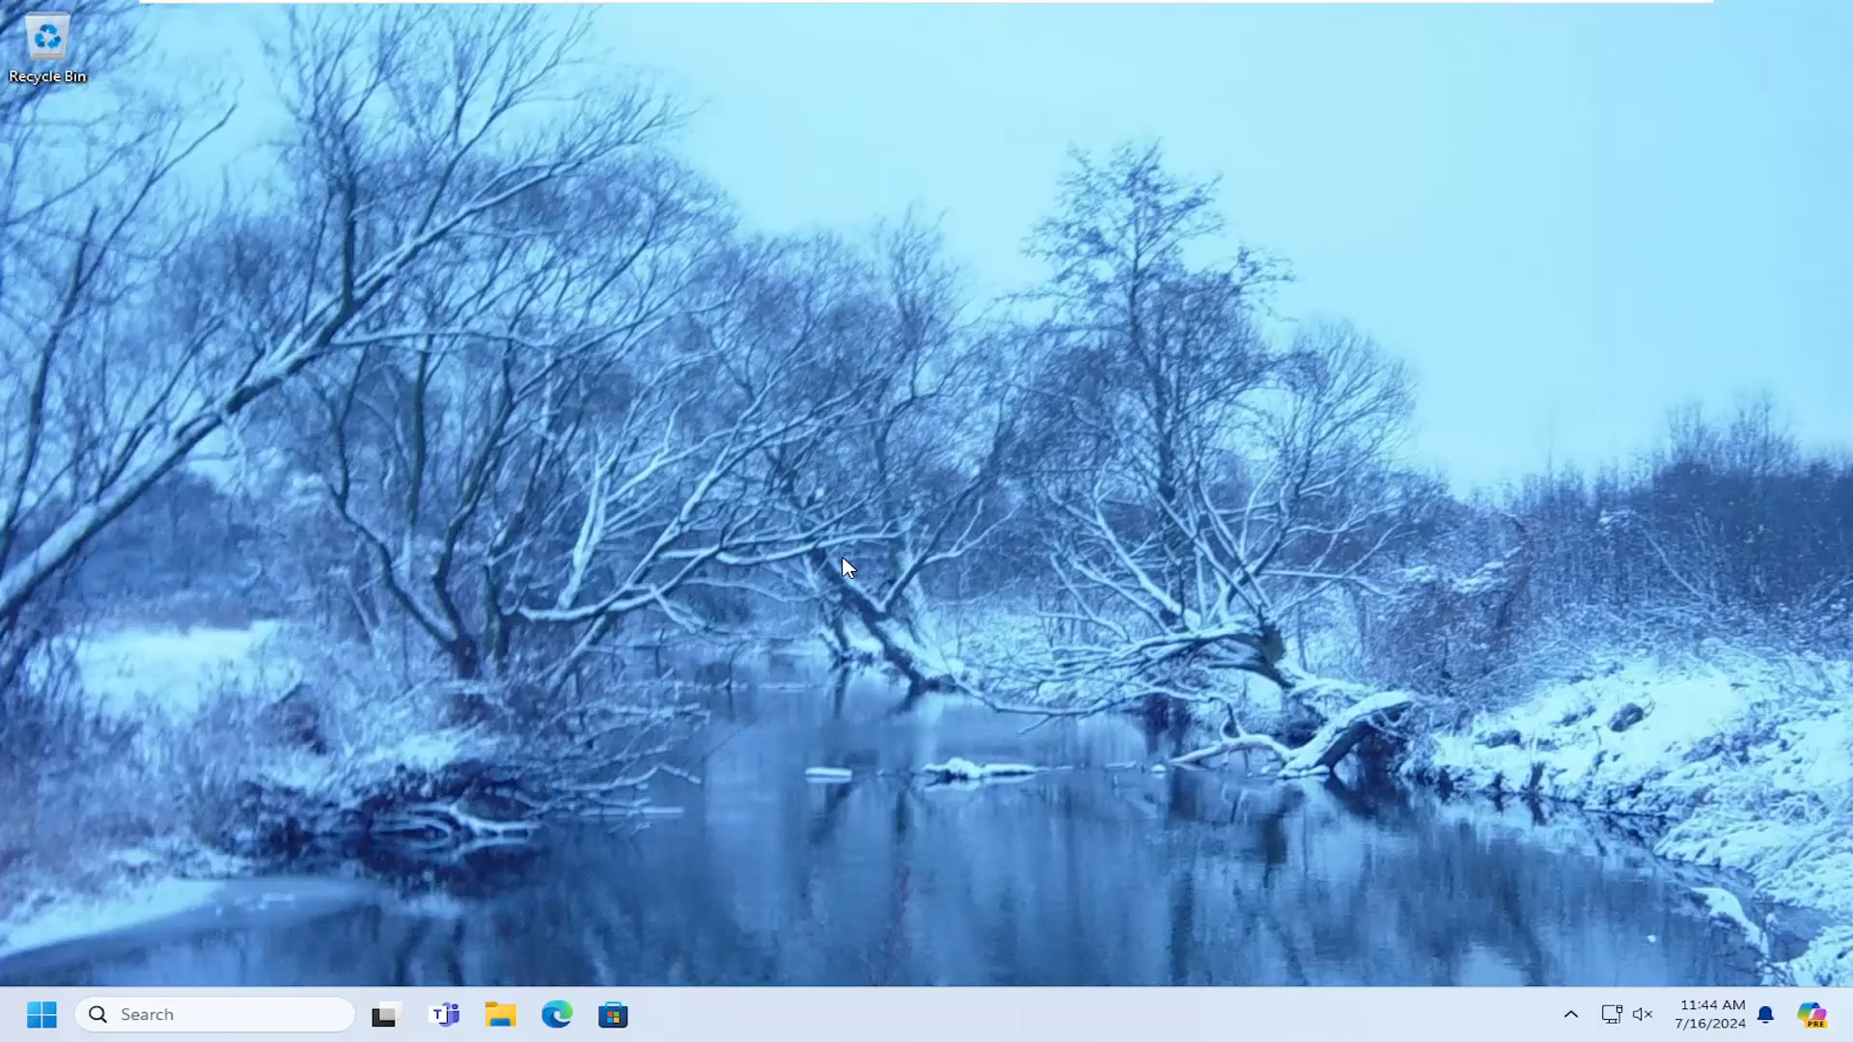
mouse_move(537, 591)
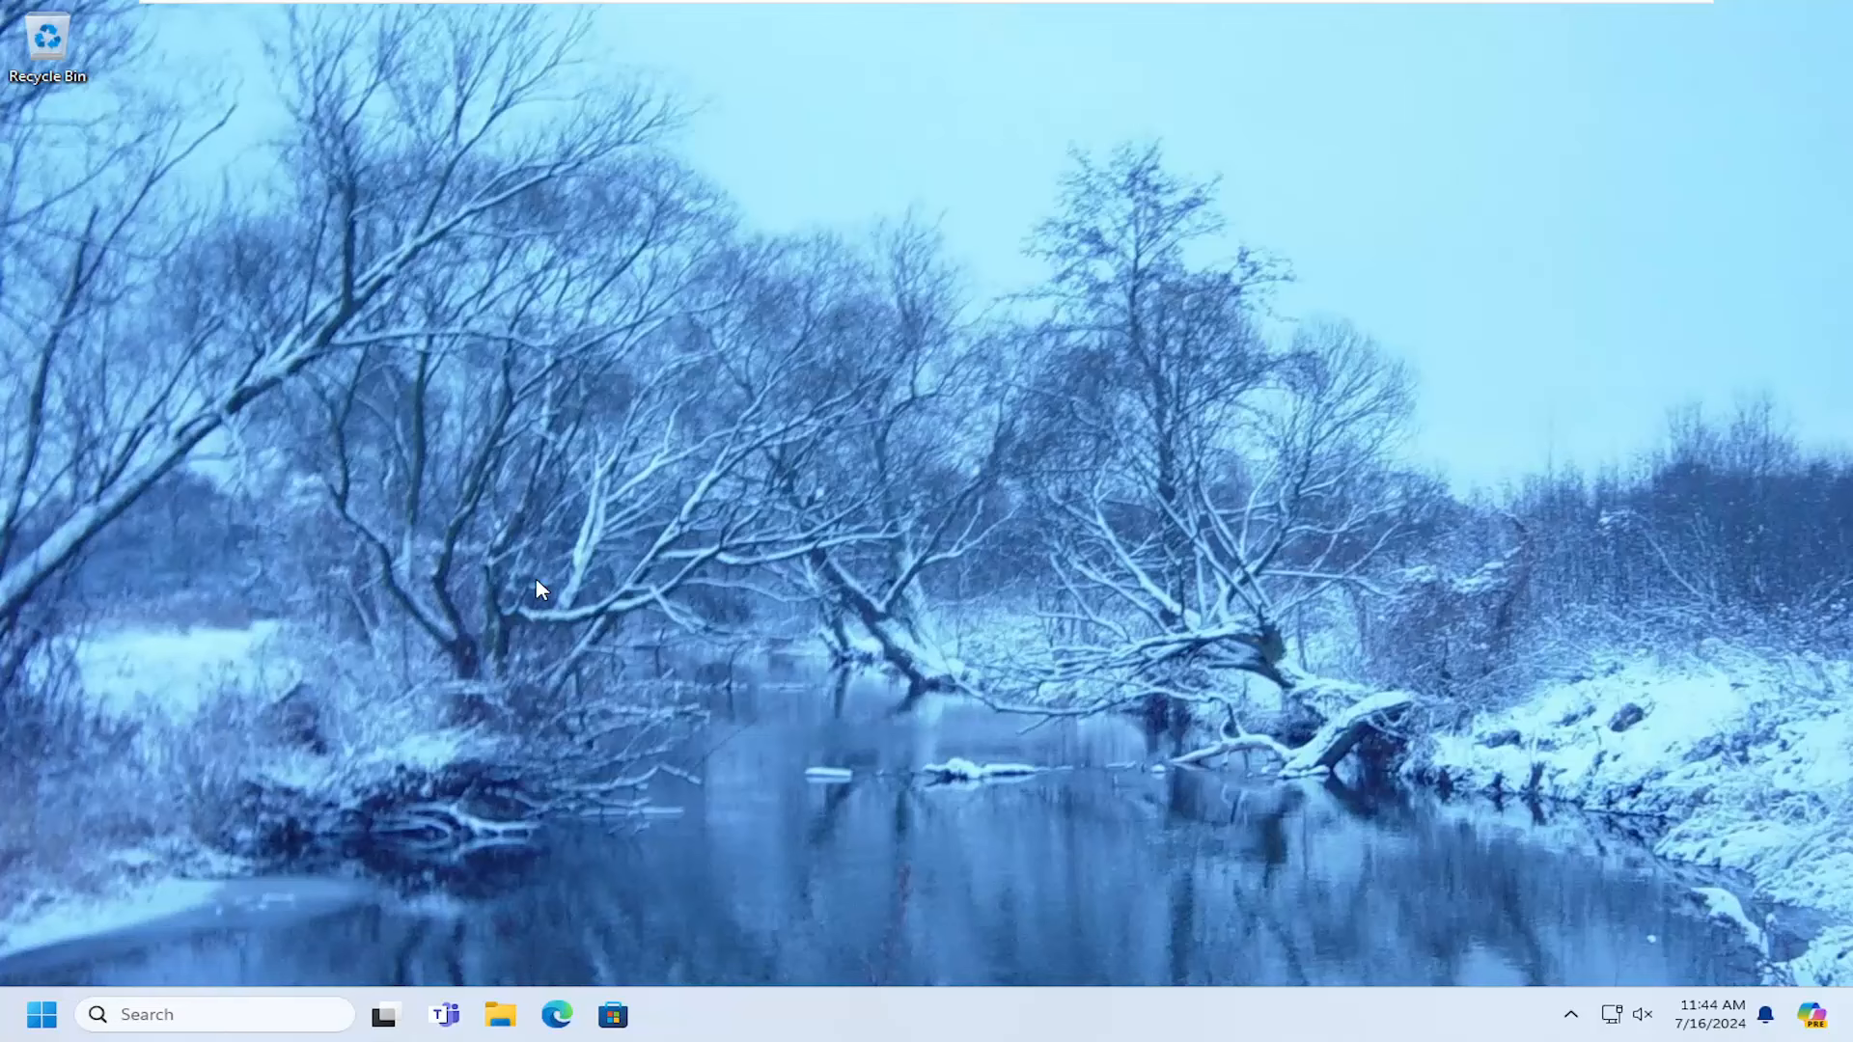
mouse_move(30, 1001)
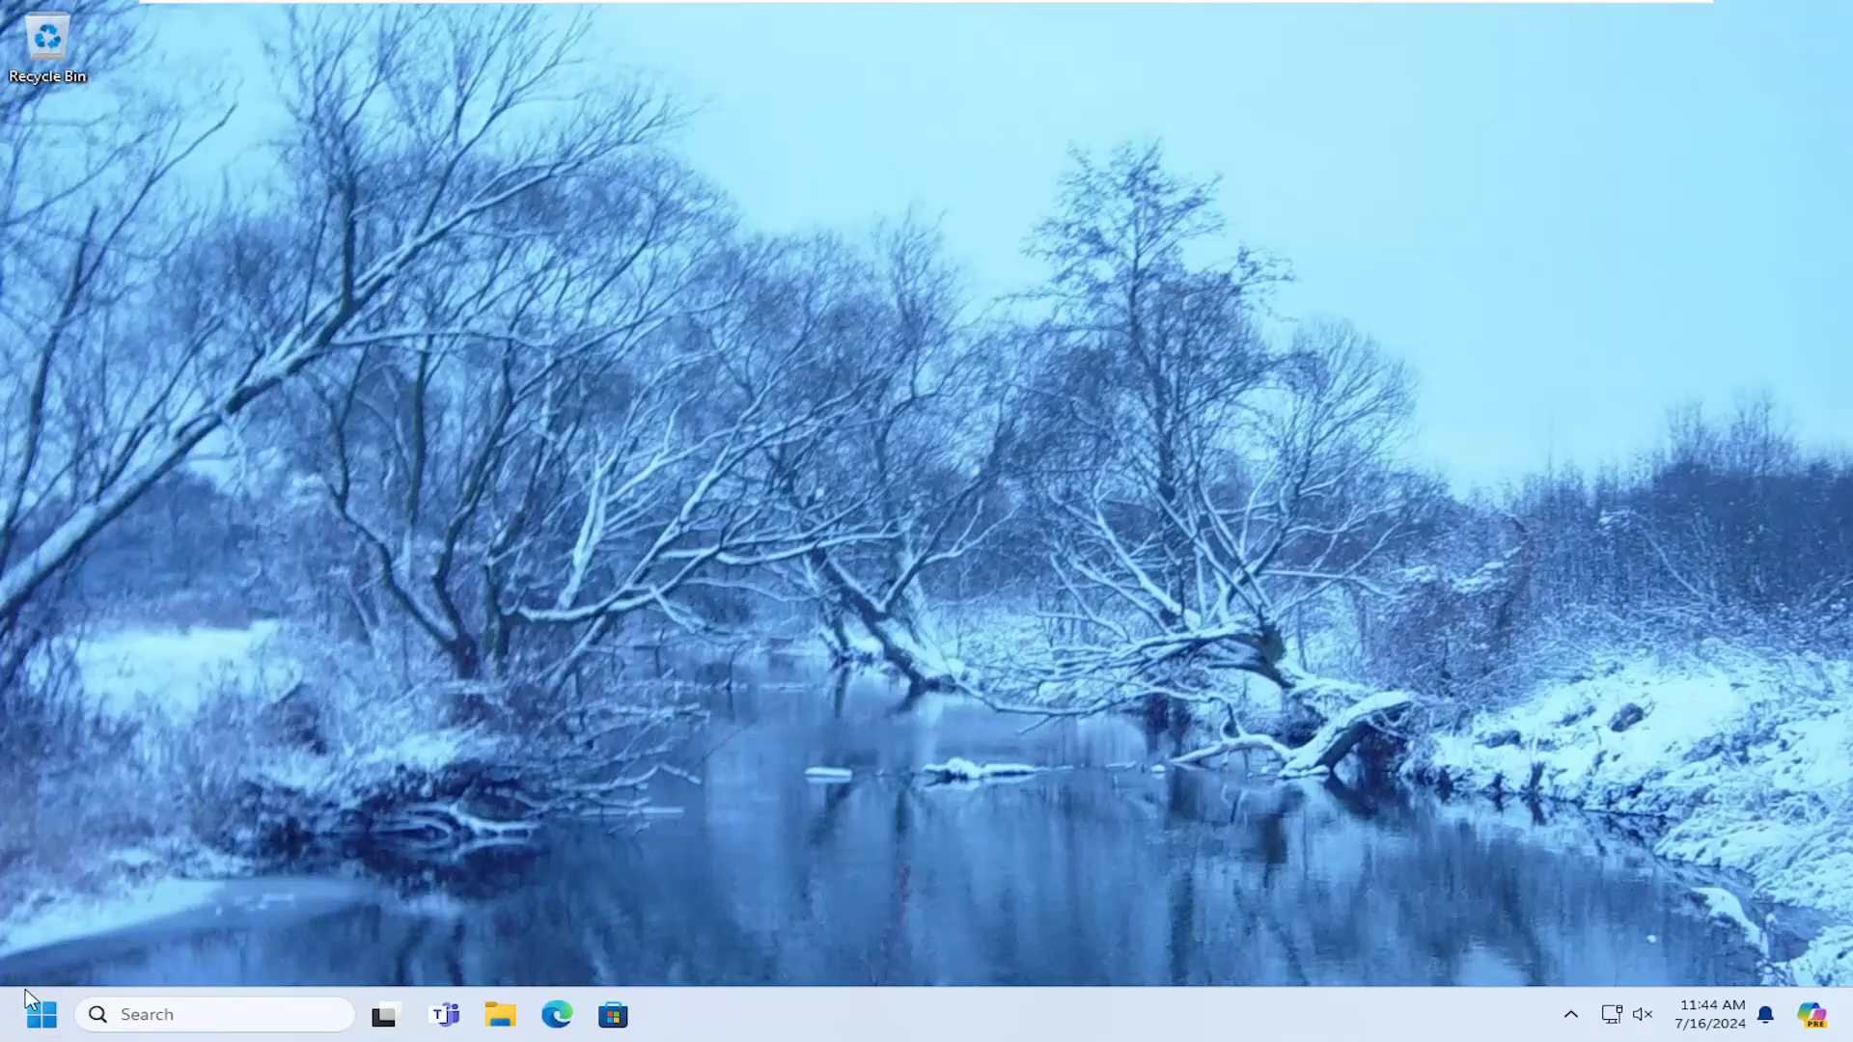
Step: Search Start for 'network reset' to find the Network reset setting
click(39, 1014)
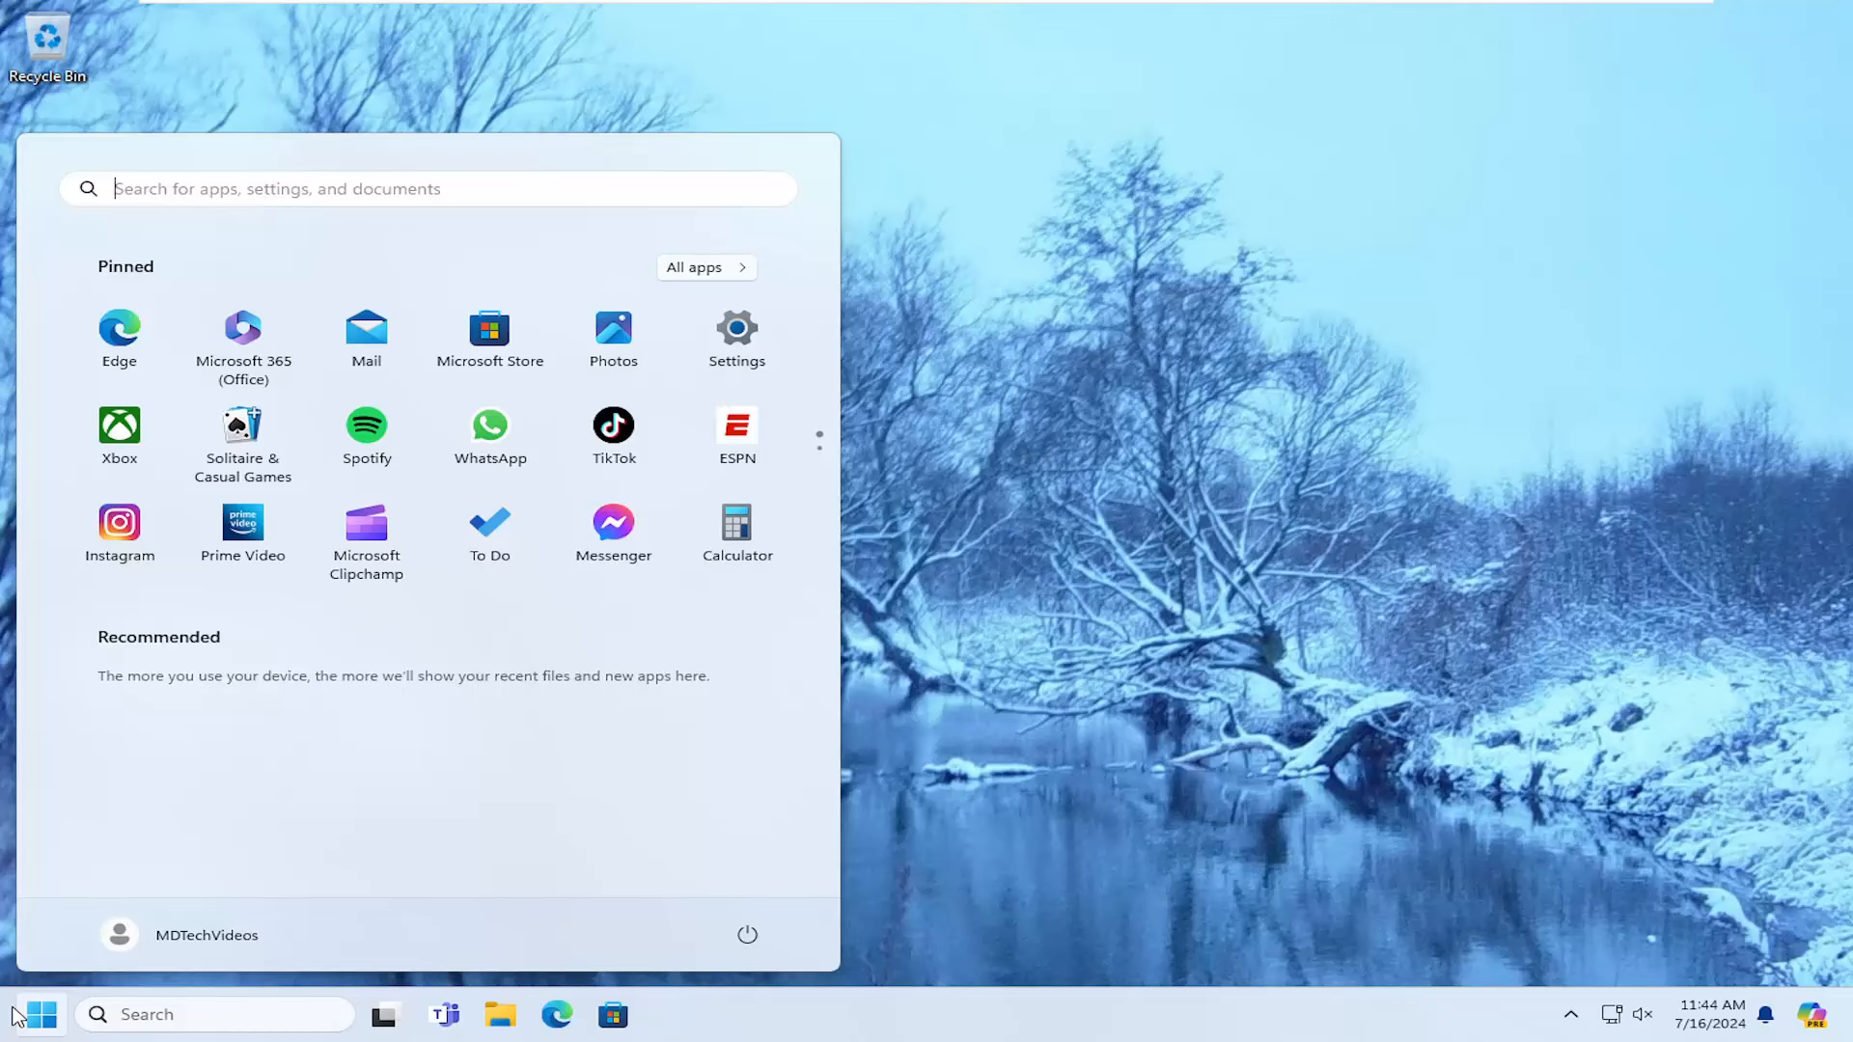
text(network reset)
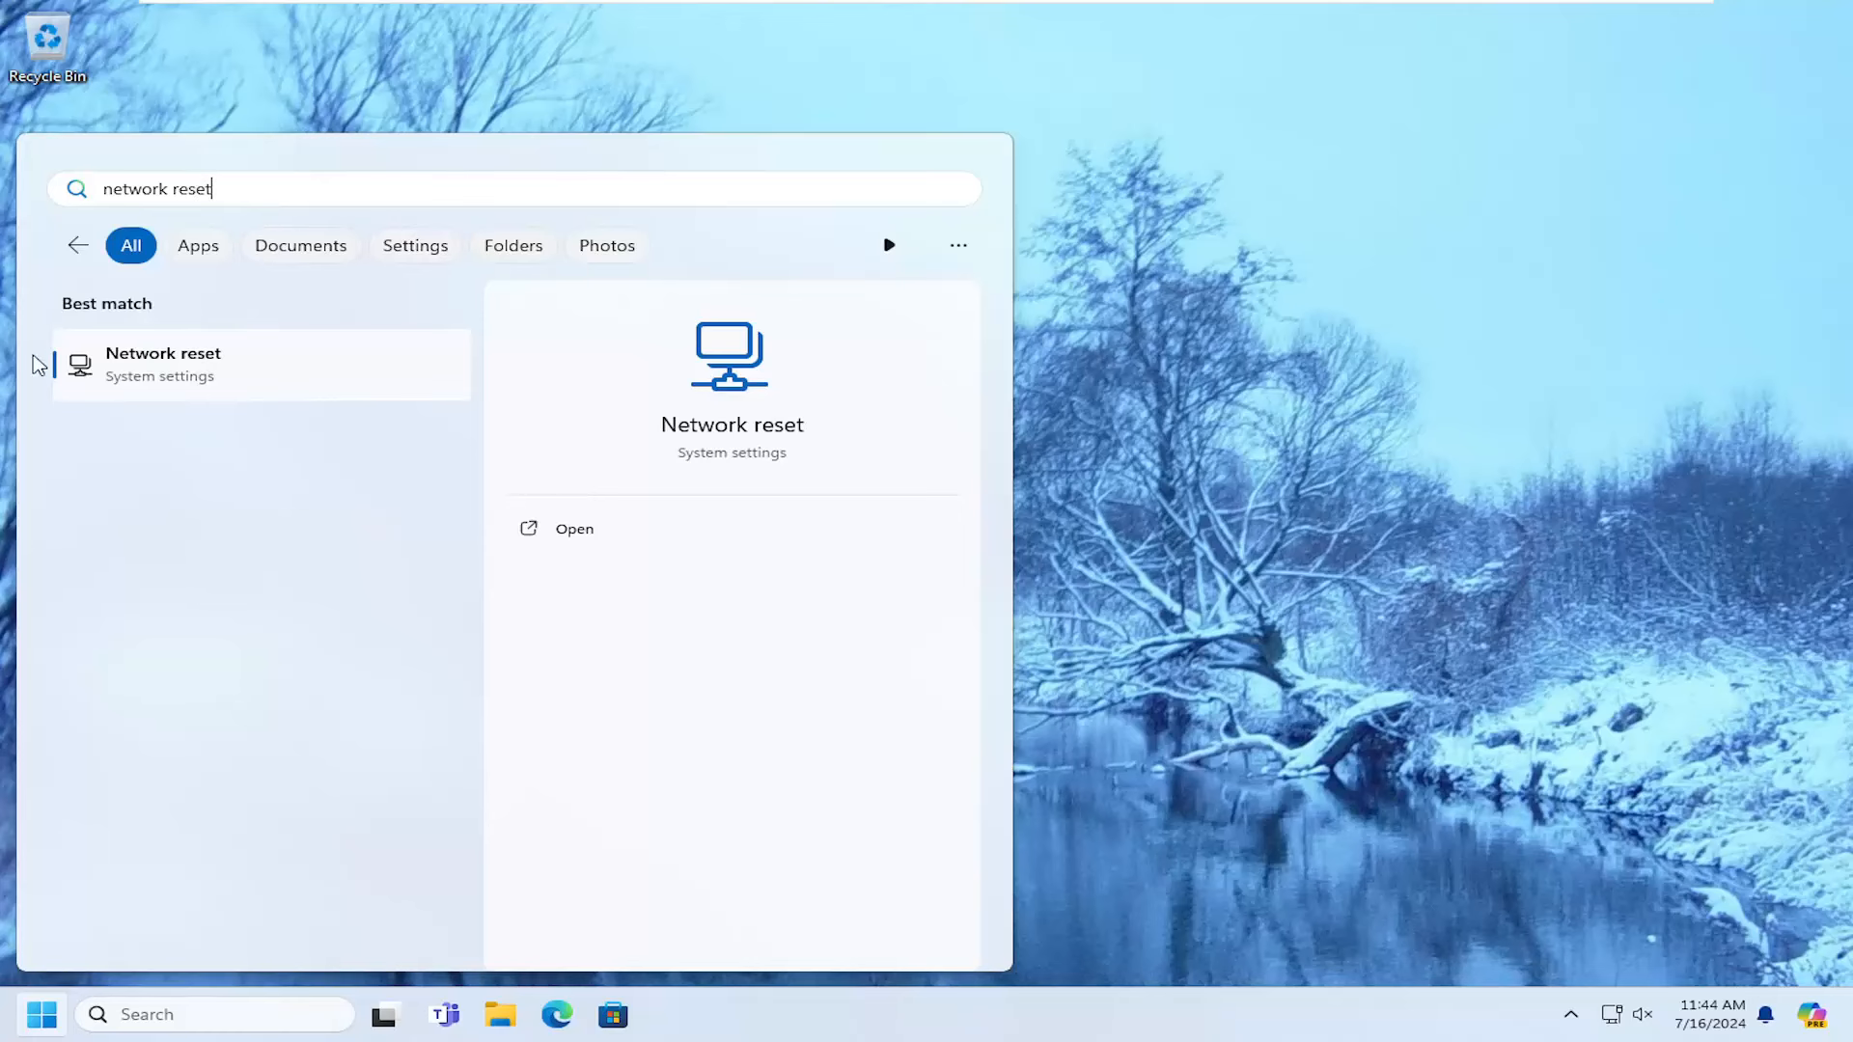
mouse_move(177, 383)
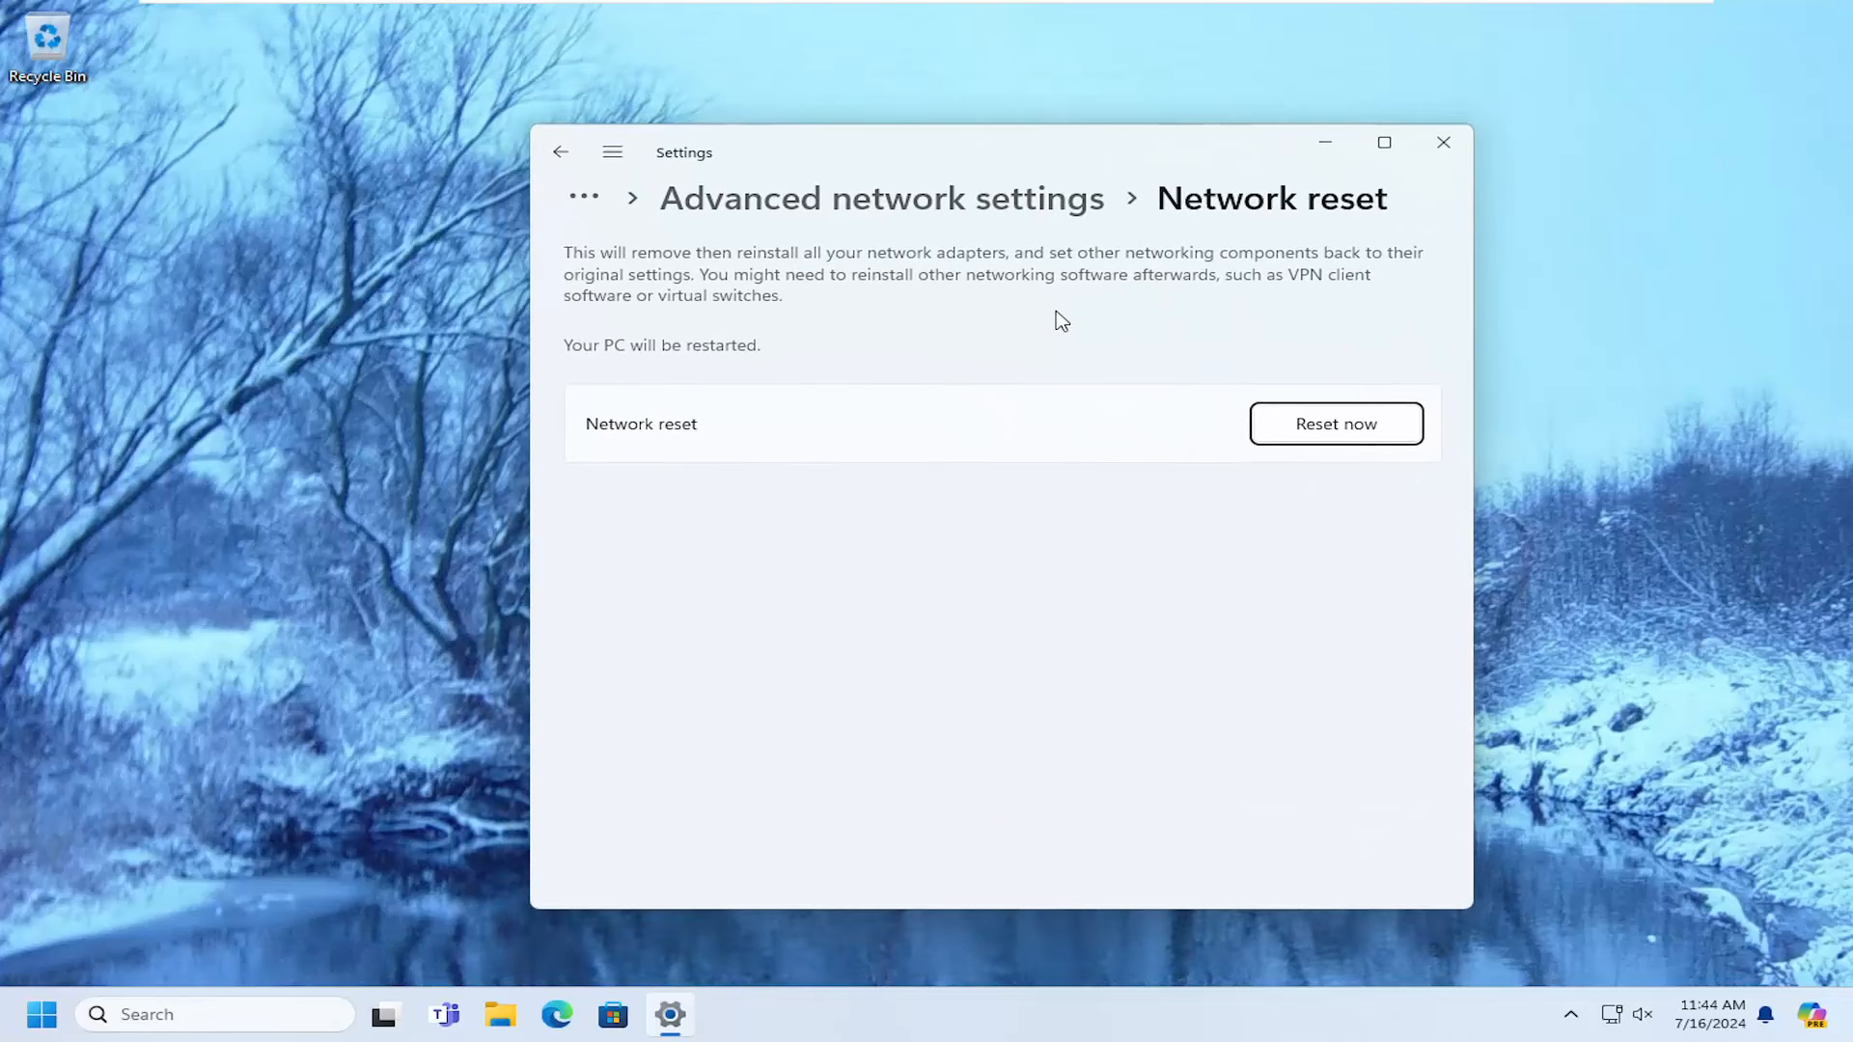
mouse_move(804, 307)
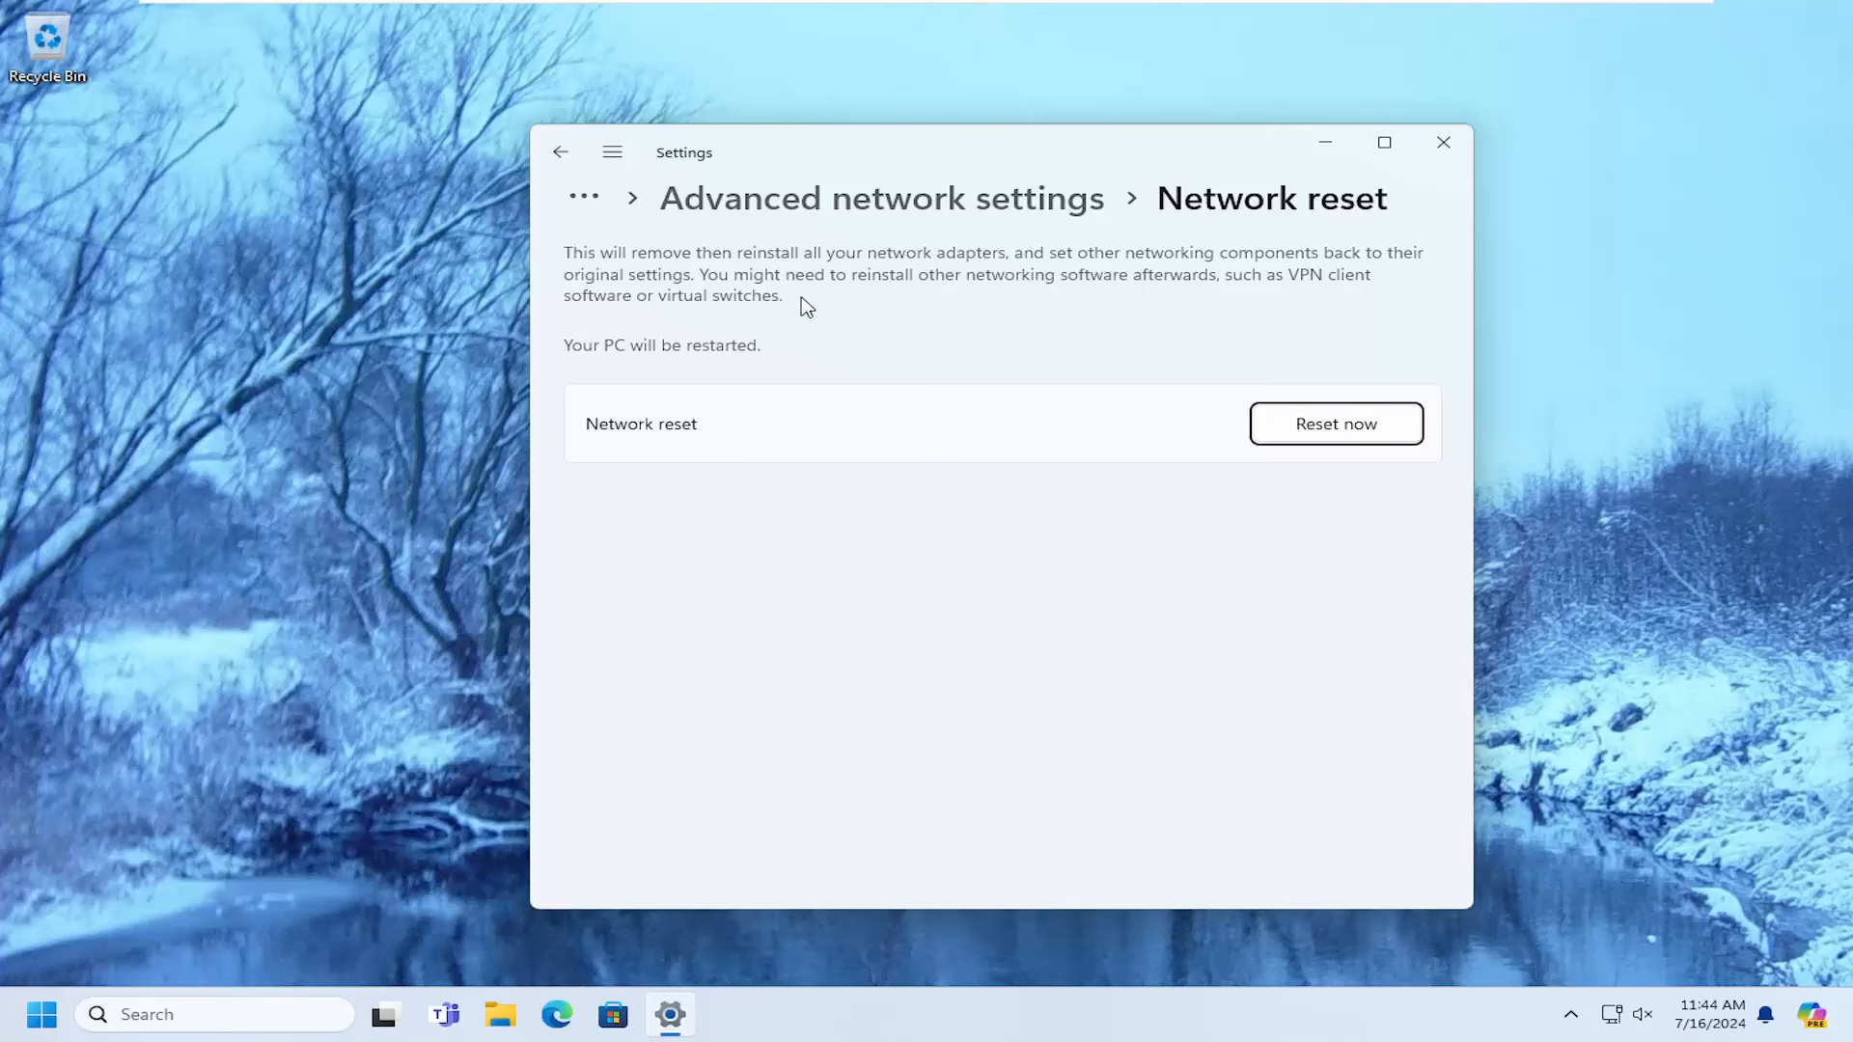
mouse_move(762, 330)
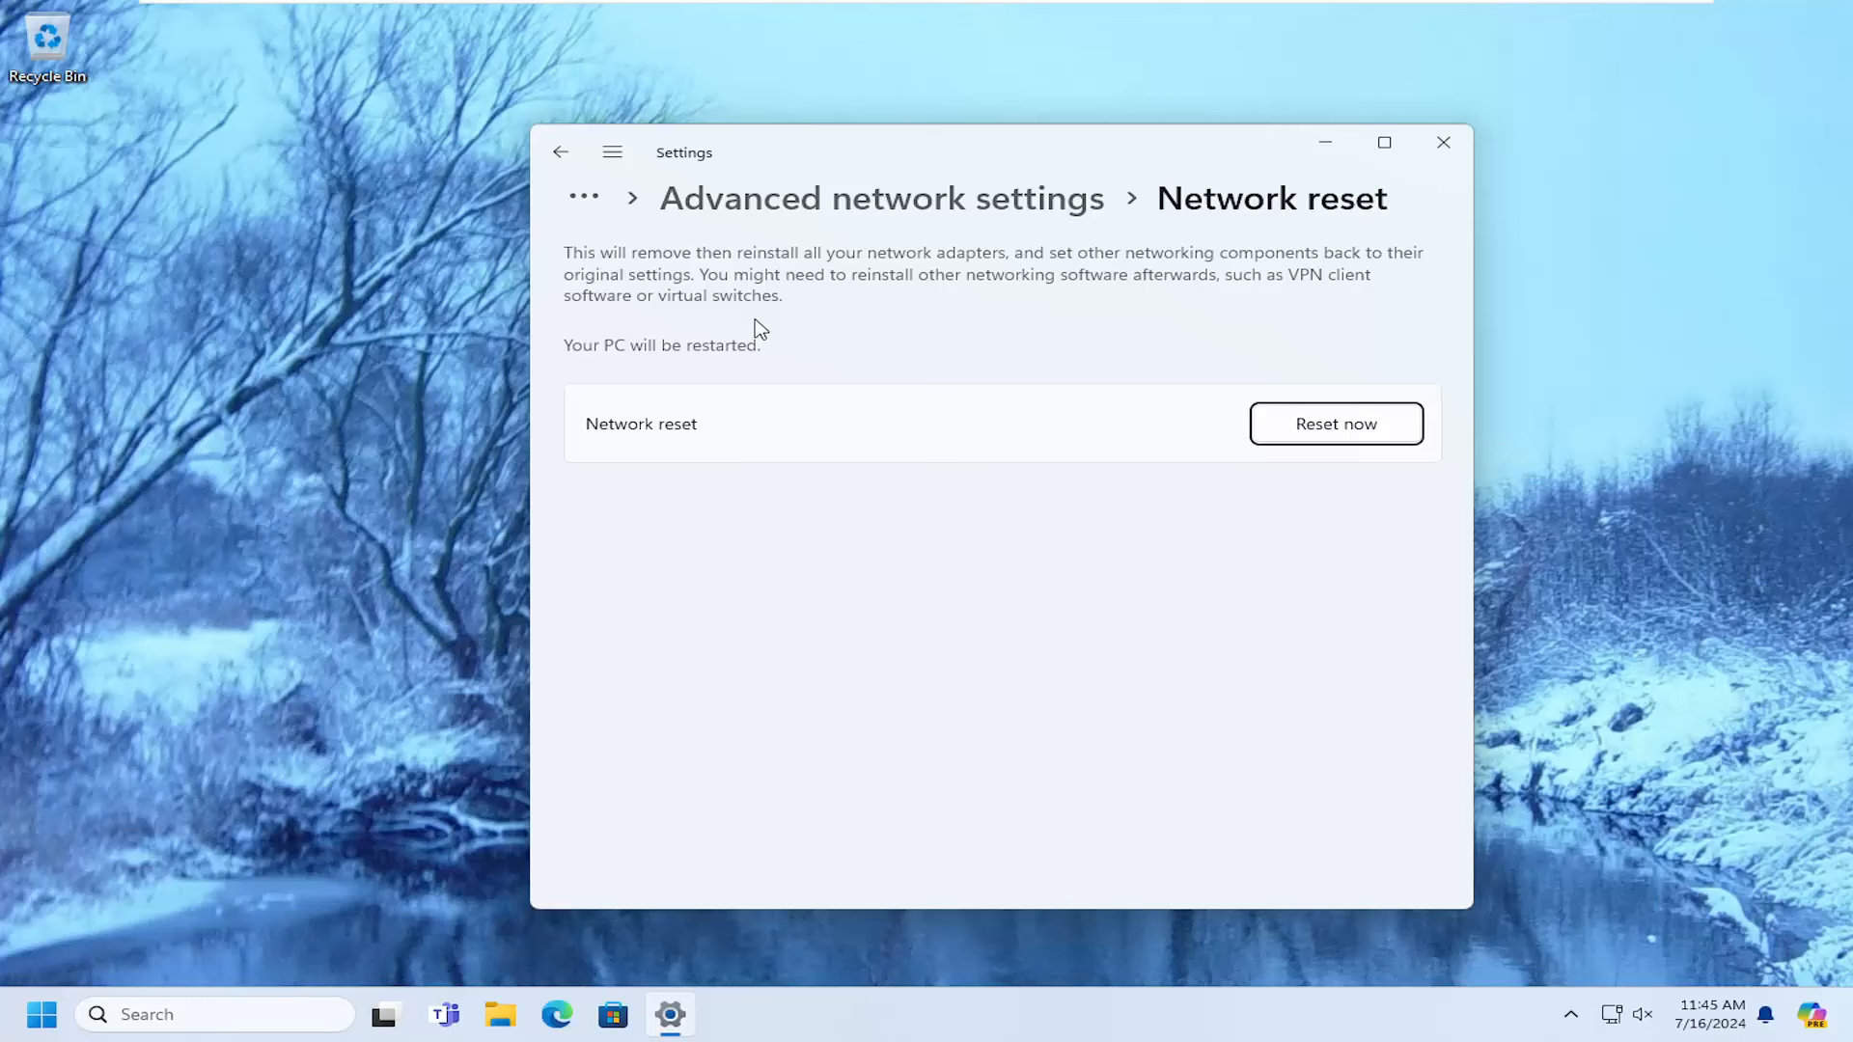
mouse_move(668, 348)
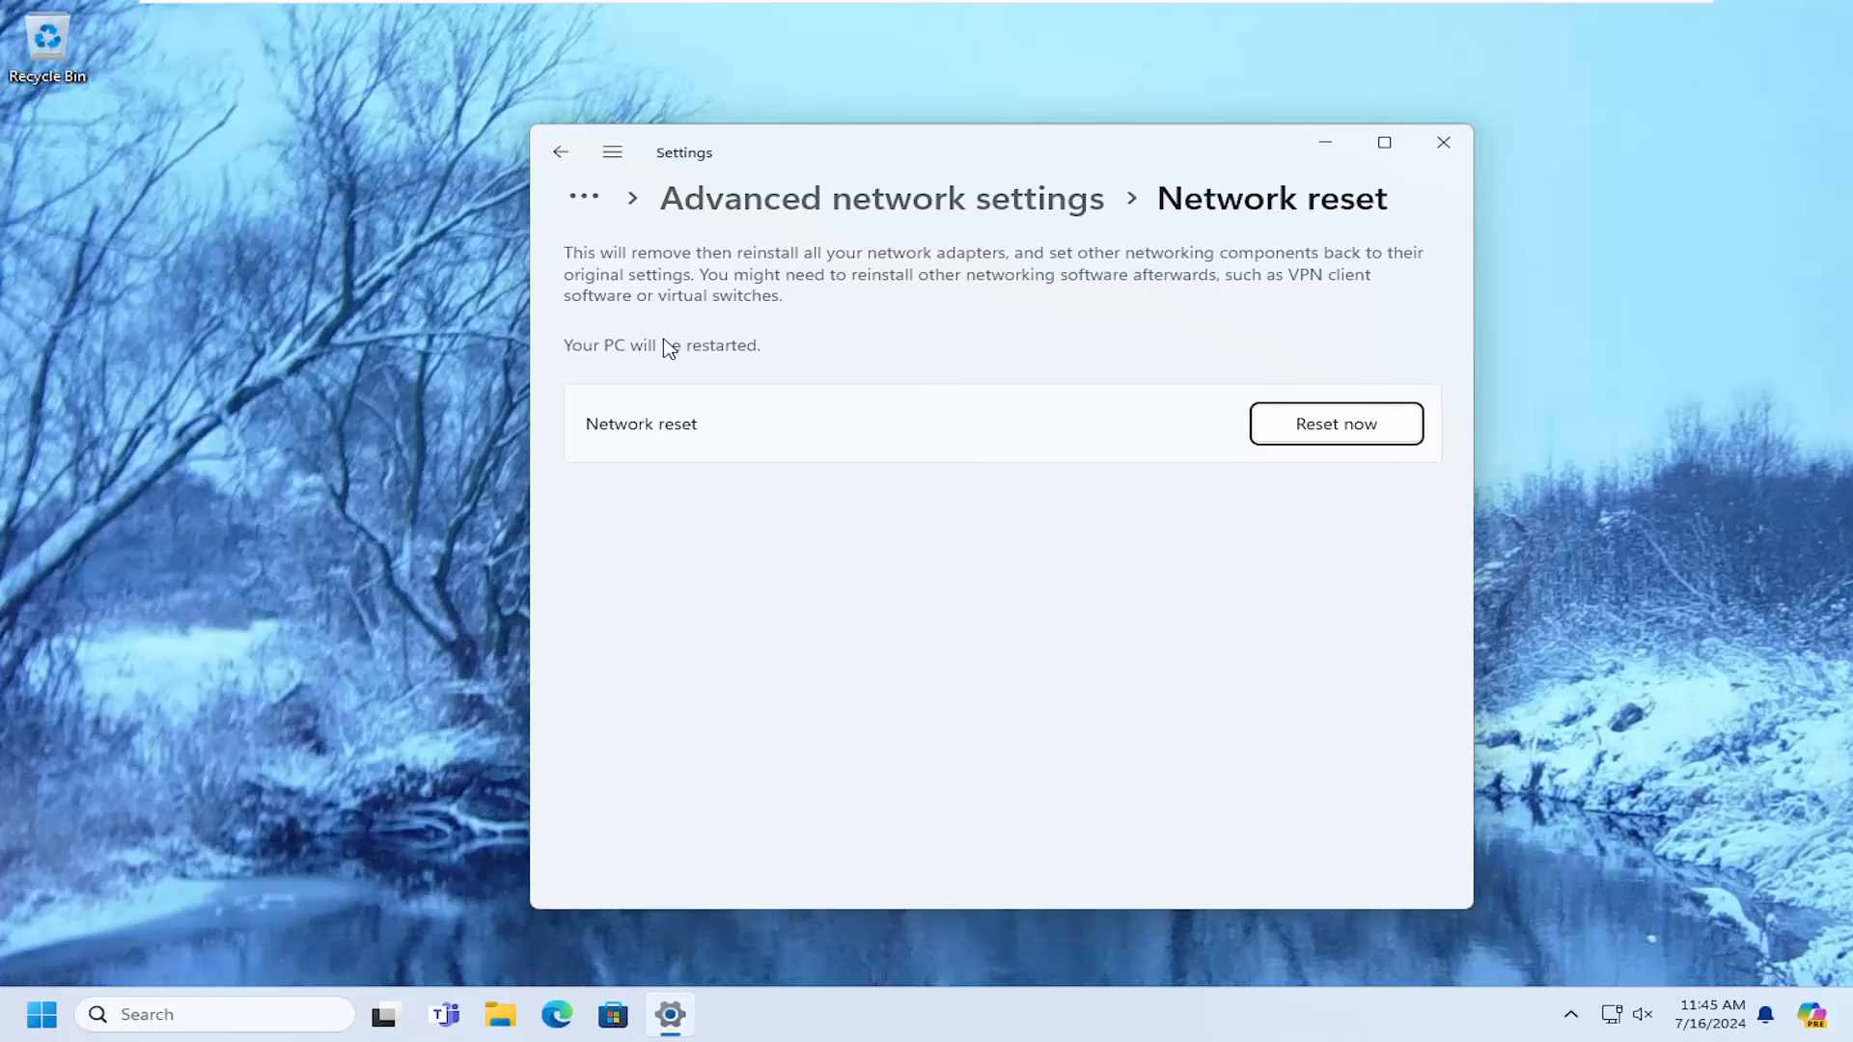
mouse_move(769, 369)
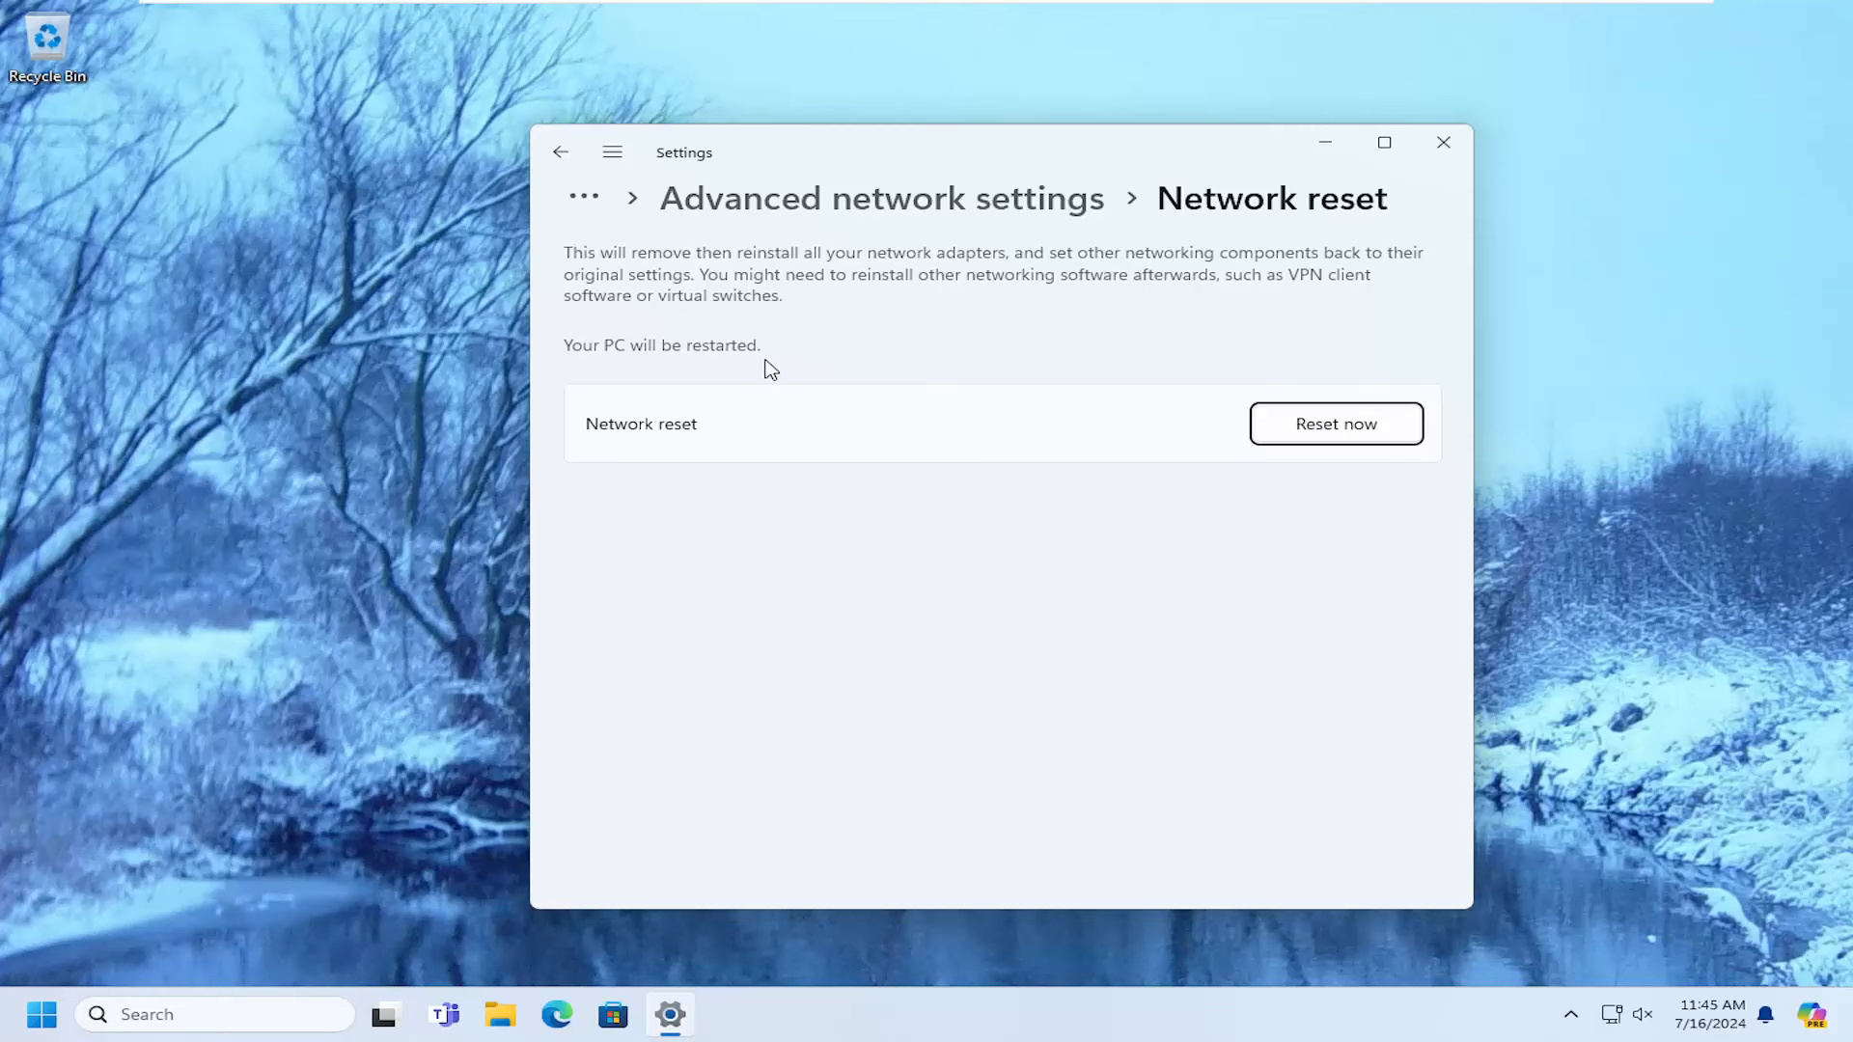
Step: Start the network reset with Reset now and confirm it
click(1336, 423)
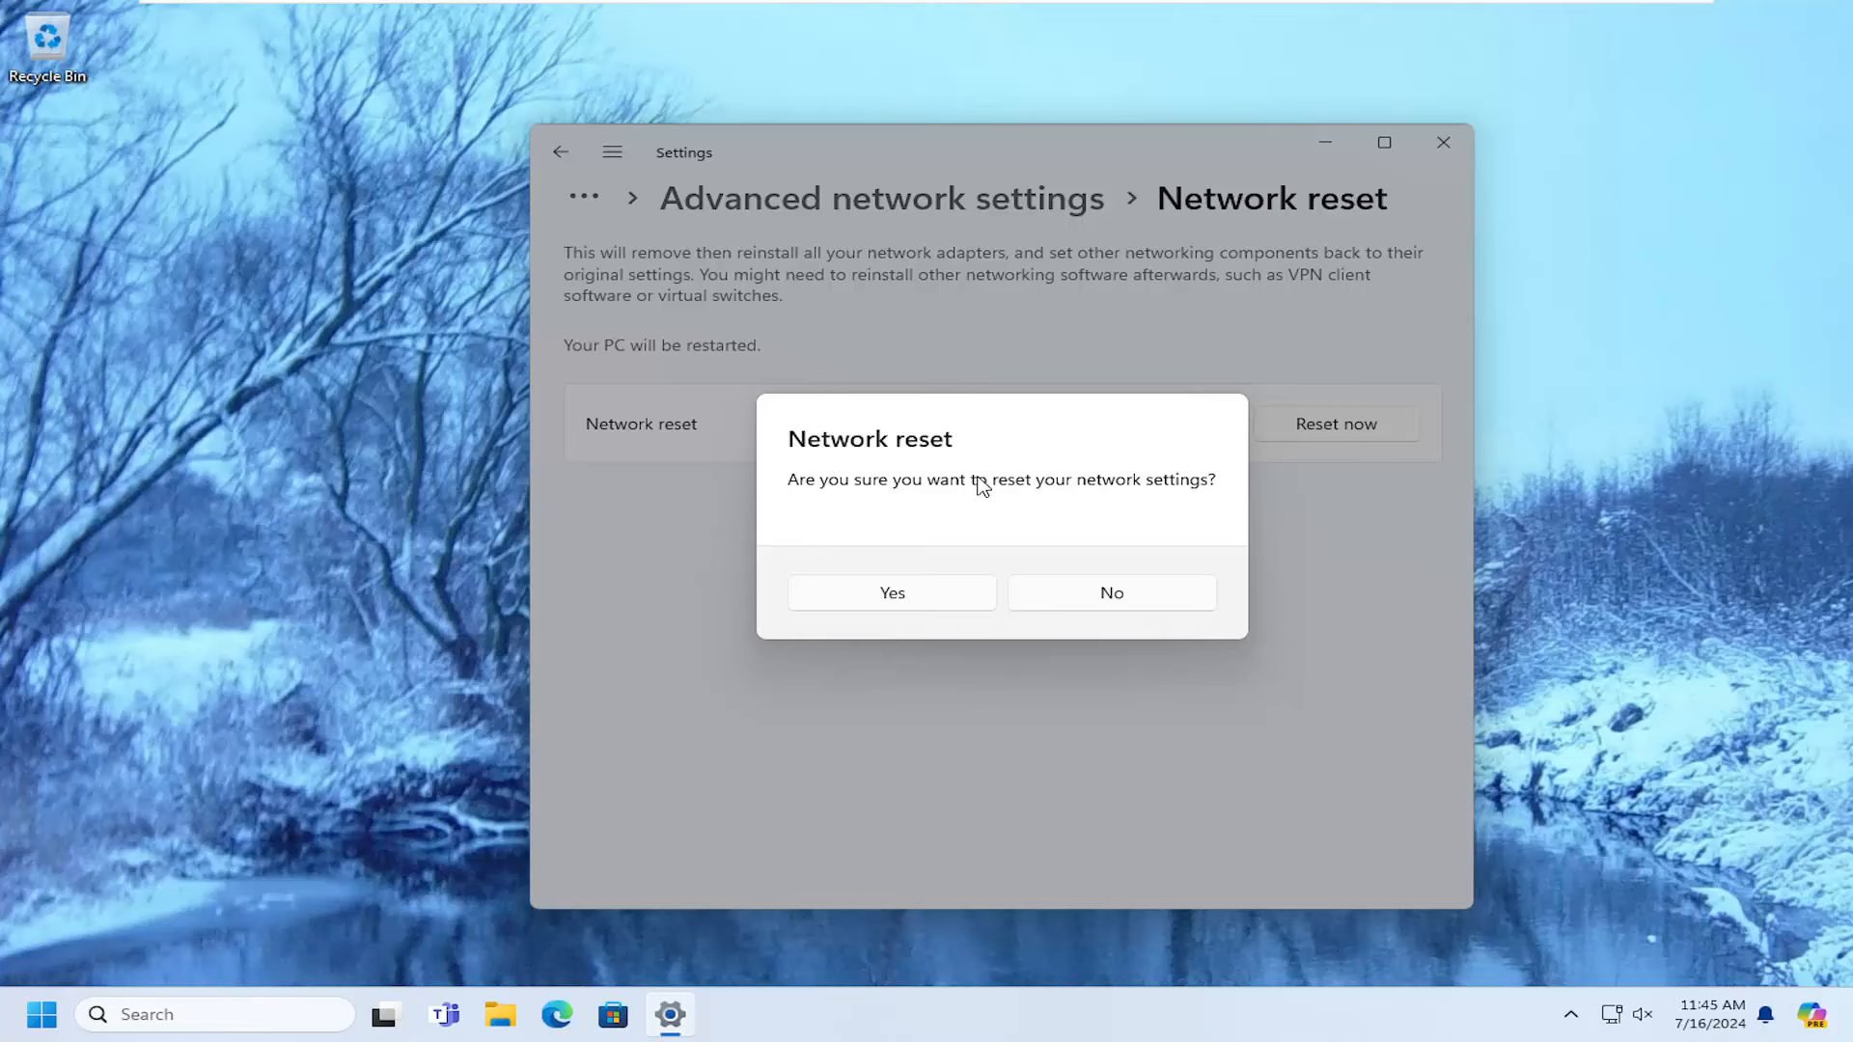
mouse_move(1120, 508)
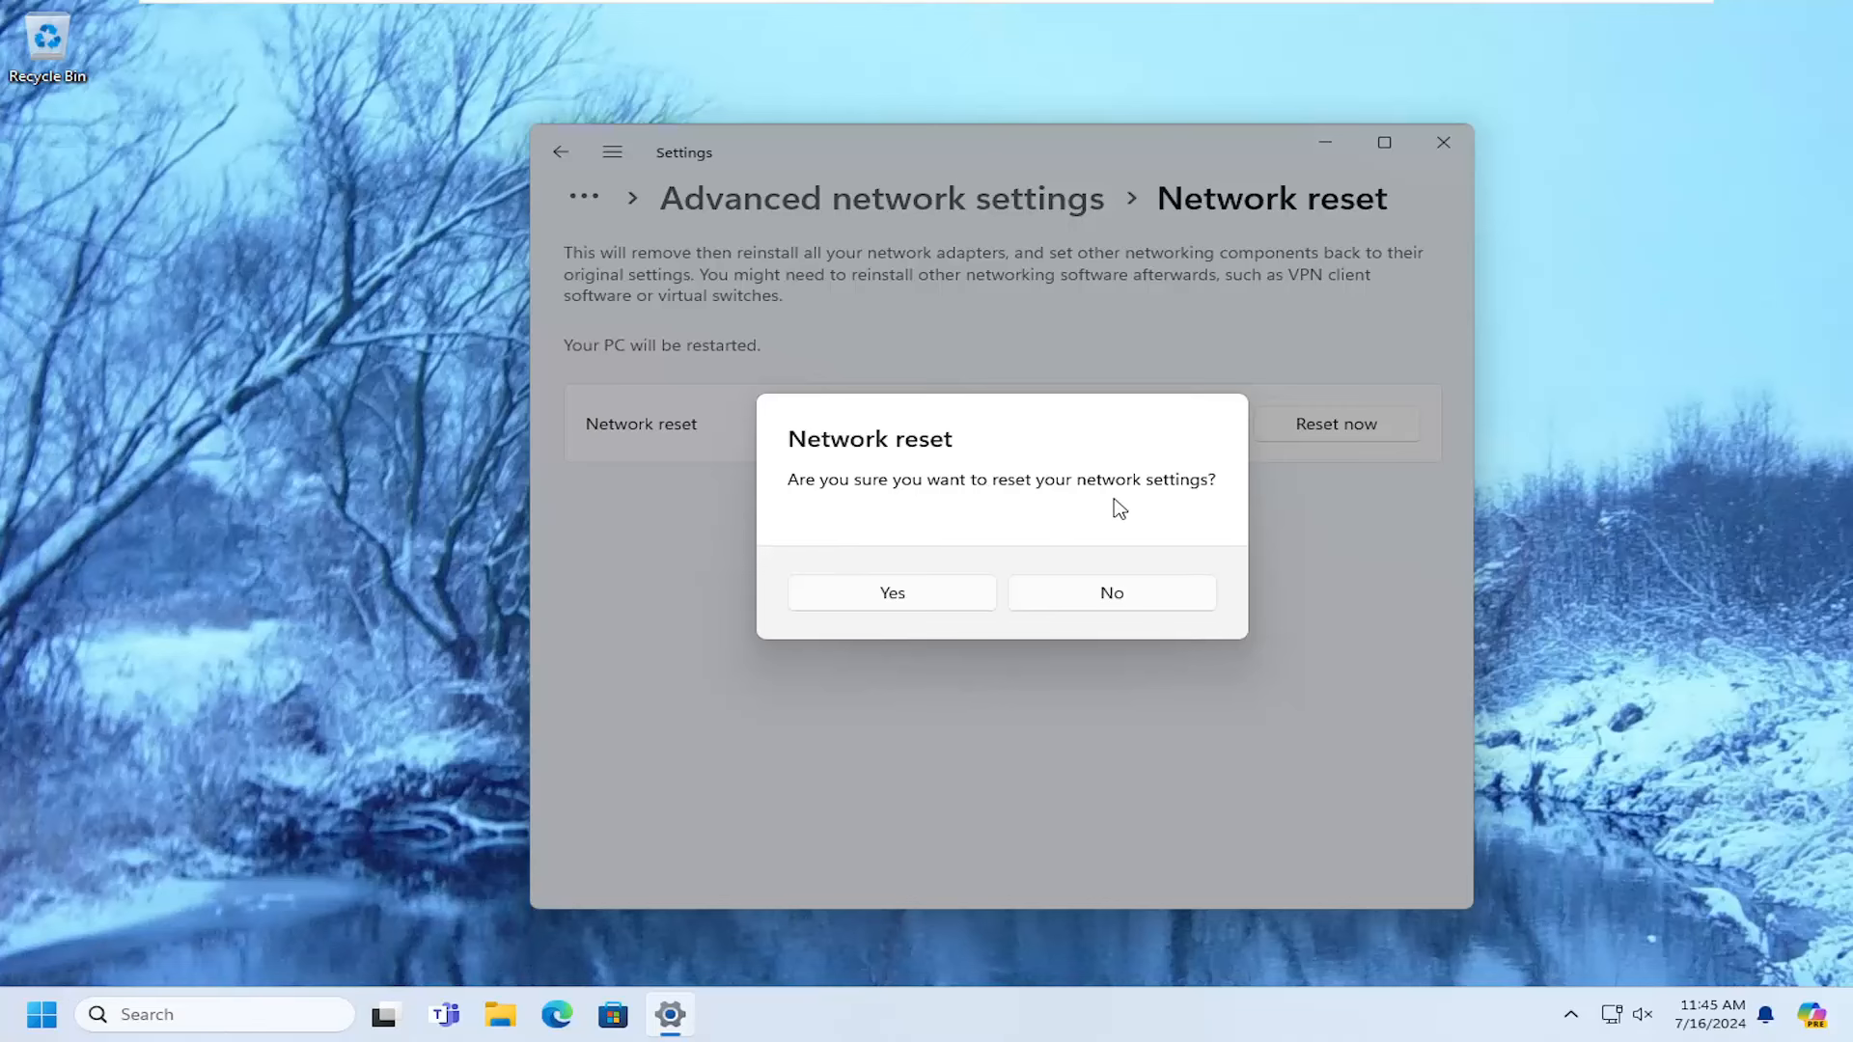
click(891, 592)
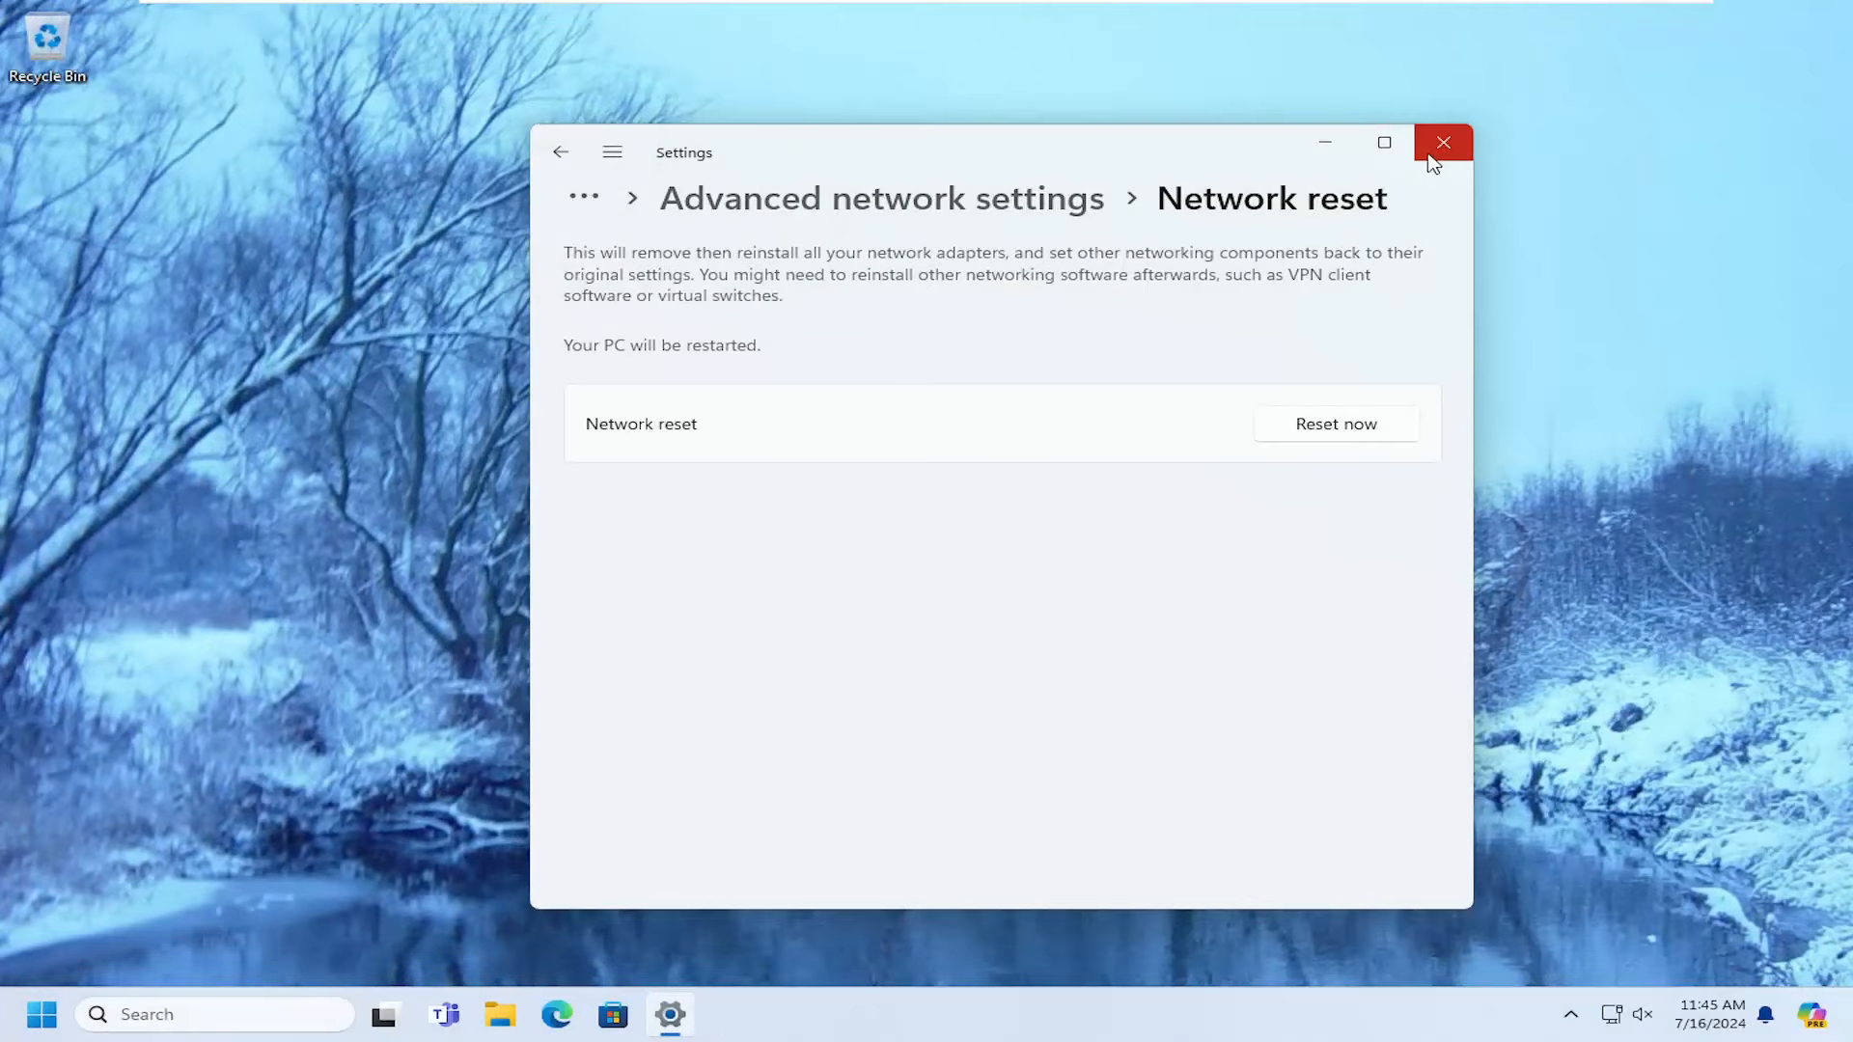
Step: Restart the PC from the Start button's right-click menu
right_click(43, 1014)
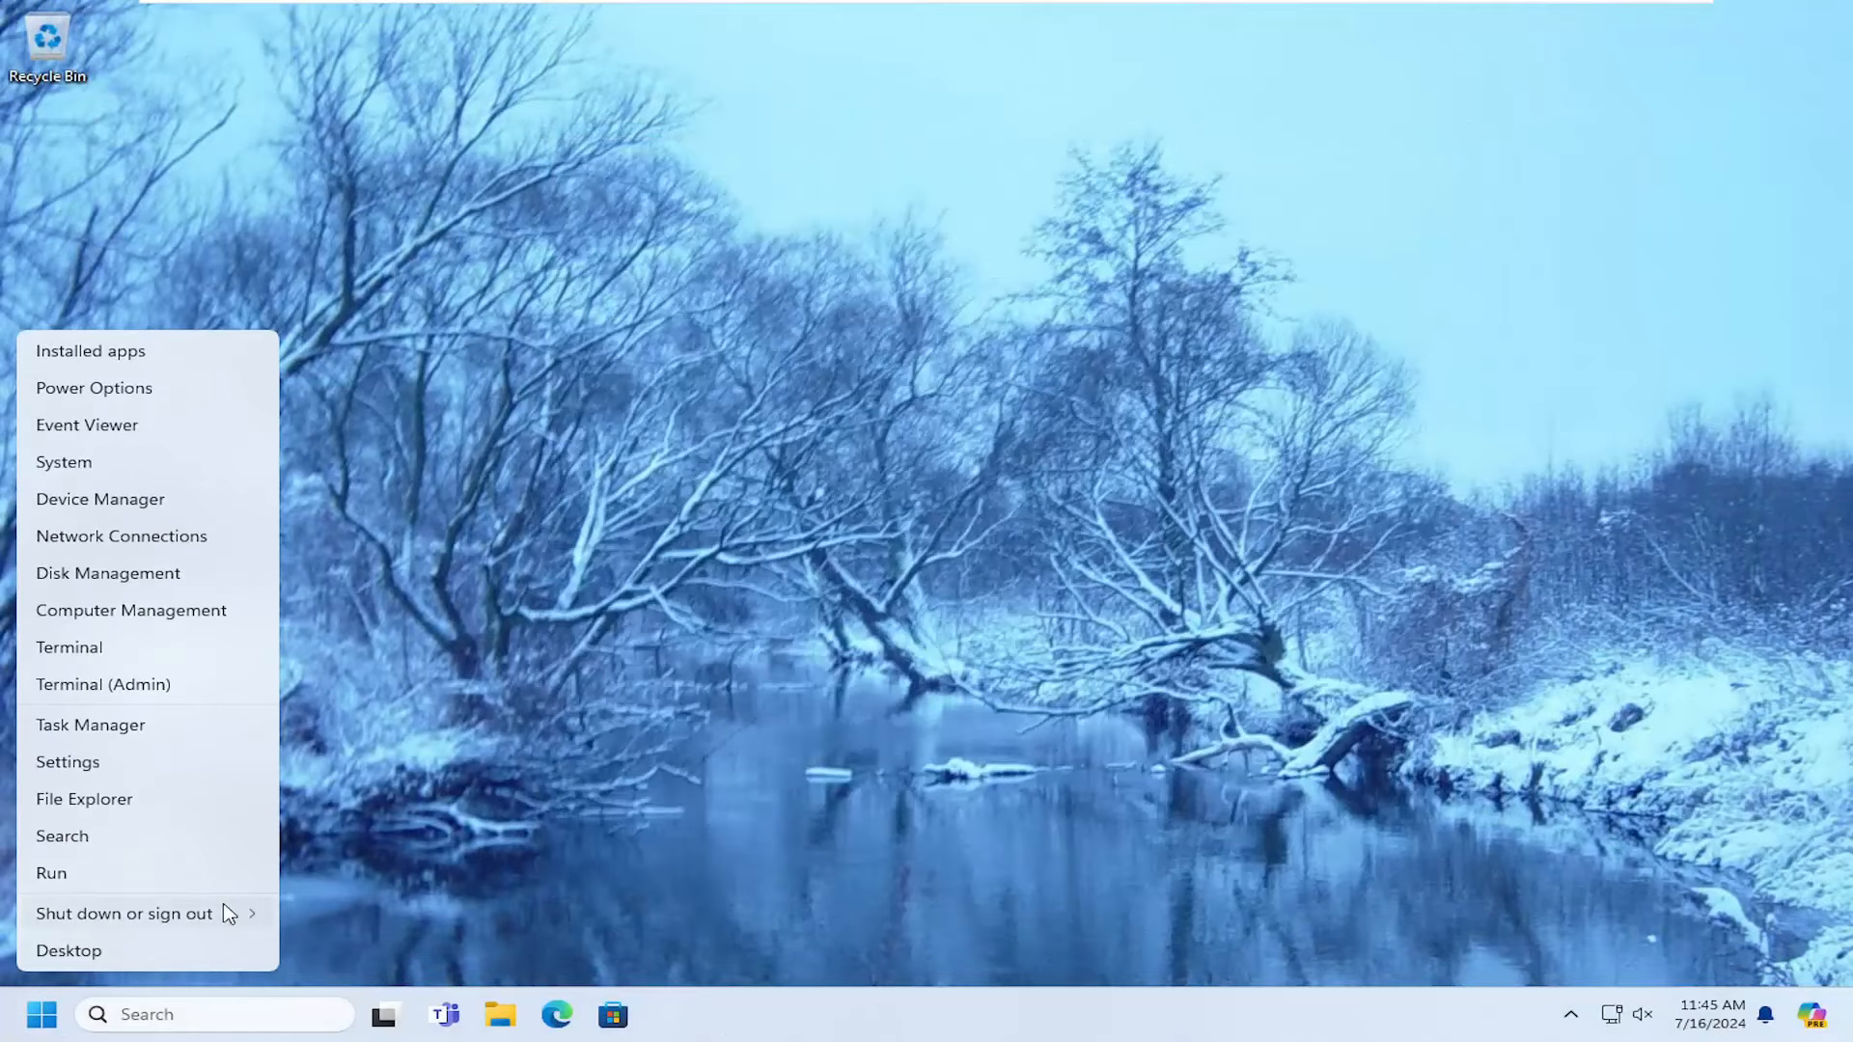
click(124, 914)
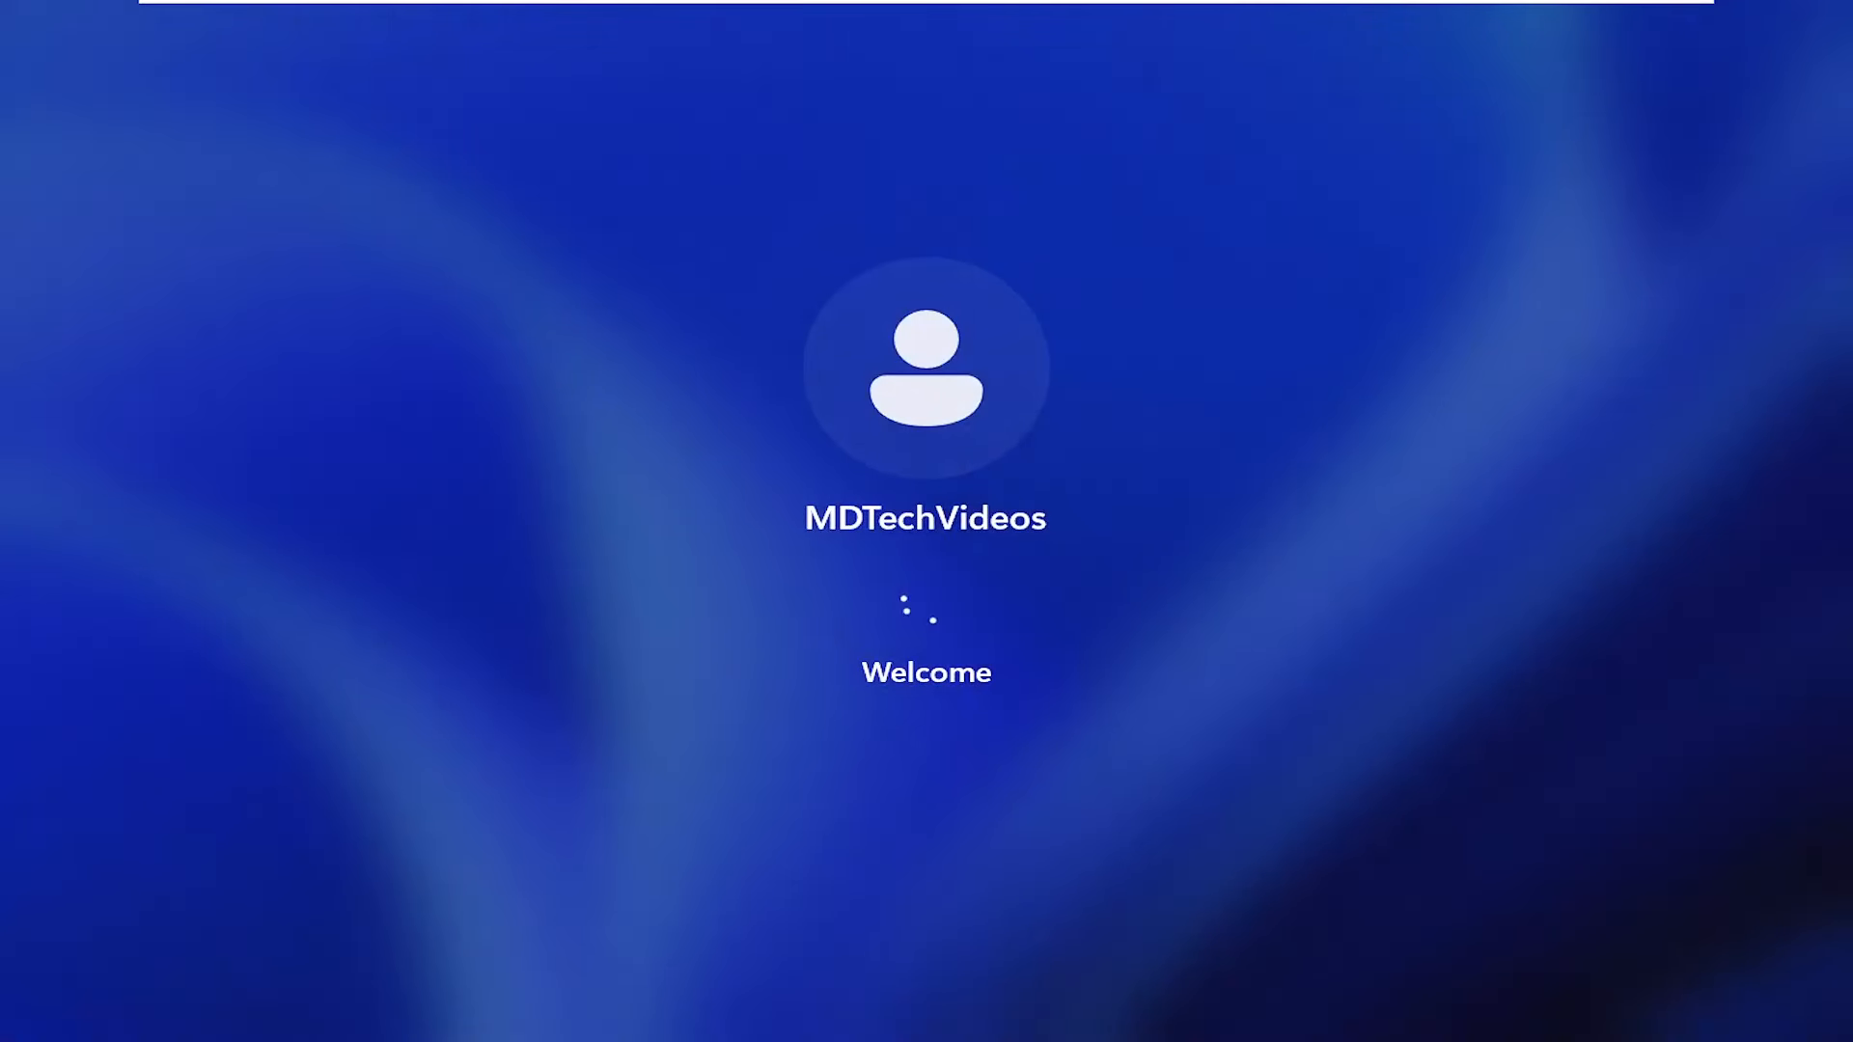